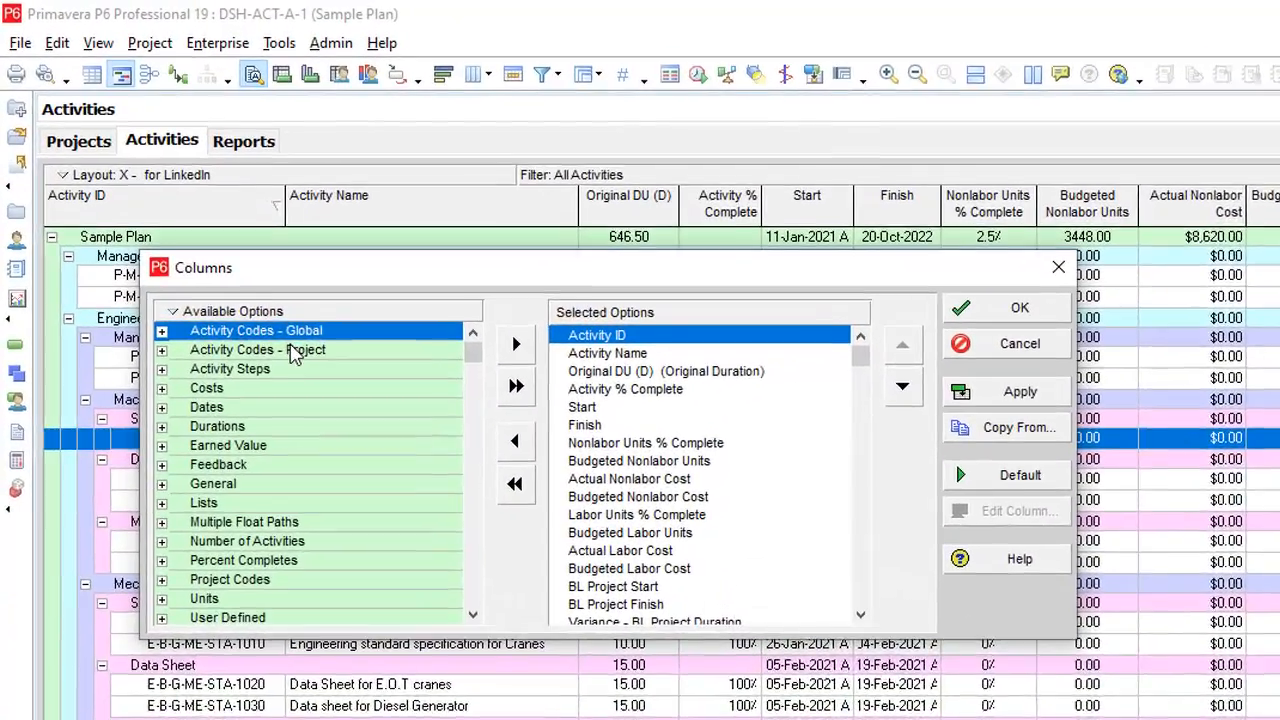
Step: Add 1-Project, 1-Phase and 1-Discipline activity code columns, then scroll the activity table
left_click(161, 349)
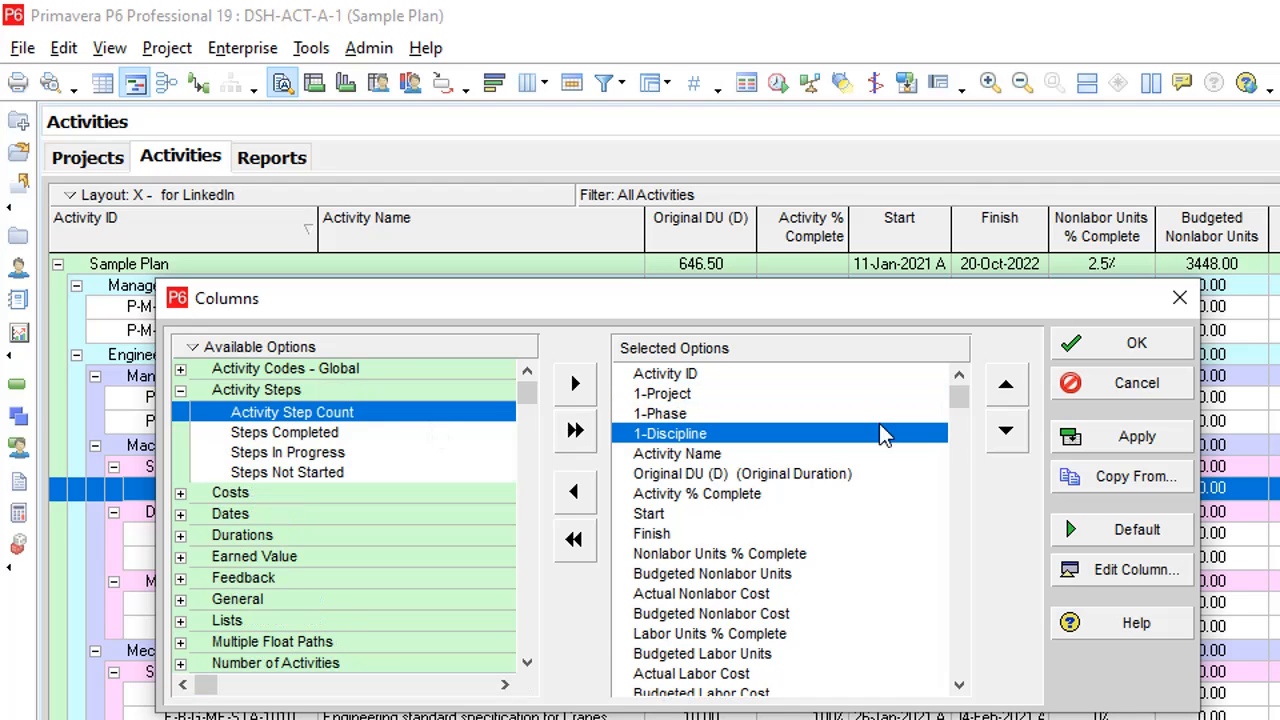
left_click(1135, 342)
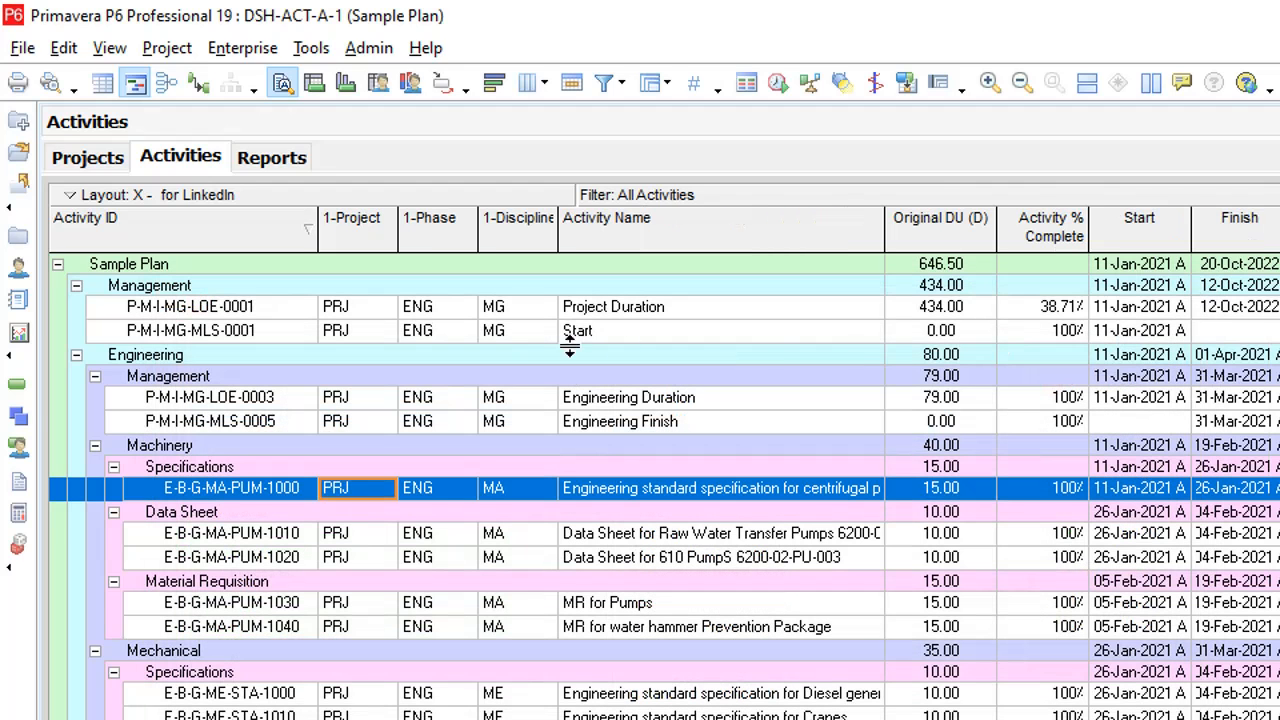
scroll("down", 3)
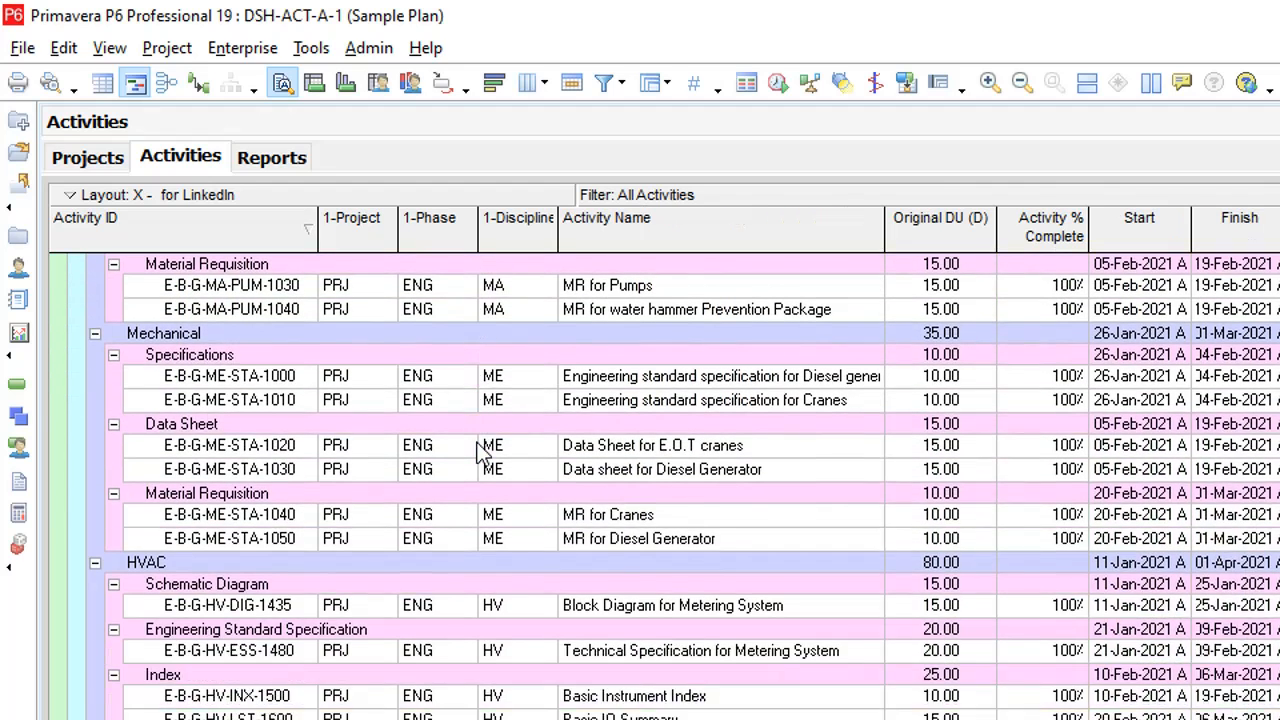
scroll("down", 3)
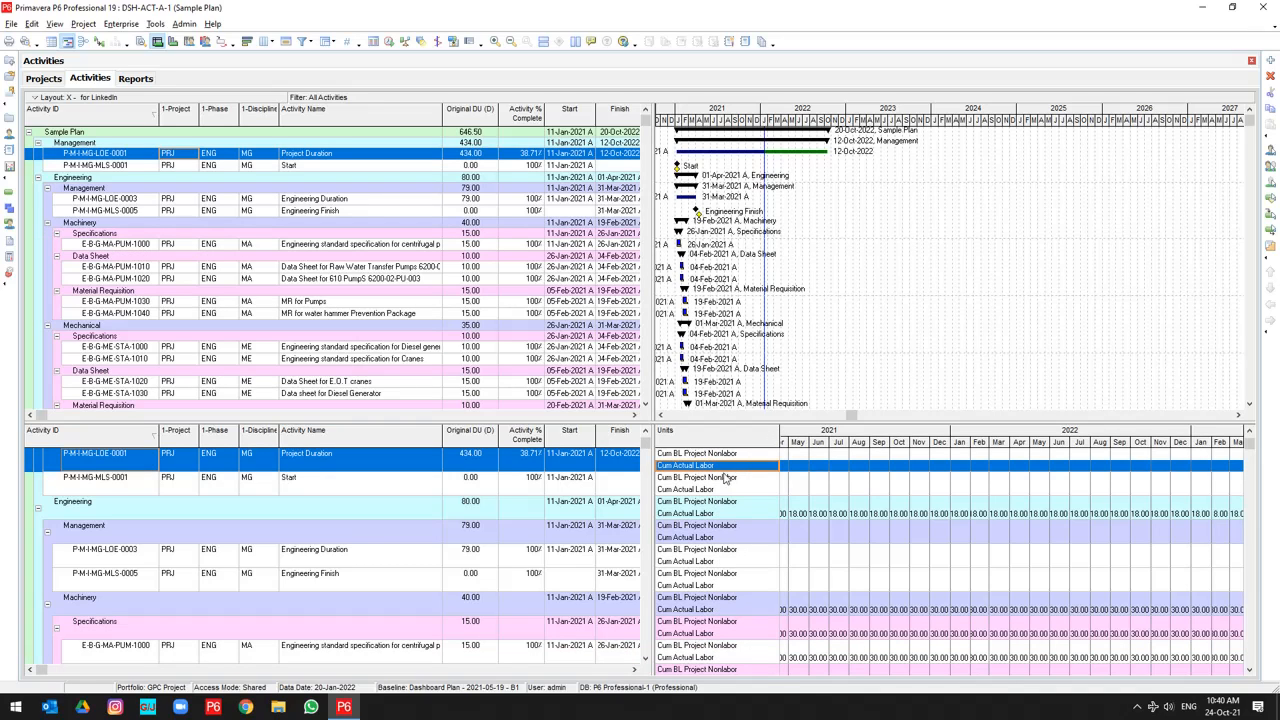
Step: Add Cum Actual, Actual, Cum Budgeted and BL Project labor unit fields to the usage spreadsheet
right_click(720, 477)
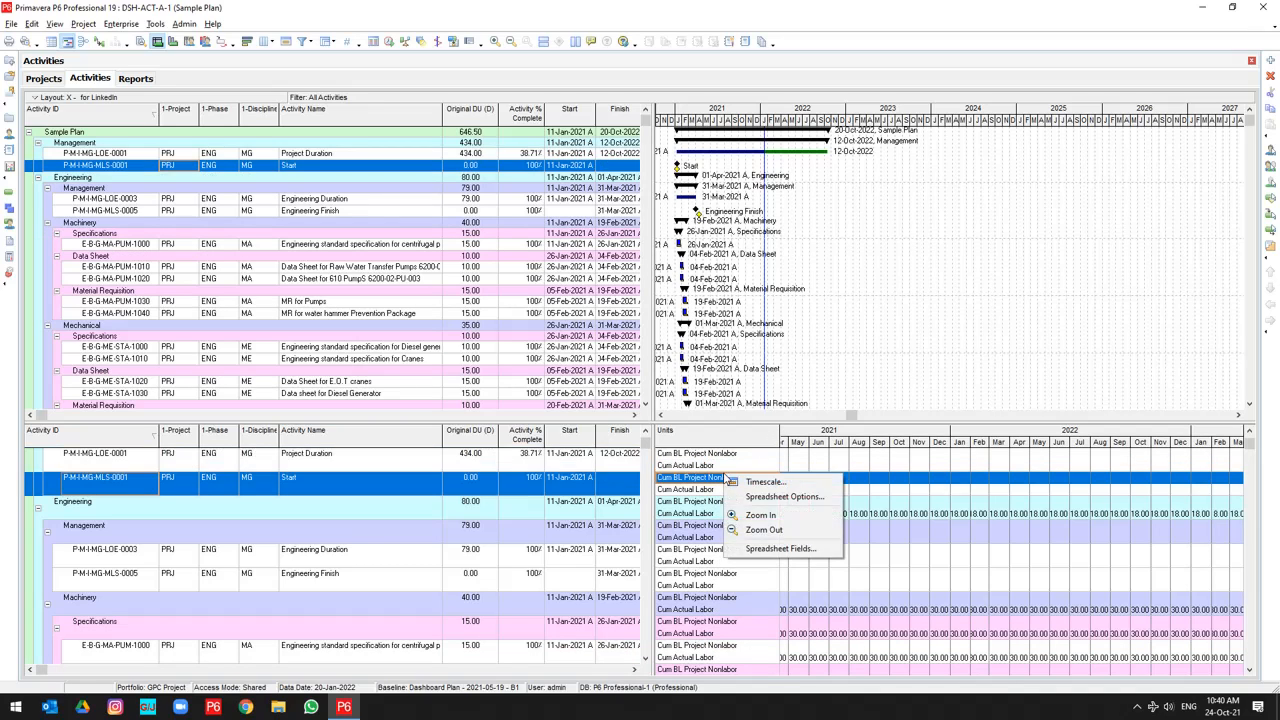
left_click(781, 548)
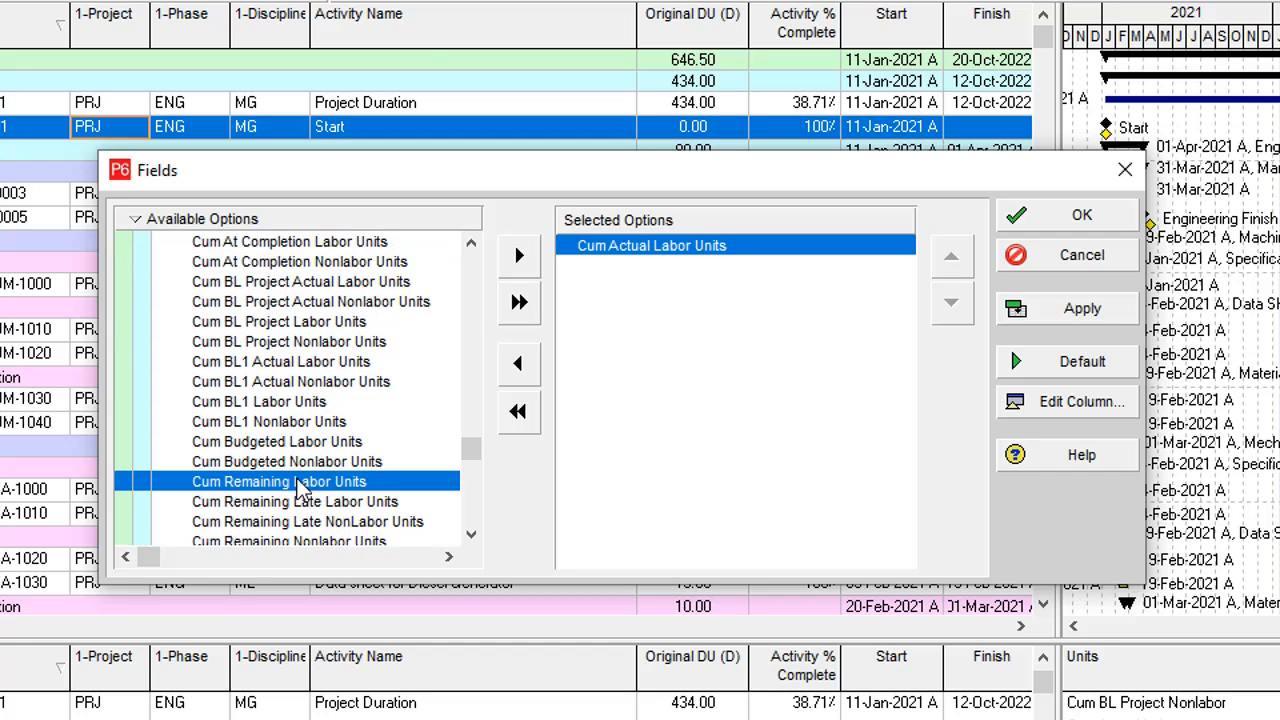
left_click(277, 441)
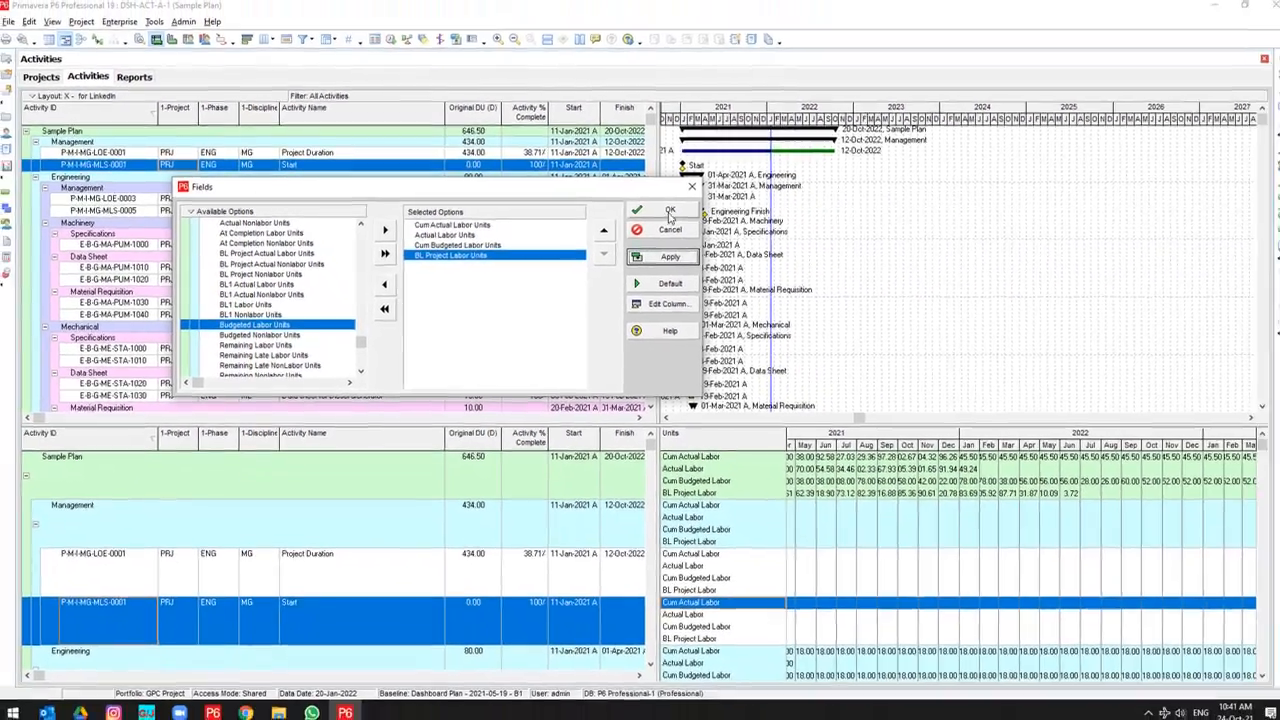
left_click(669, 210)
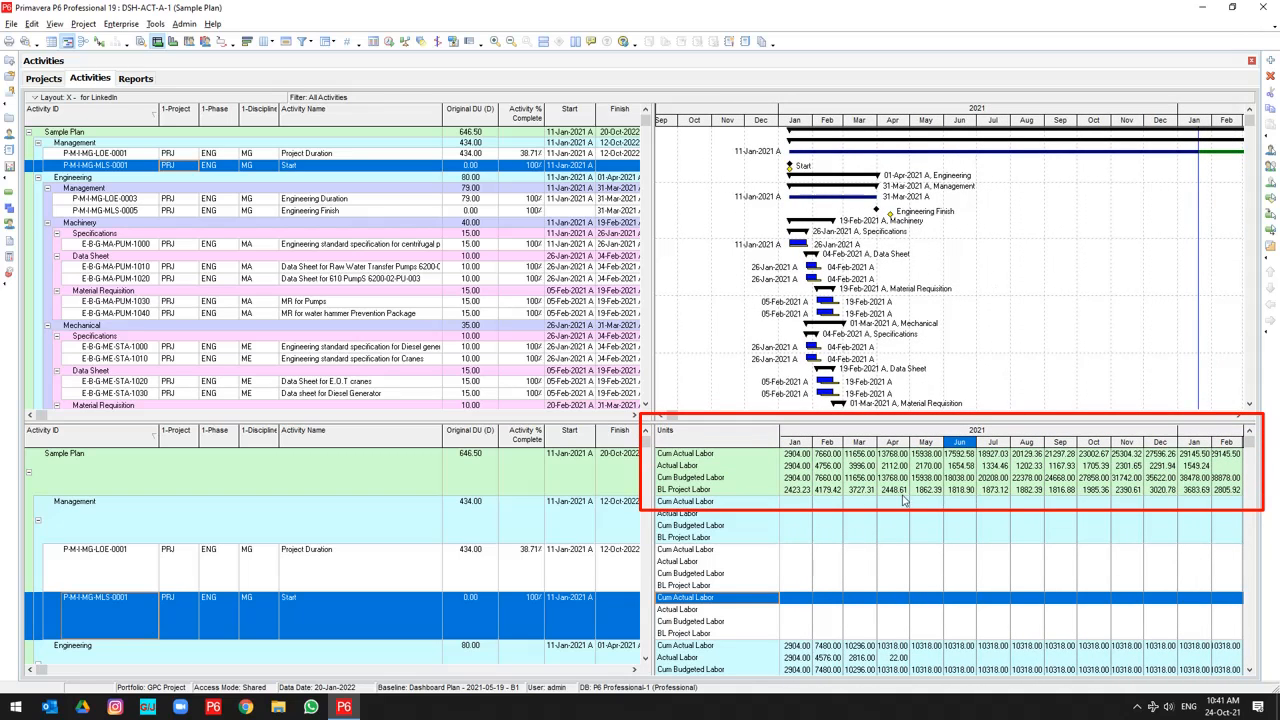
mouse_move(884, 482)
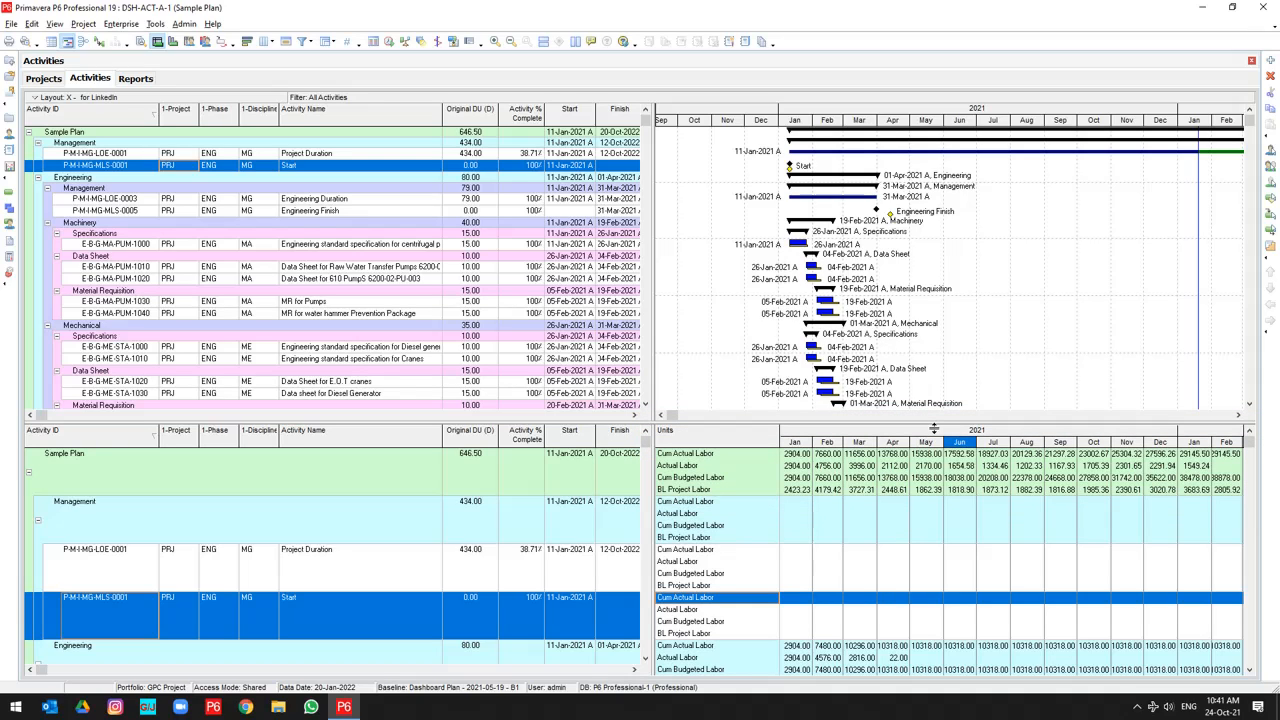
mouse_move(408, 510)
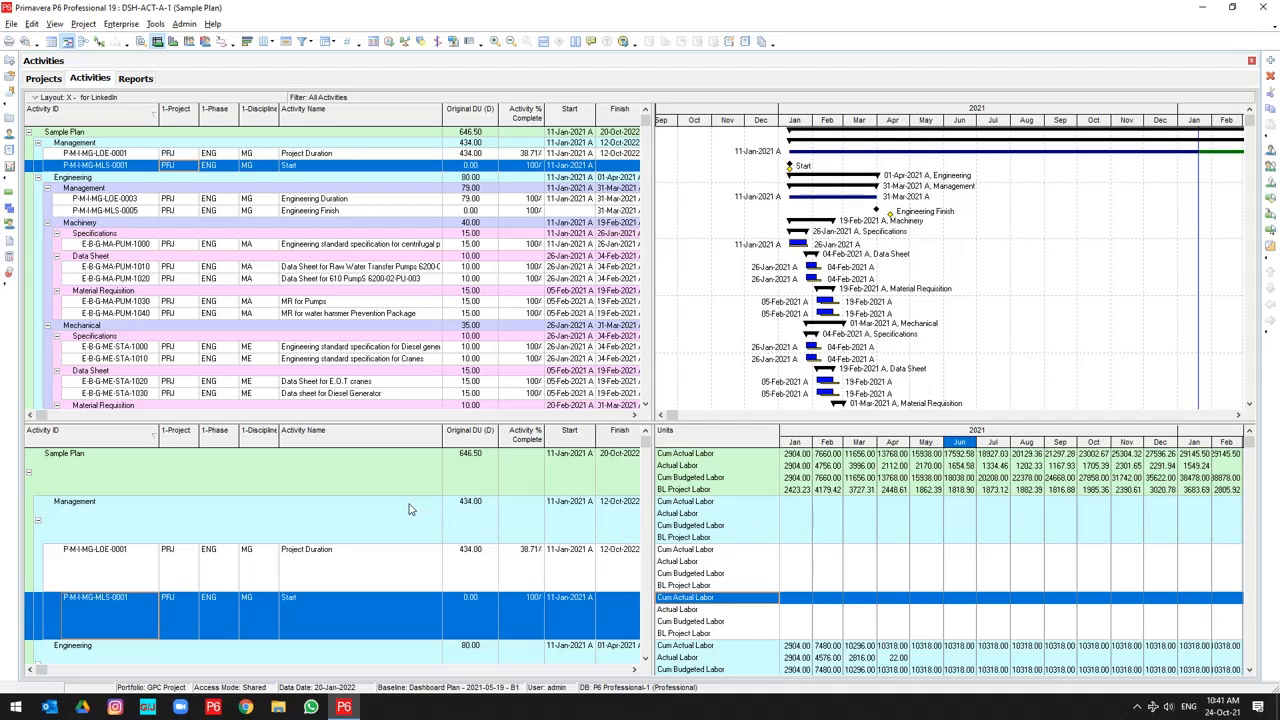
mouse_move(381, 541)
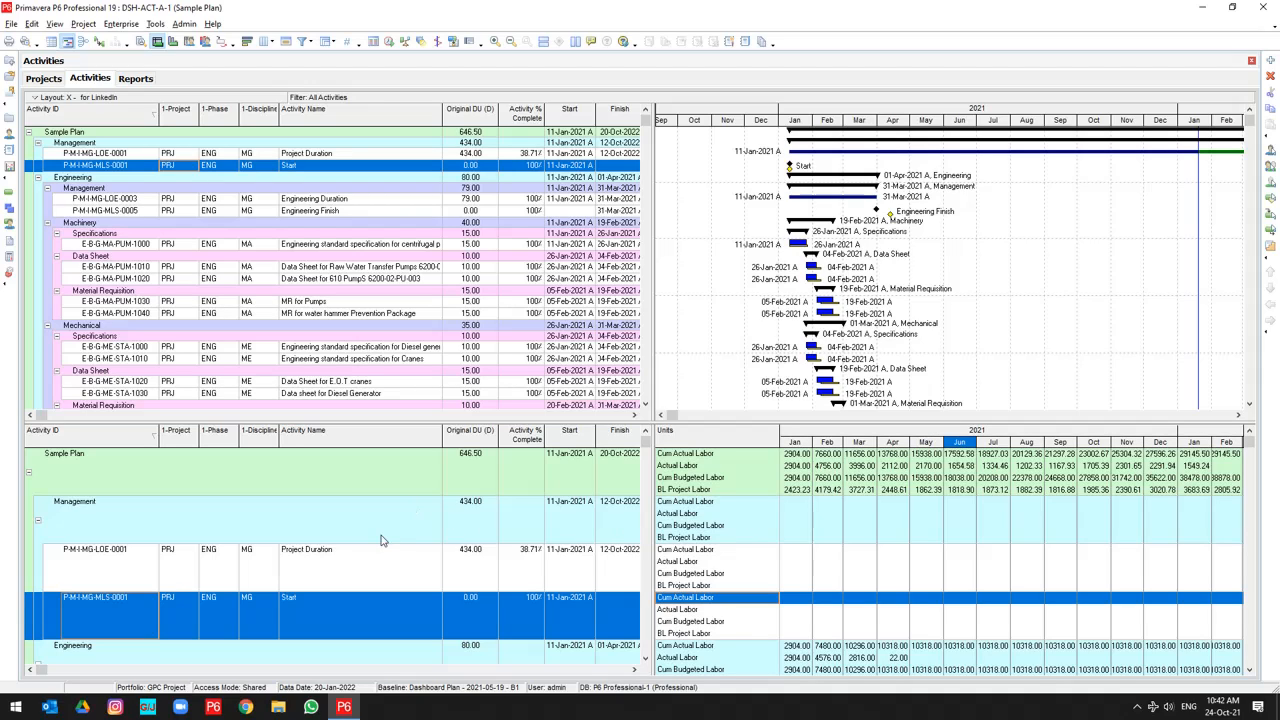
mouse_move(275, 540)
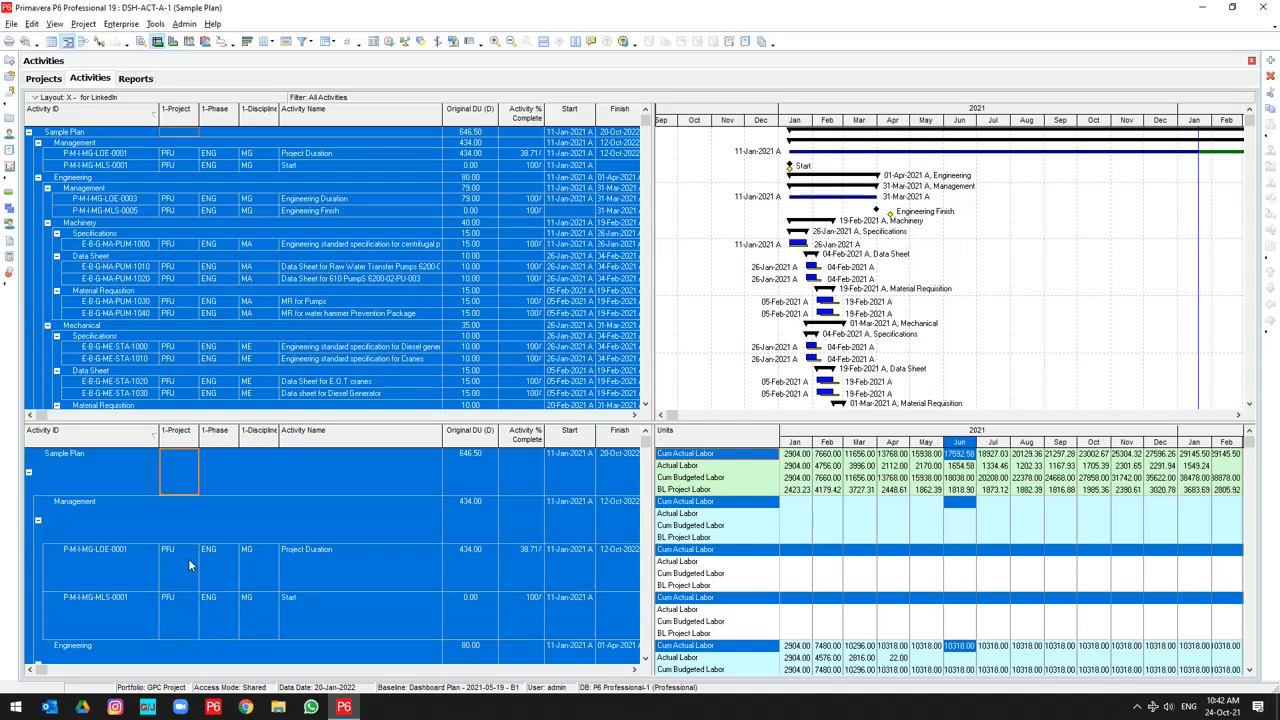
Step: Right-click the selected activities to copy them with their monthly labor units
right_click(190, 565)
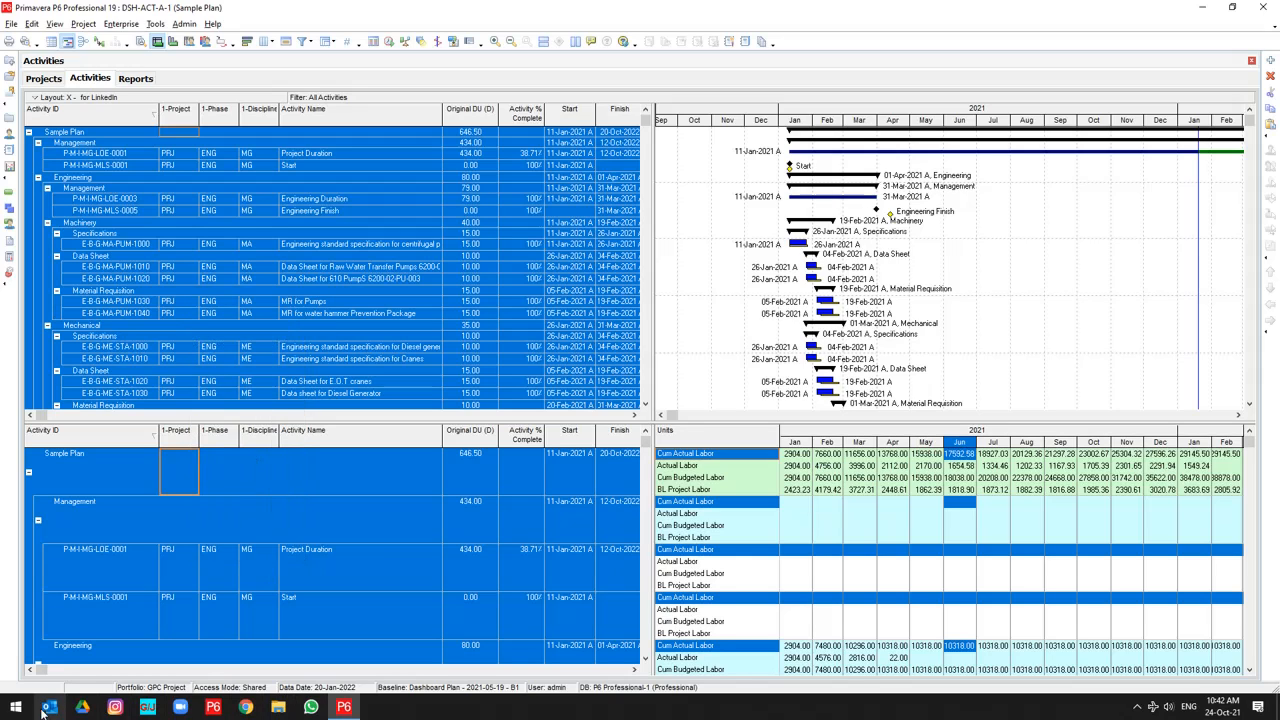
Step: Launch Excel from the Start menu and create a blank workbook
left_click(16, 708)
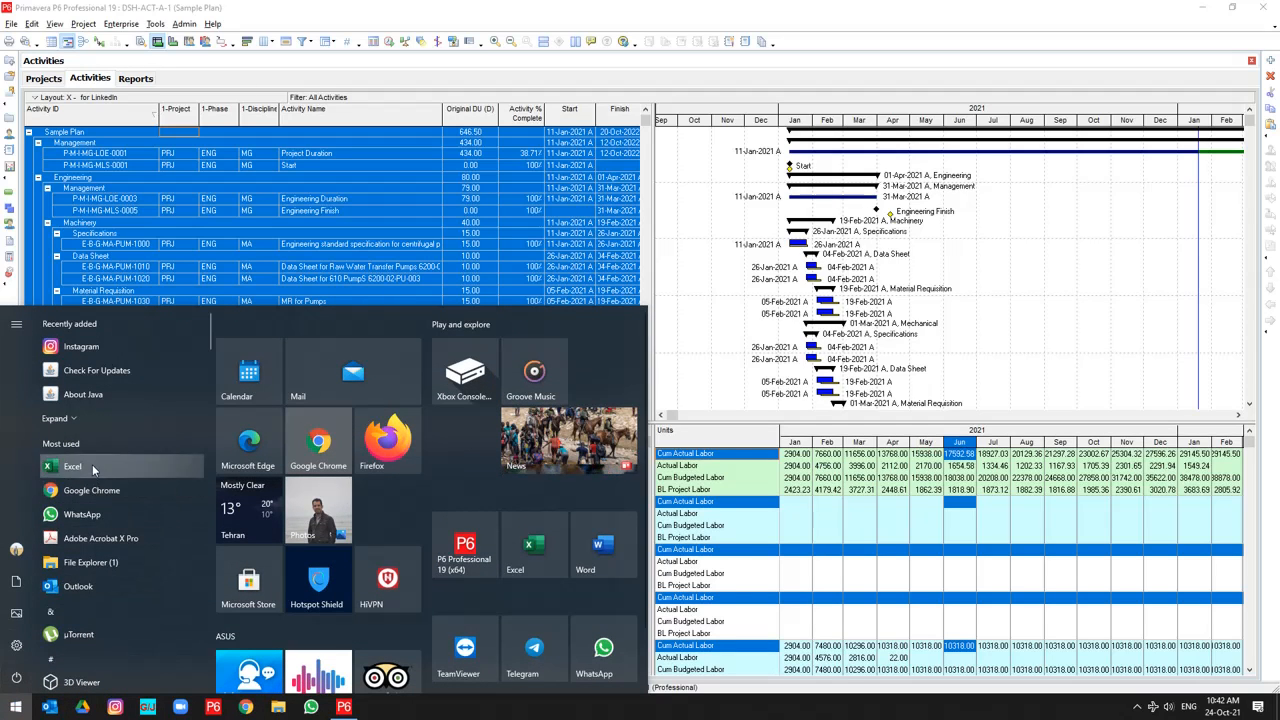
left_click(72, 466)
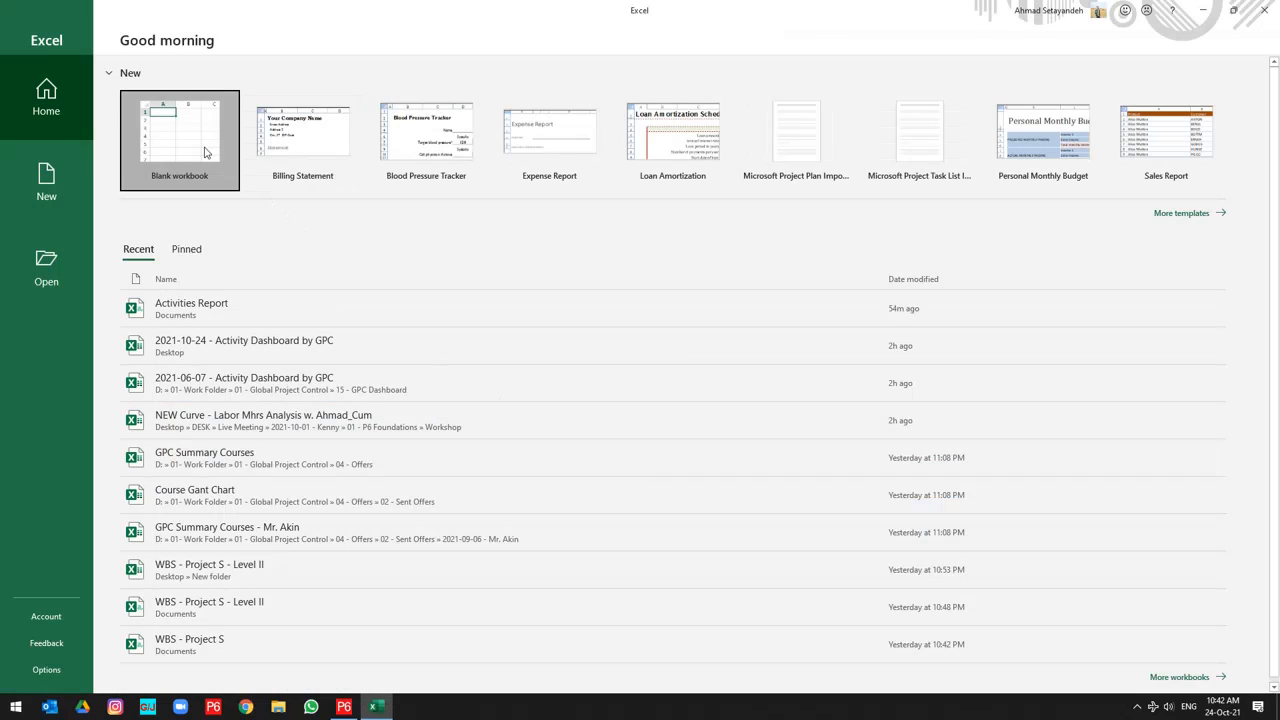
left_click(180, 140)
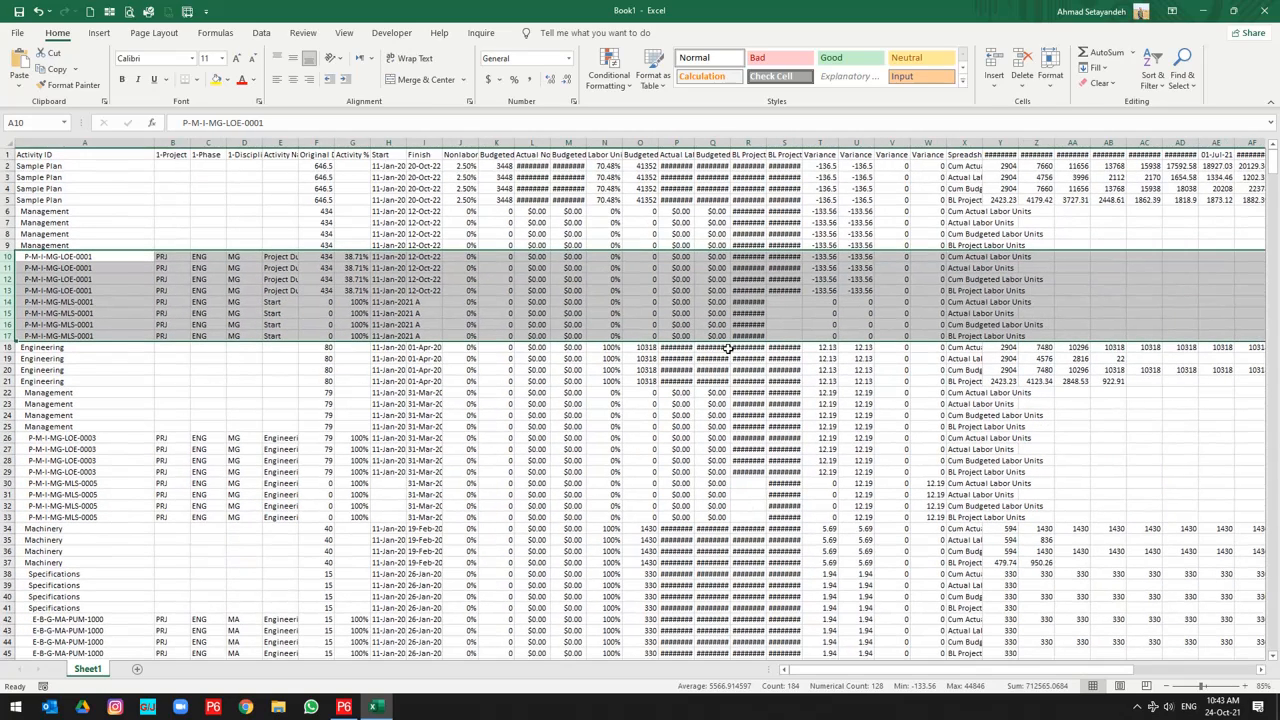
mouse_move(923, 261)
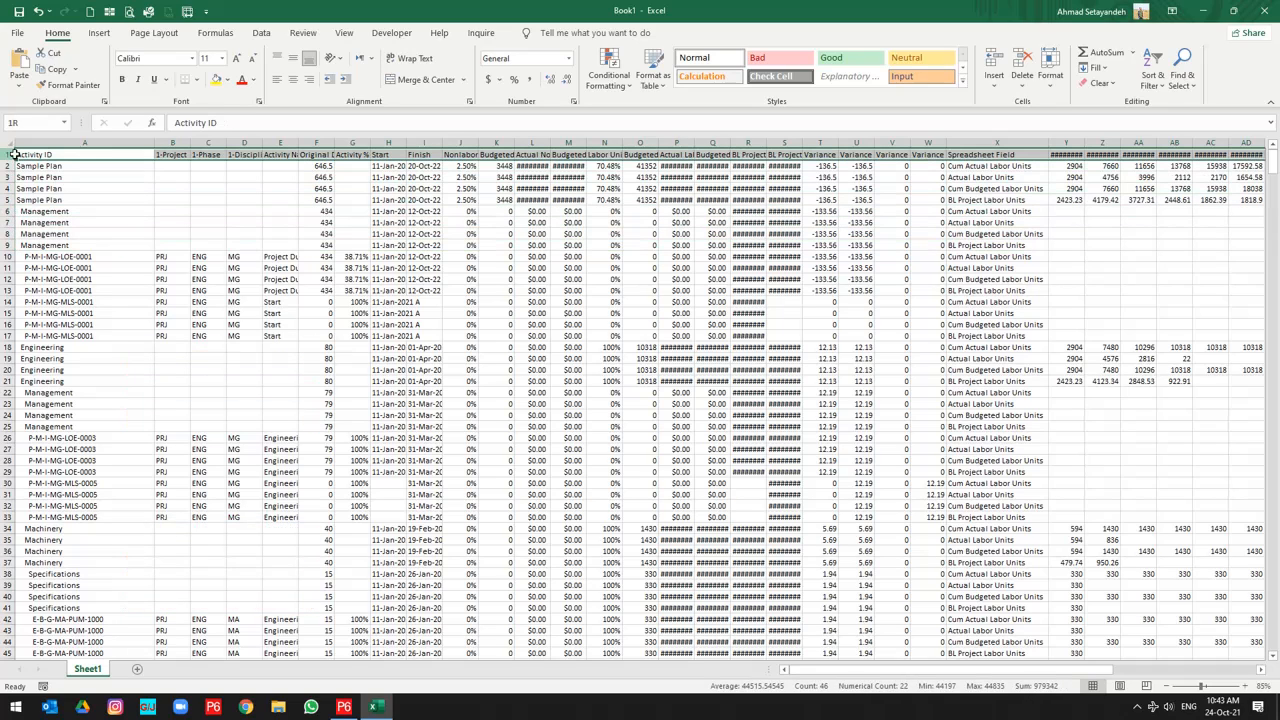
Step: Filter Spreadsheet Field to Actual Labor Units and select the Budgeted Labor Units column to check its total
left_click(261, 32)
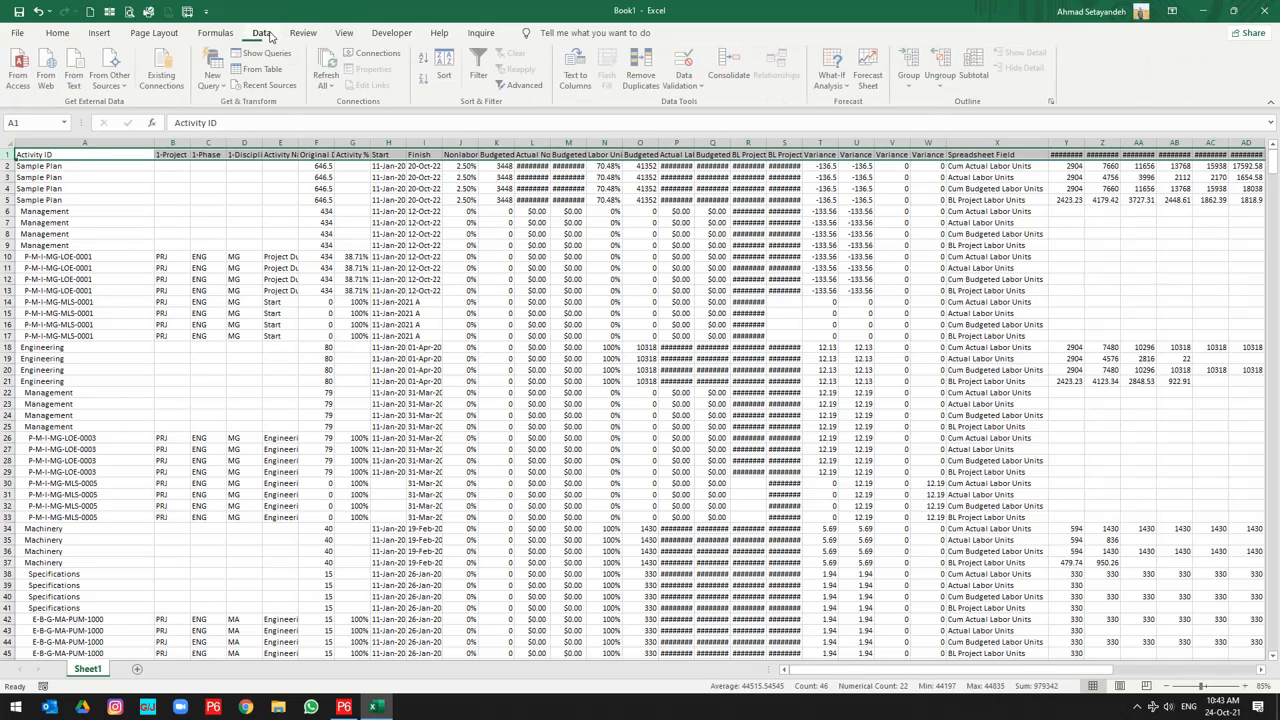
left_click(478, 65)
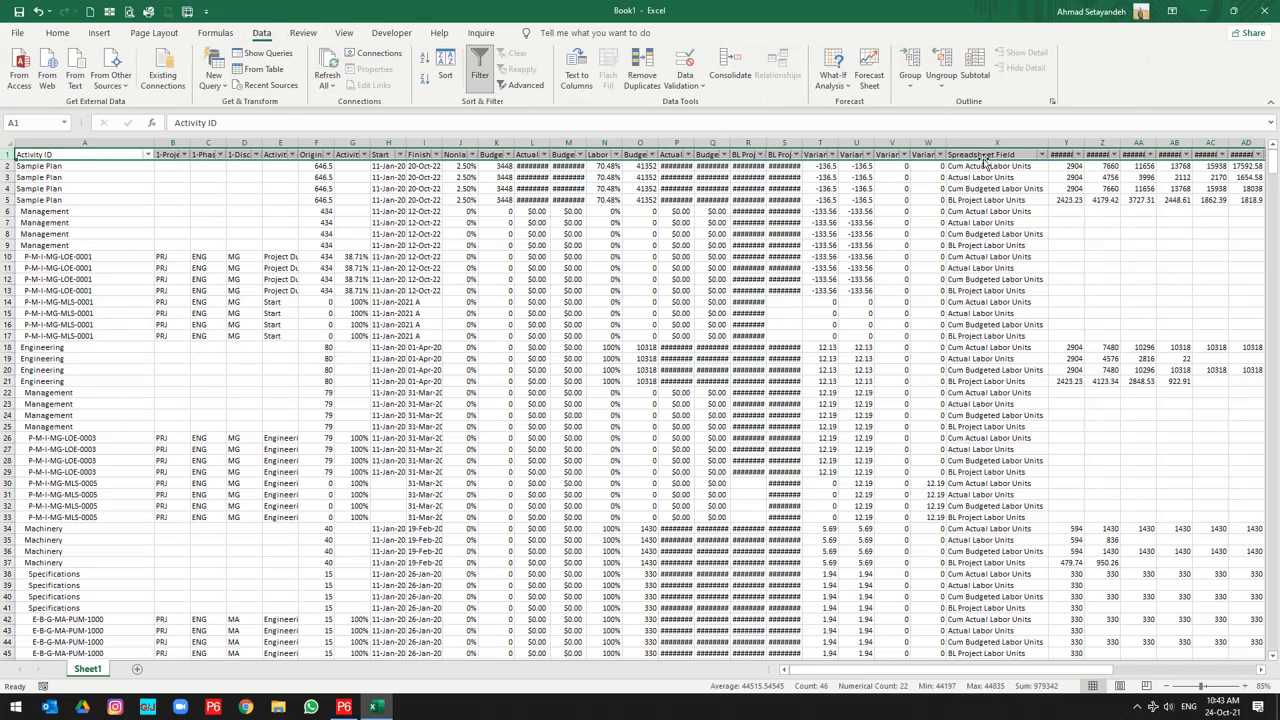
left_click(1040, 155)
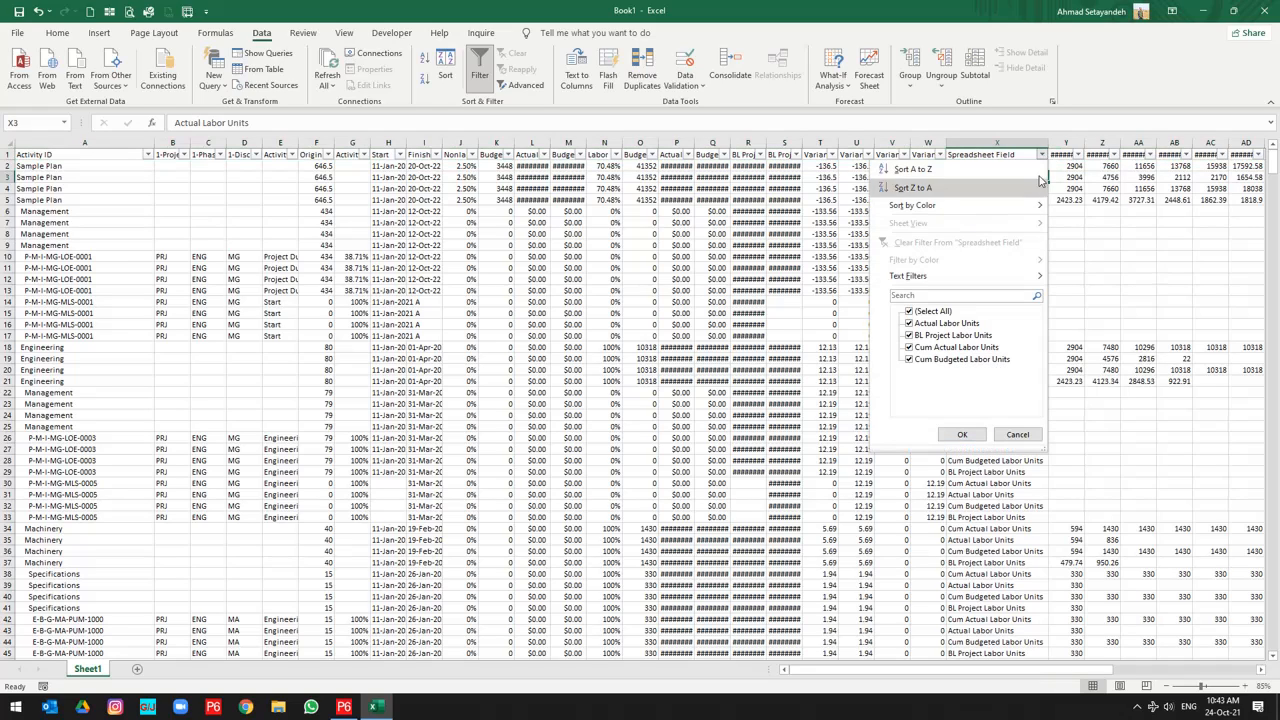
left_click(909, 311)
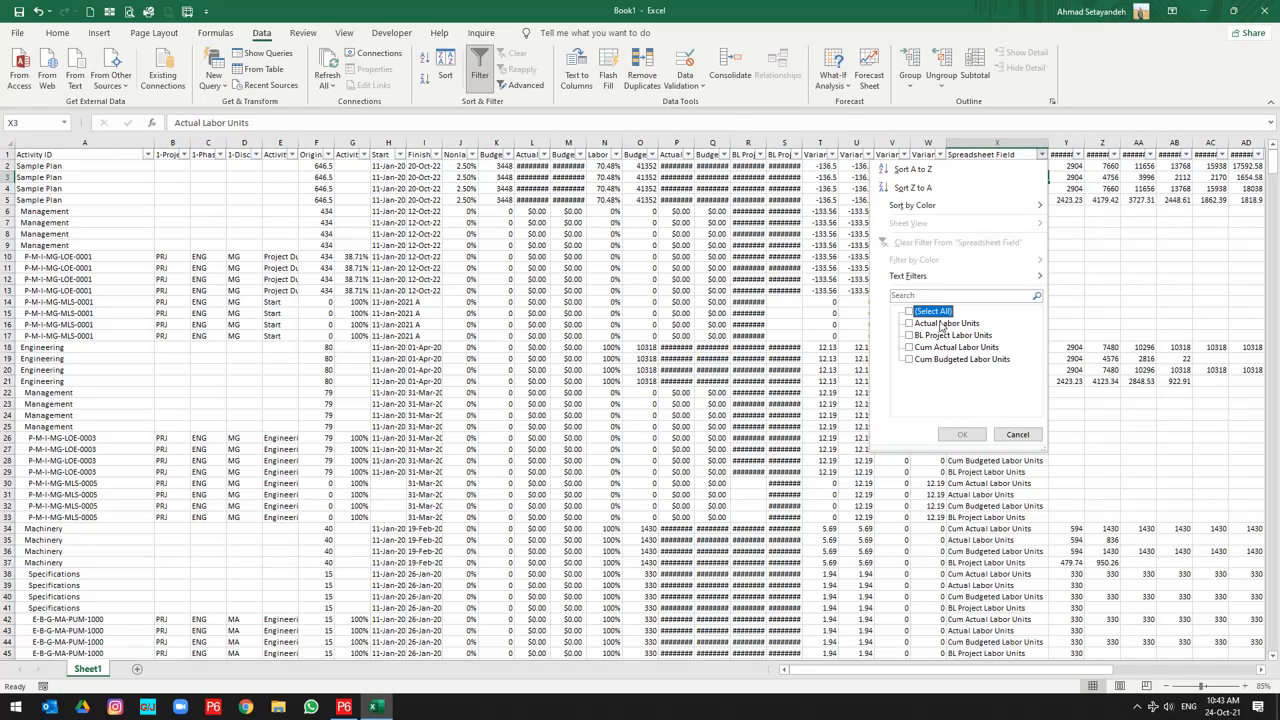
left_click(908, 323)
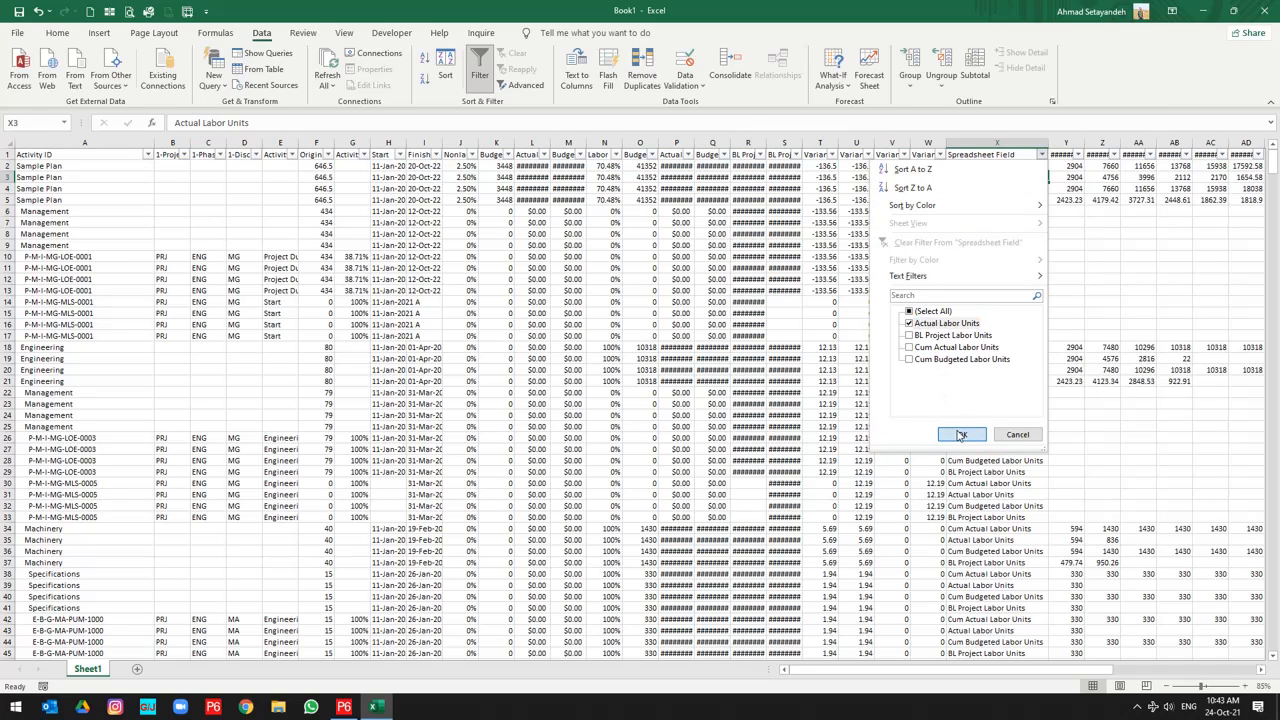
left_click(960, 434)
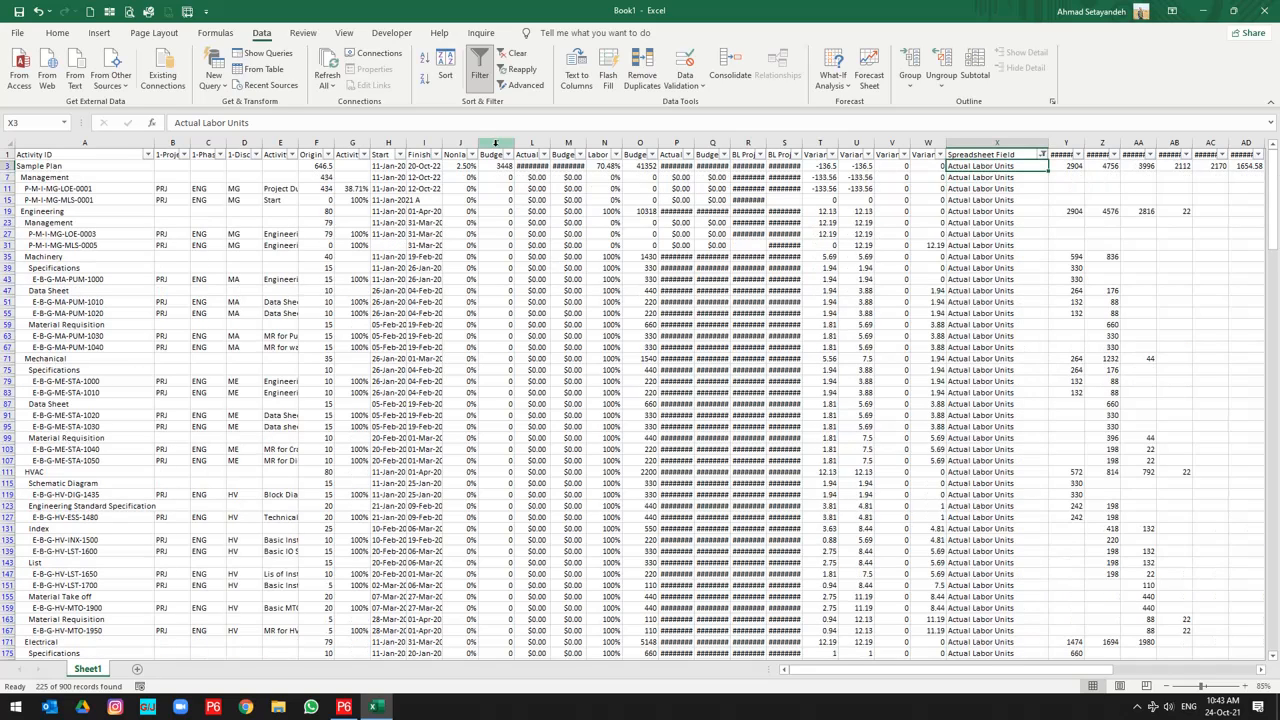
left_click(495, 154)
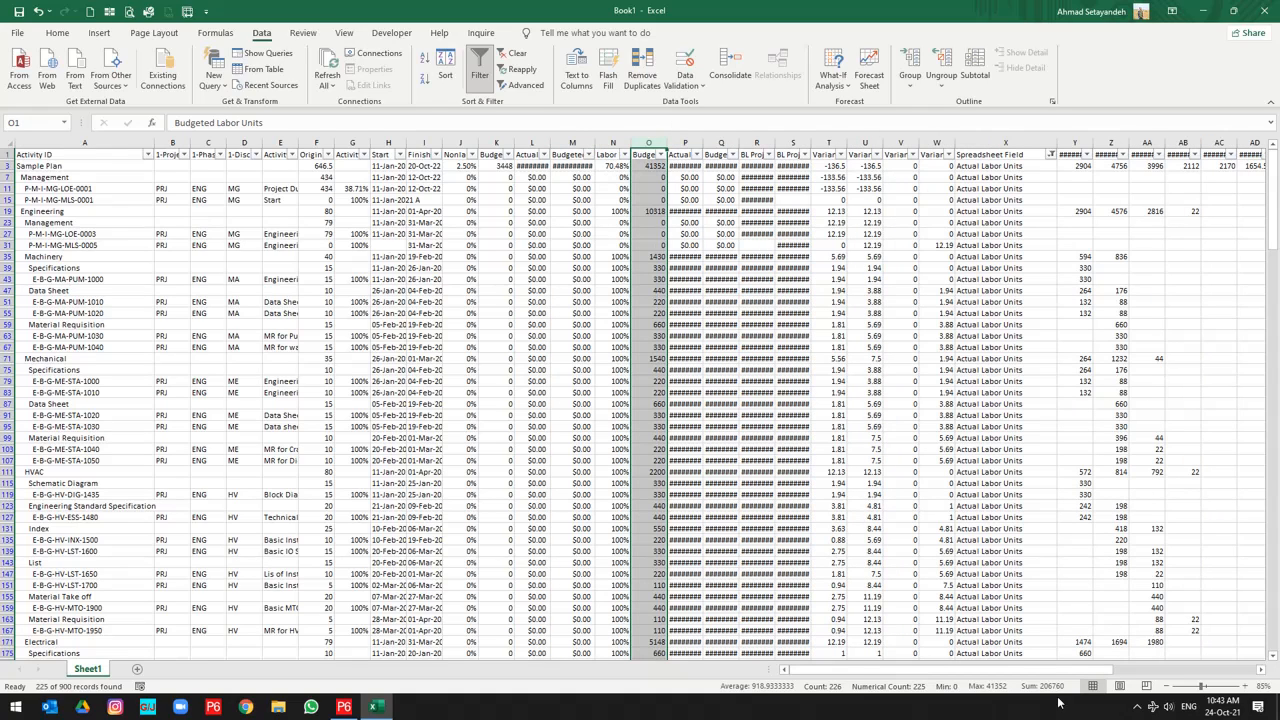
mouse_move(1043, 686)
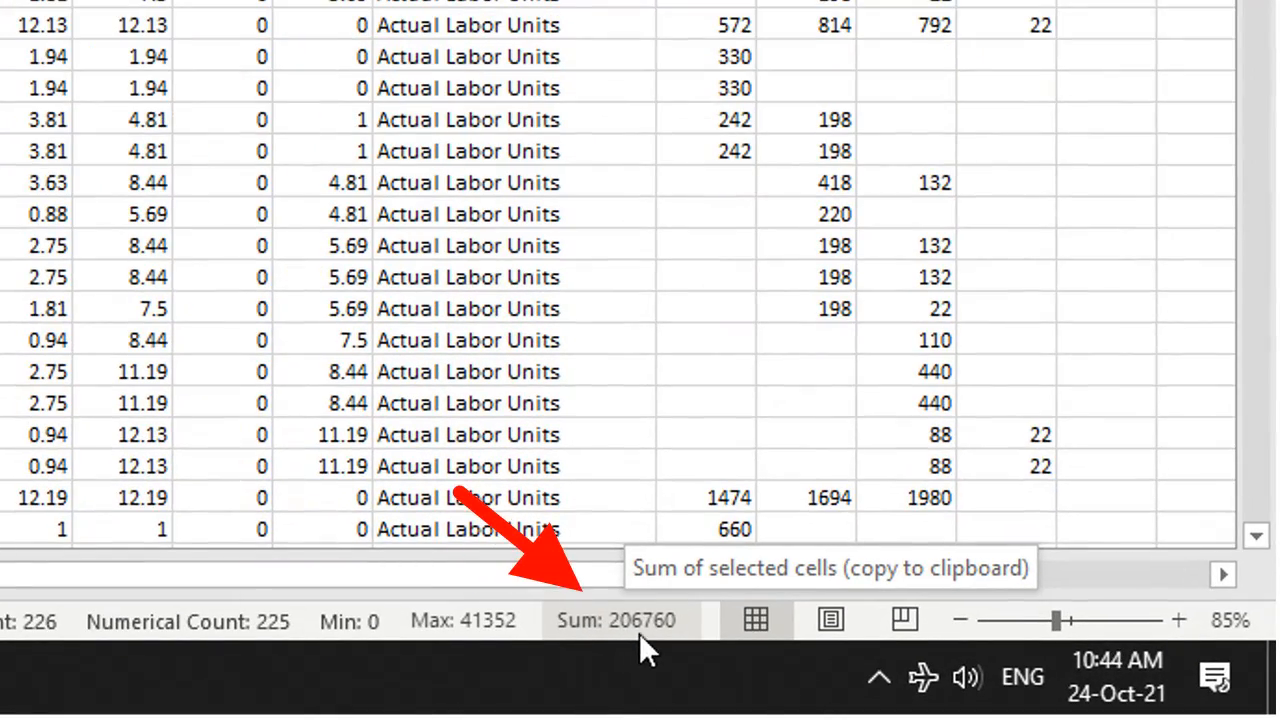
mouse_move(683, 643)
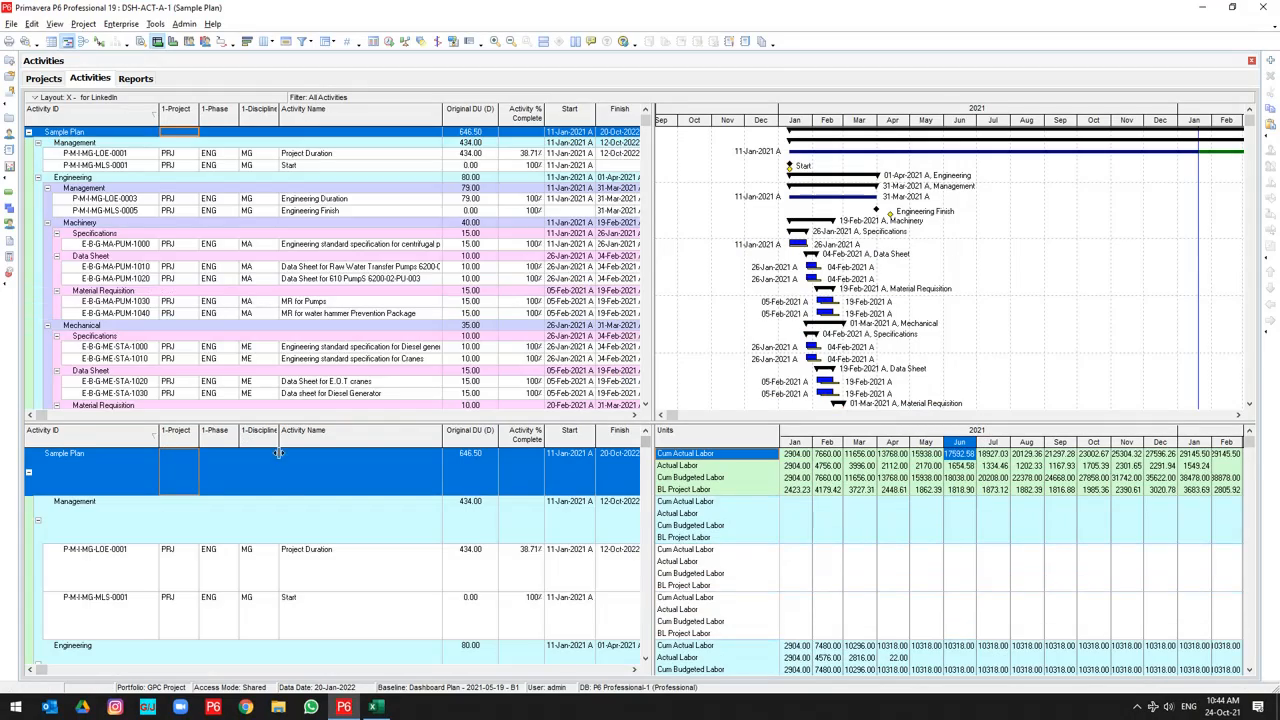
mouse_move(438, 52)
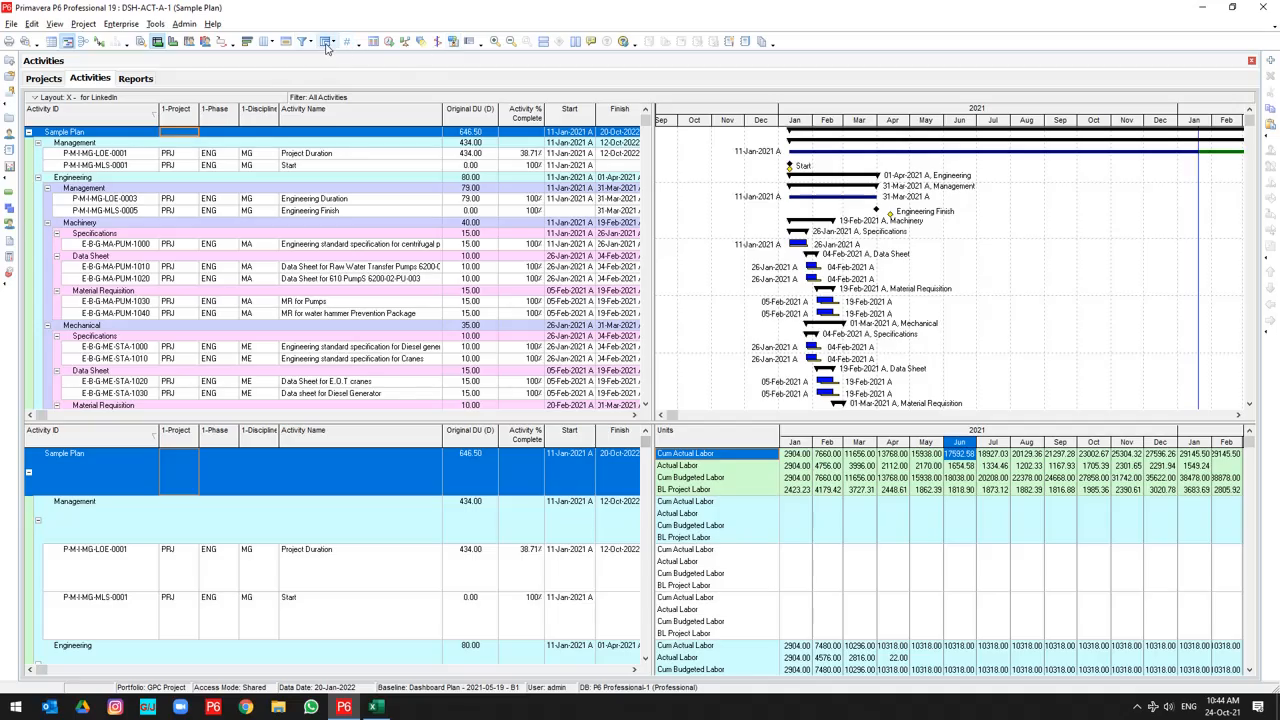
Step: Delete the WBS level 1 grouping in Group and Sort, then copy all activities
left_click(325, 41)
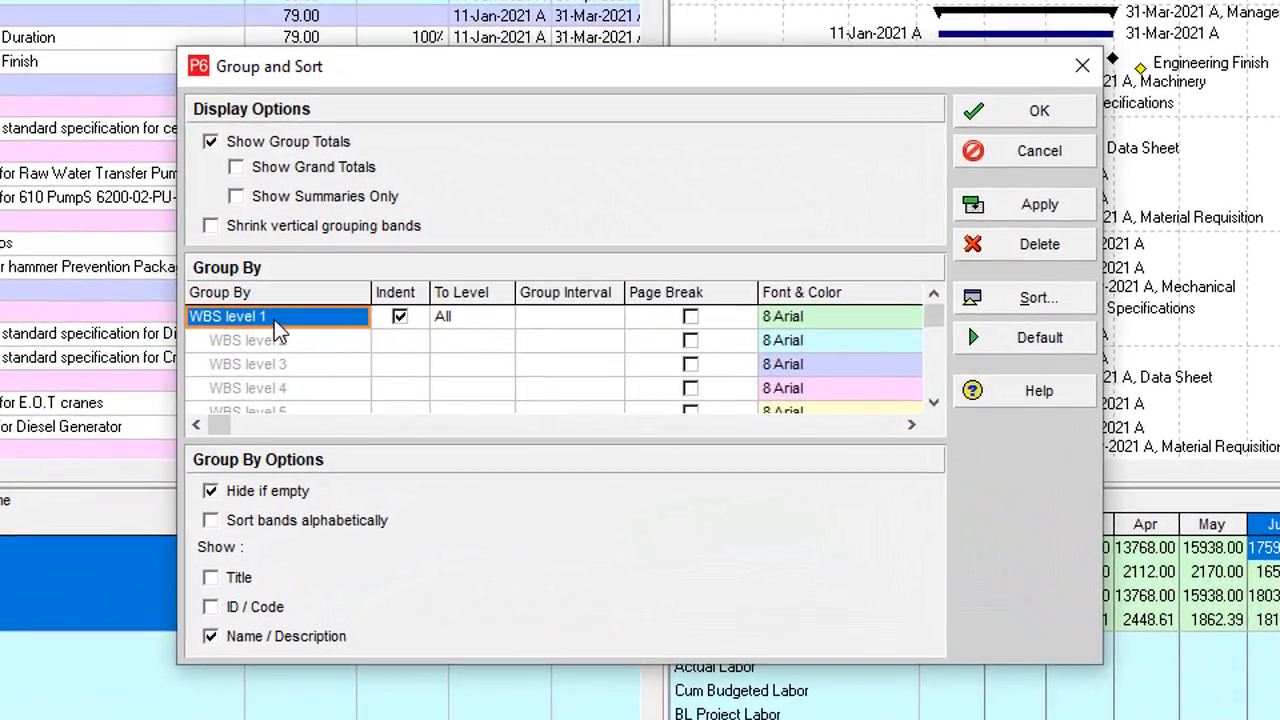
mouse_move(358, 348)
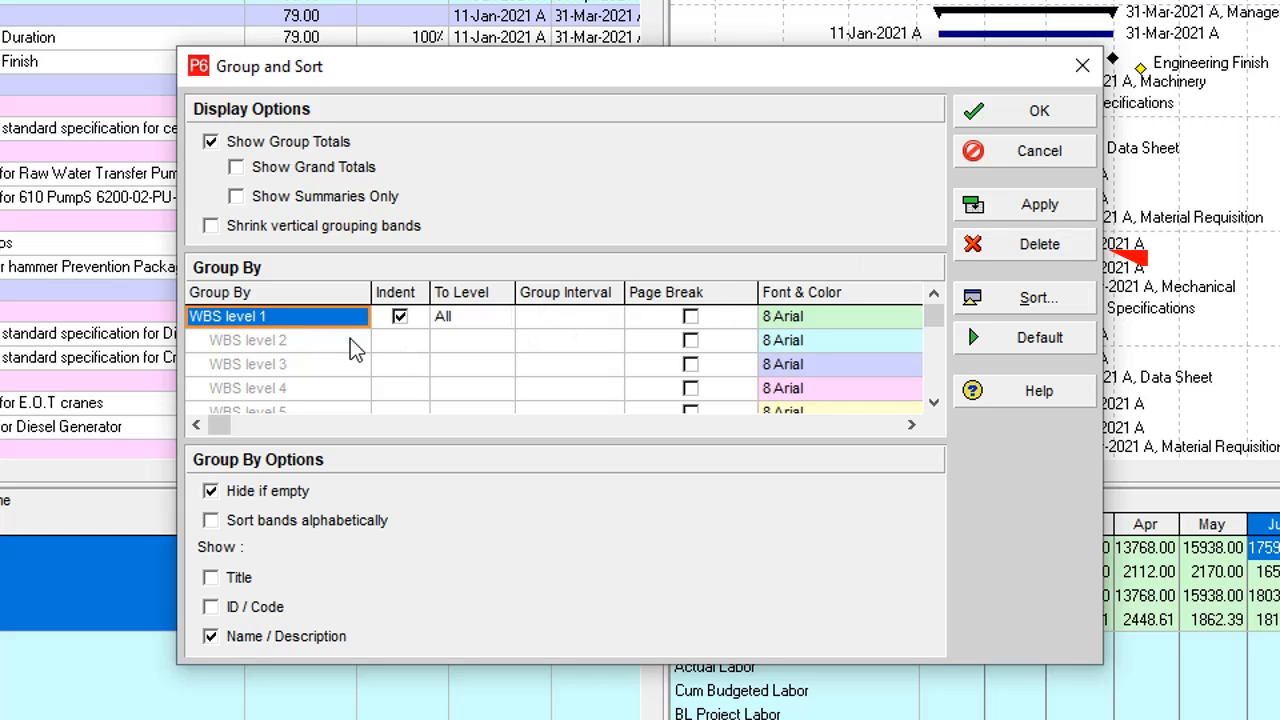
left_click(1038, 244)
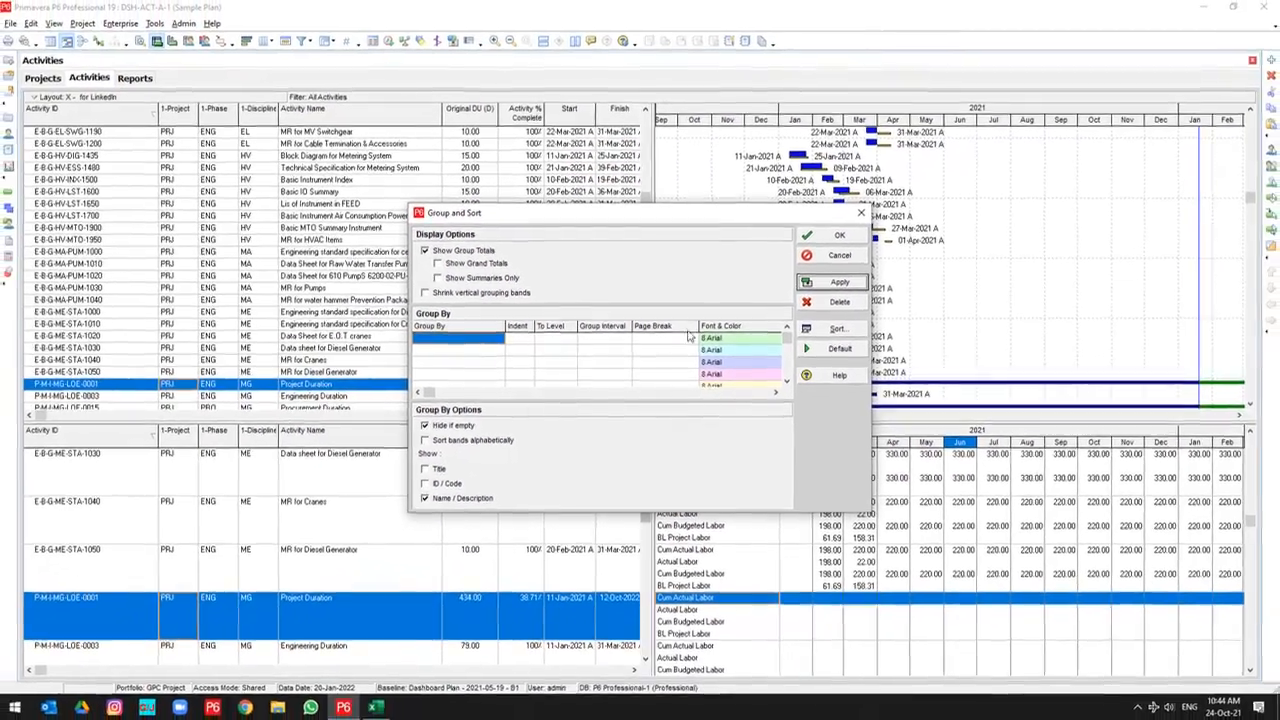
left_click(839, 234)
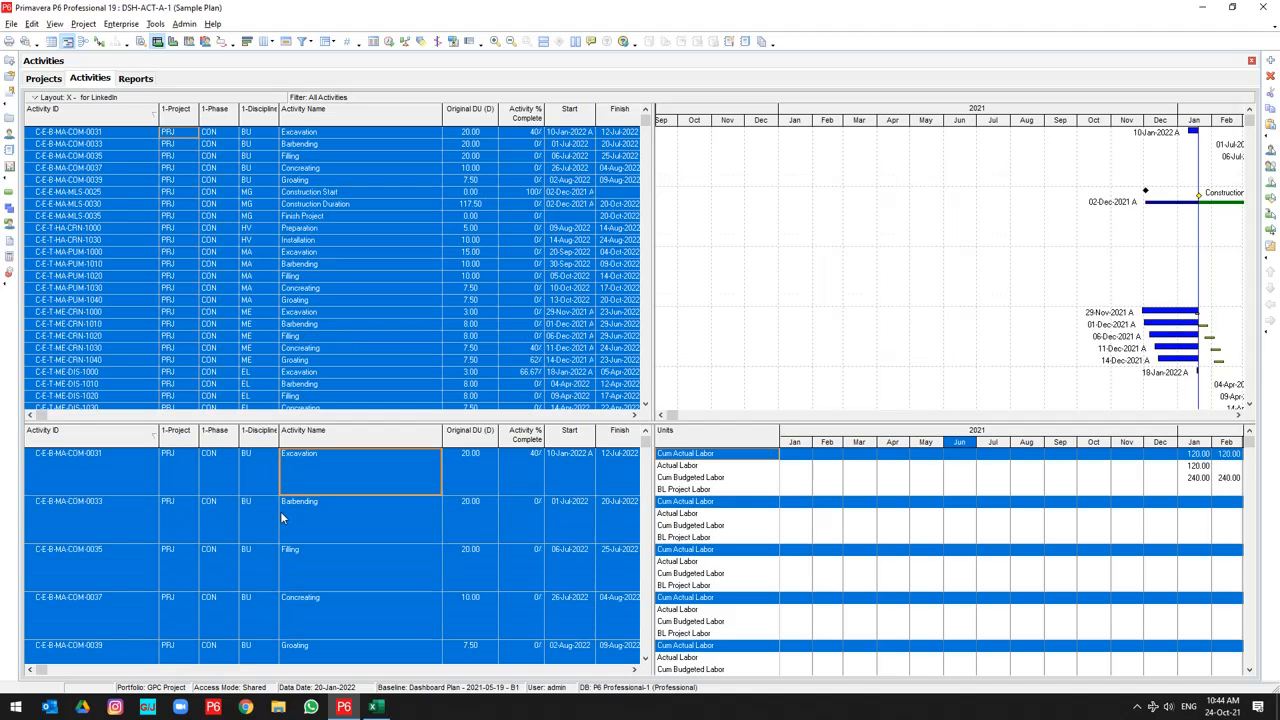
right_click(300, 251)
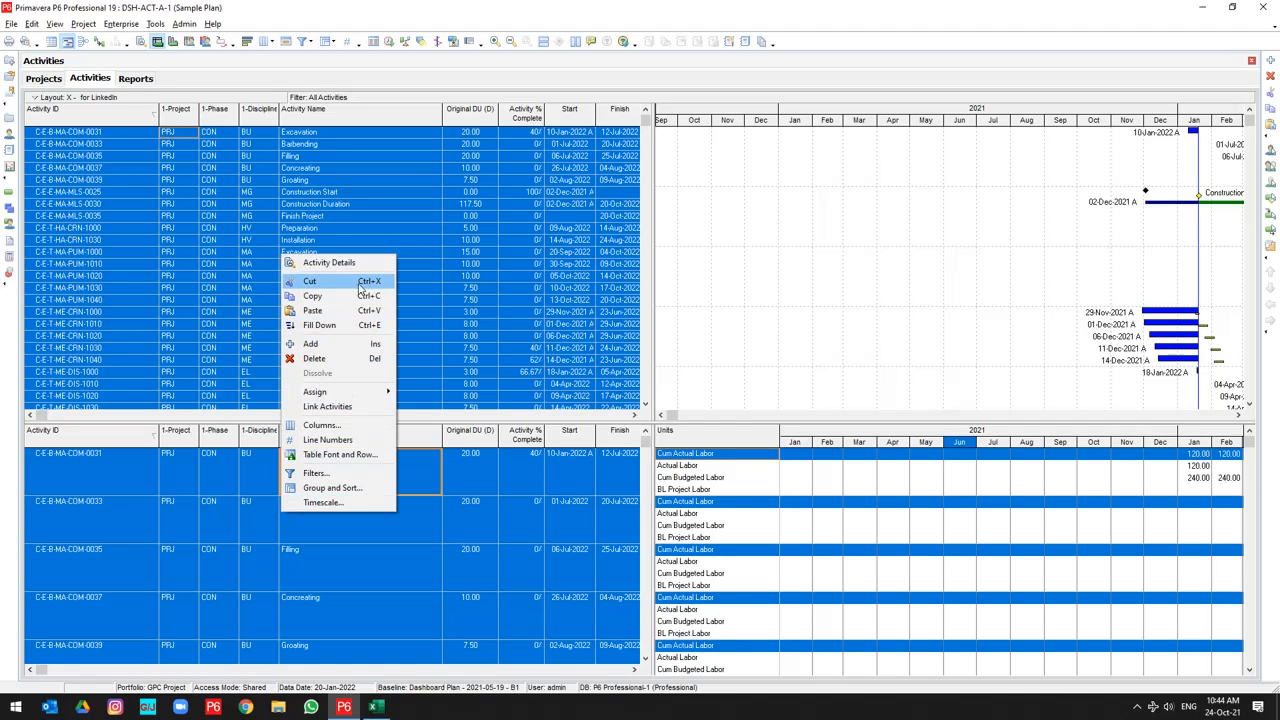
left_click(344, 707)
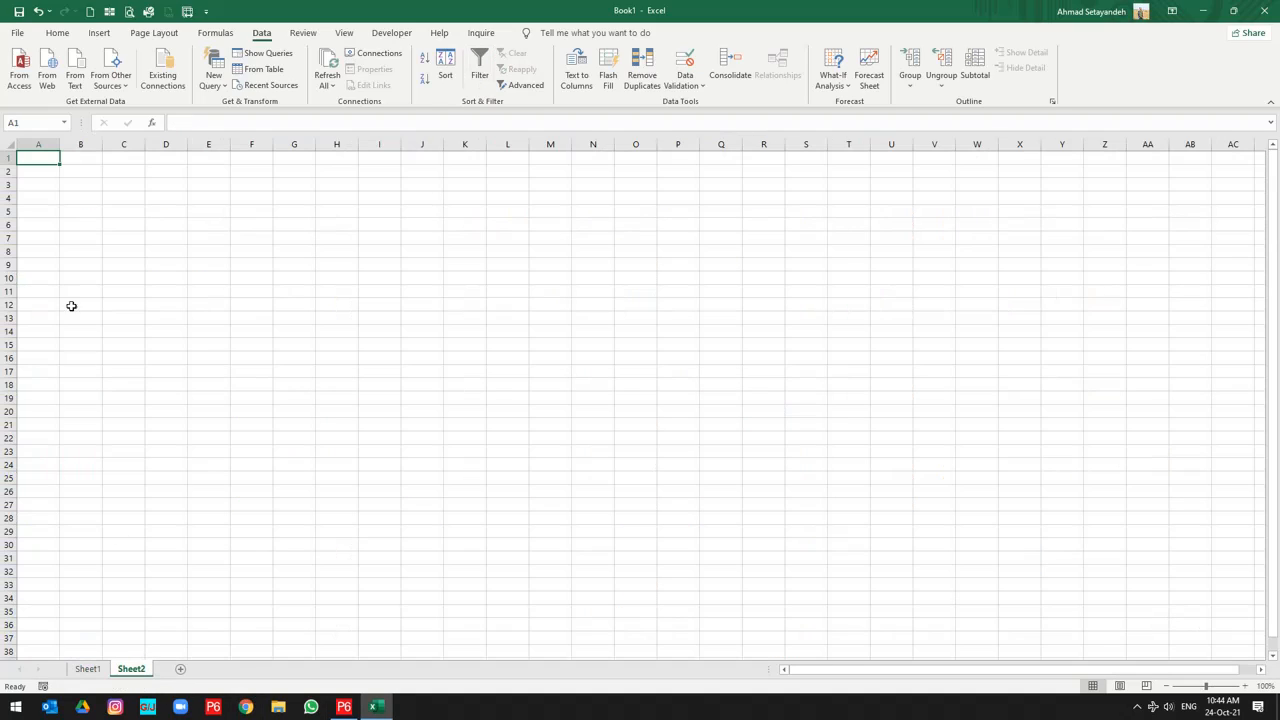
Step: Paste into Sheet2, filter to Actual Labor Units, and select the Budgeted Labor Units column
right_click(38, 158)
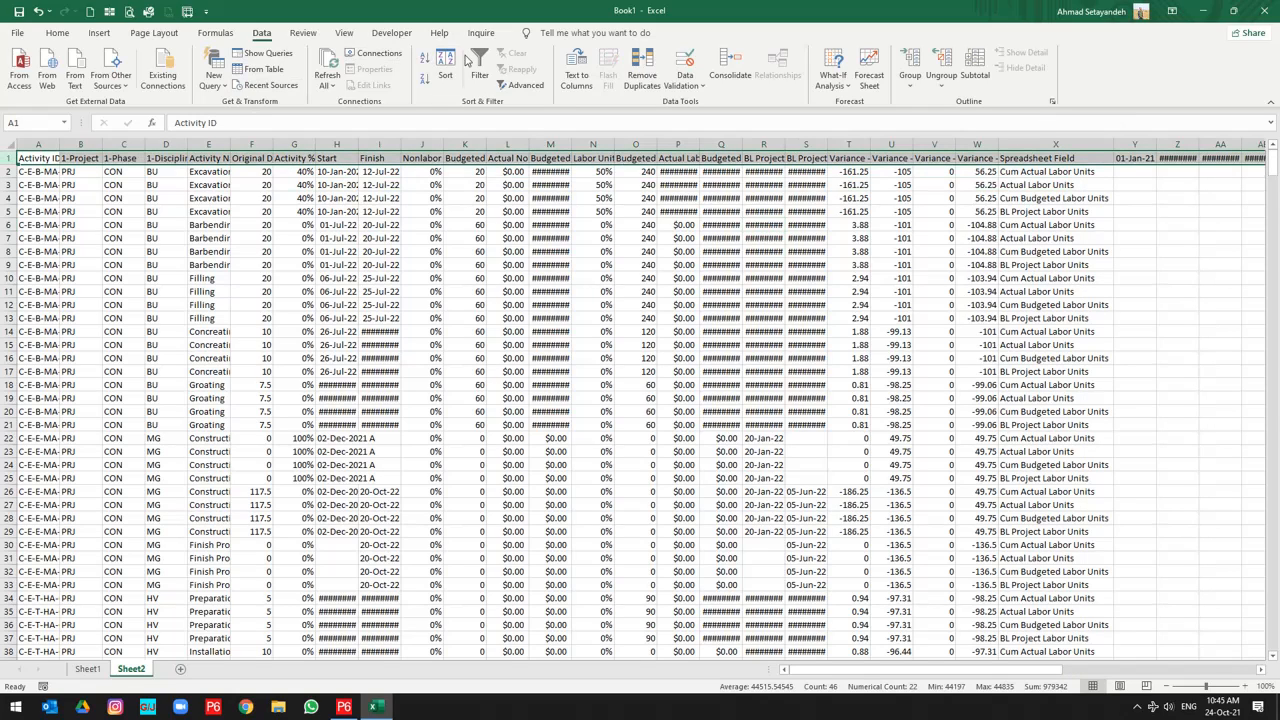
left_click(479, 67)
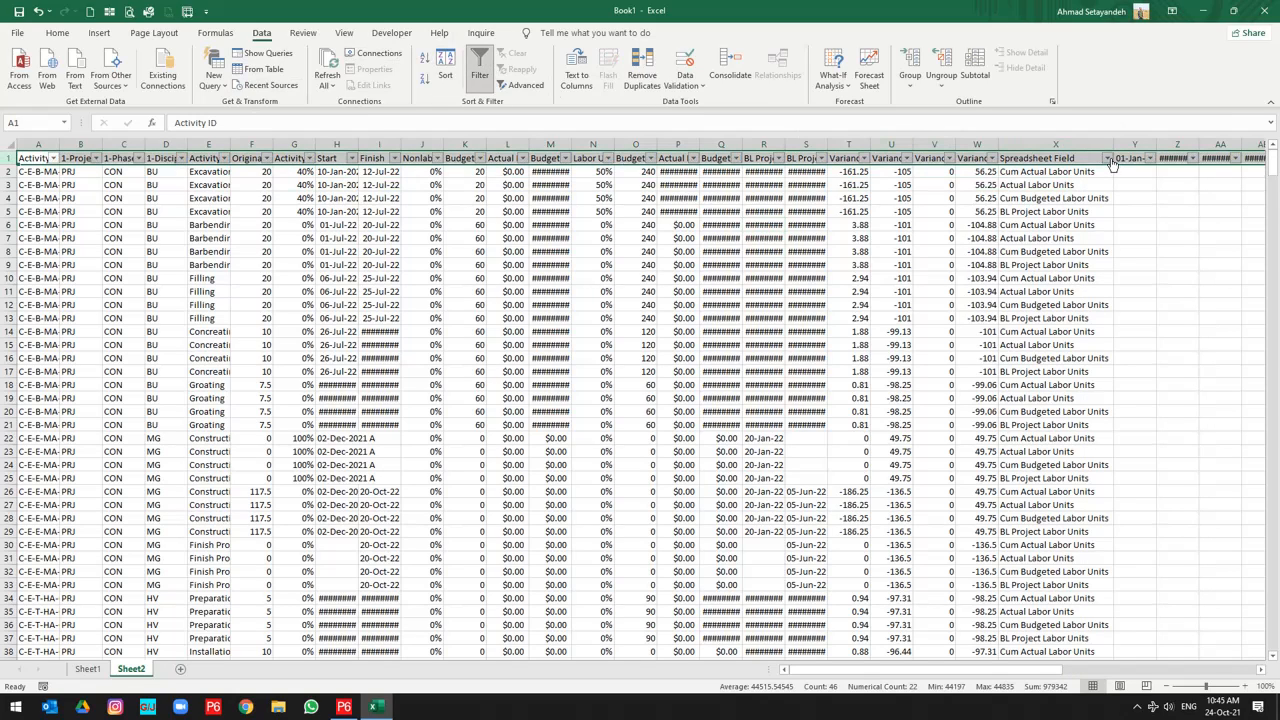
left_click(1107, 158)
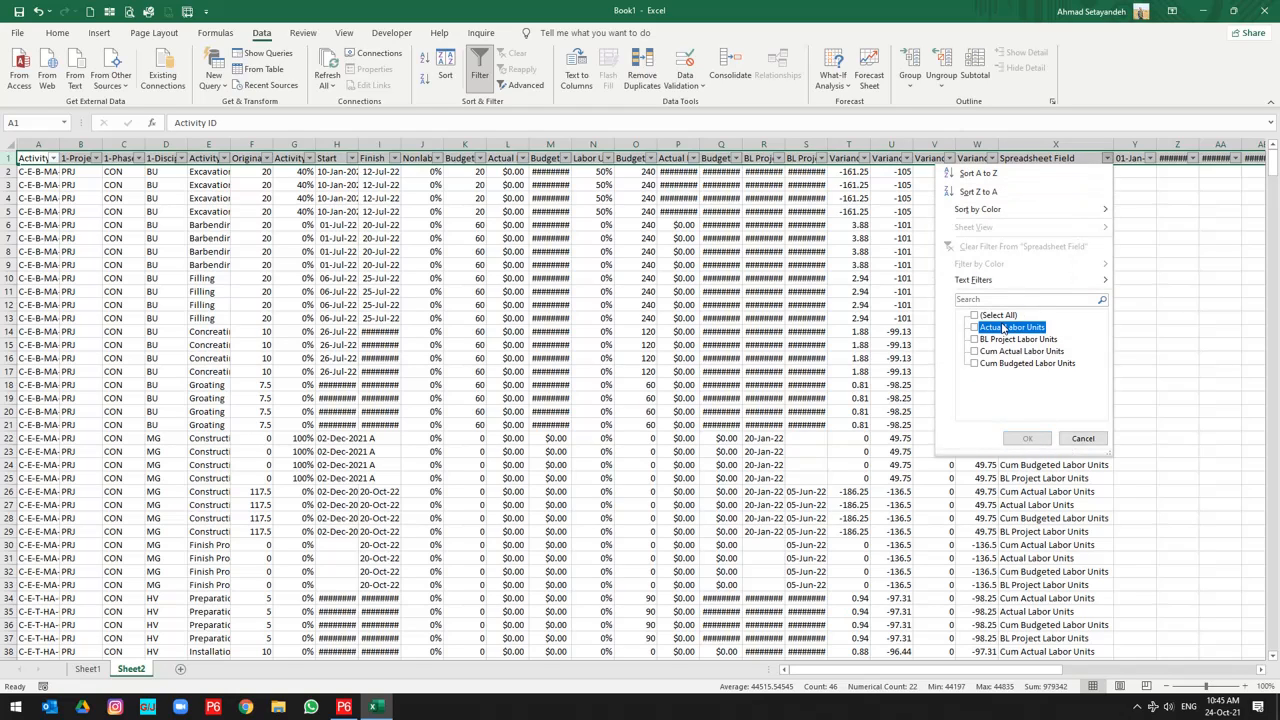
left_click(1026, 438)
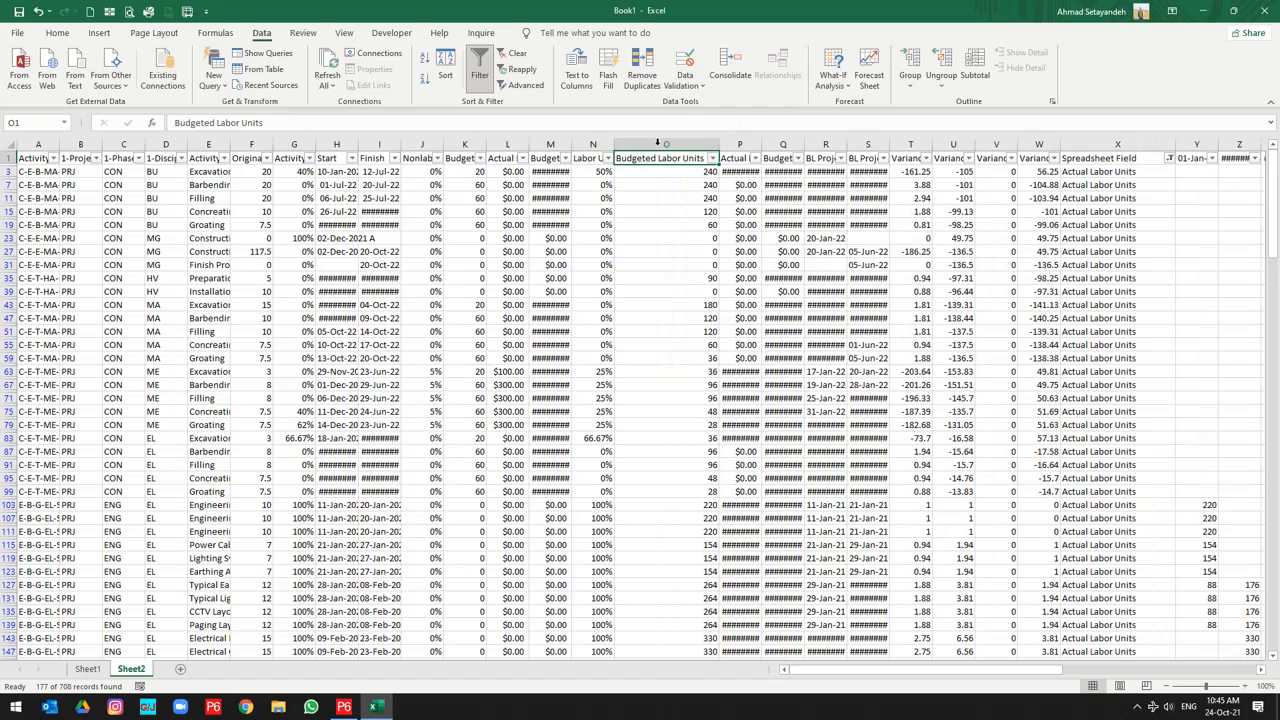
left_click(666, 143)
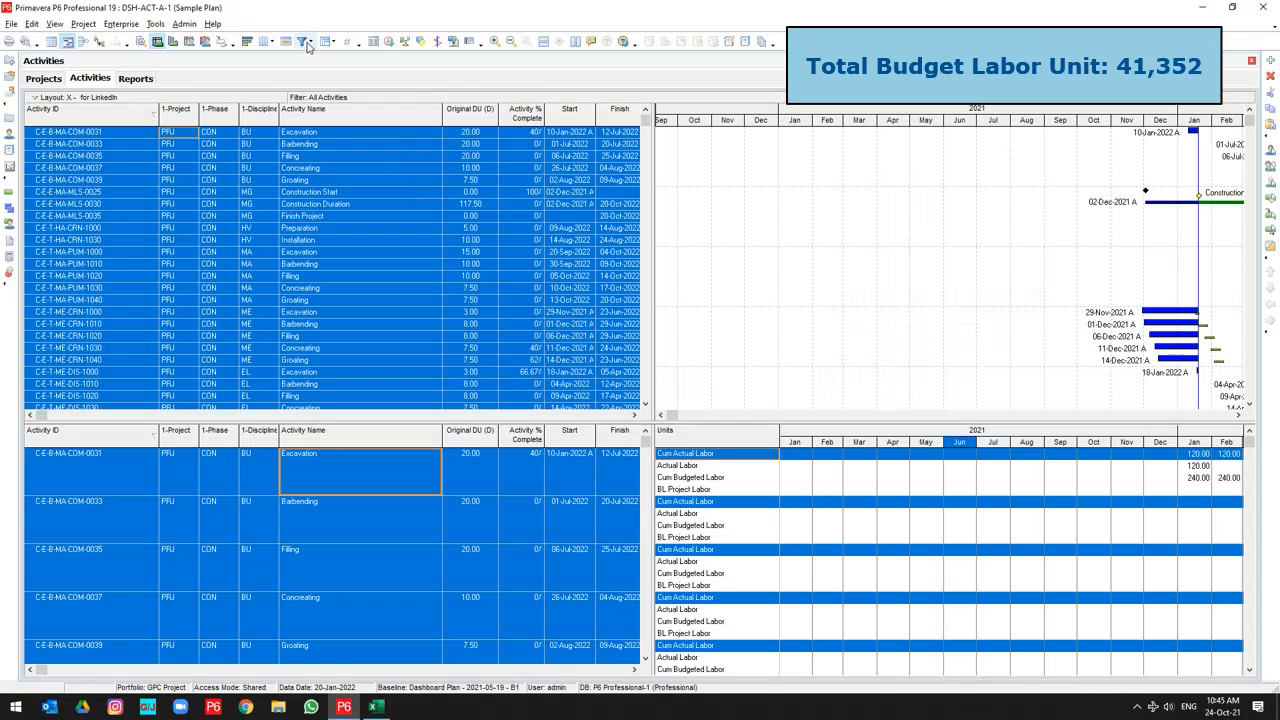
left_click(307, 41)
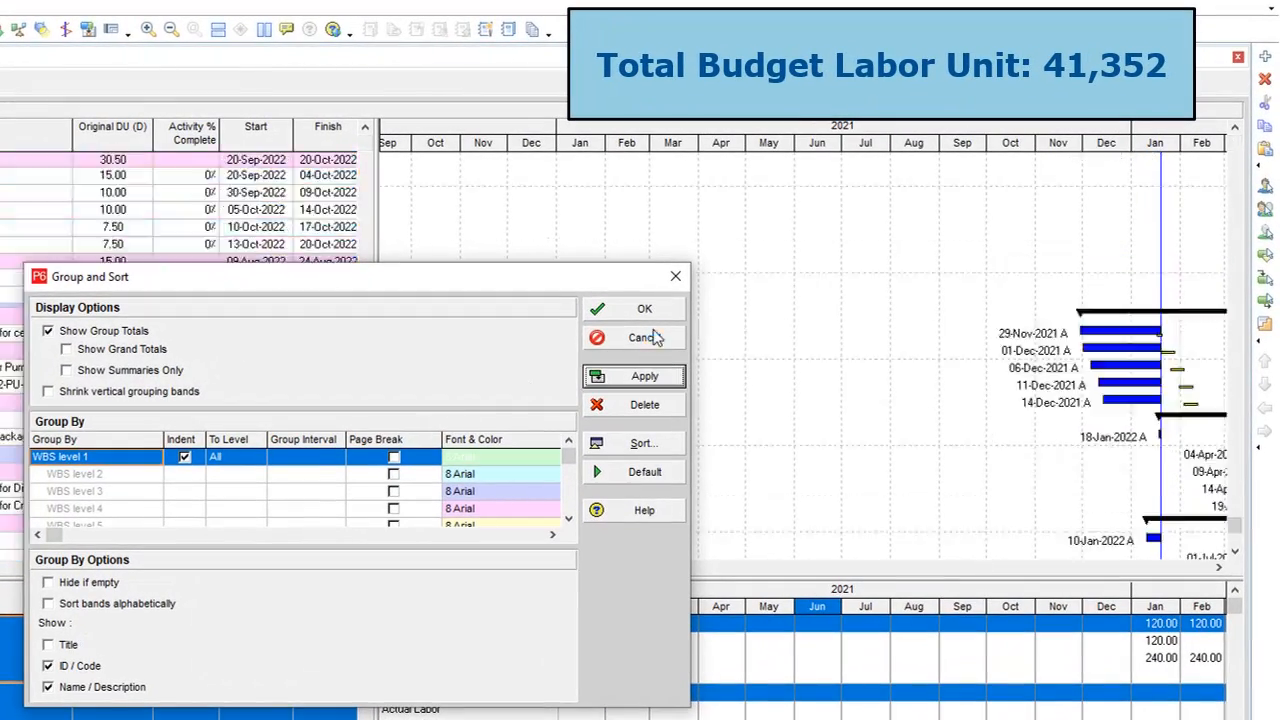
left_click(643, 308)
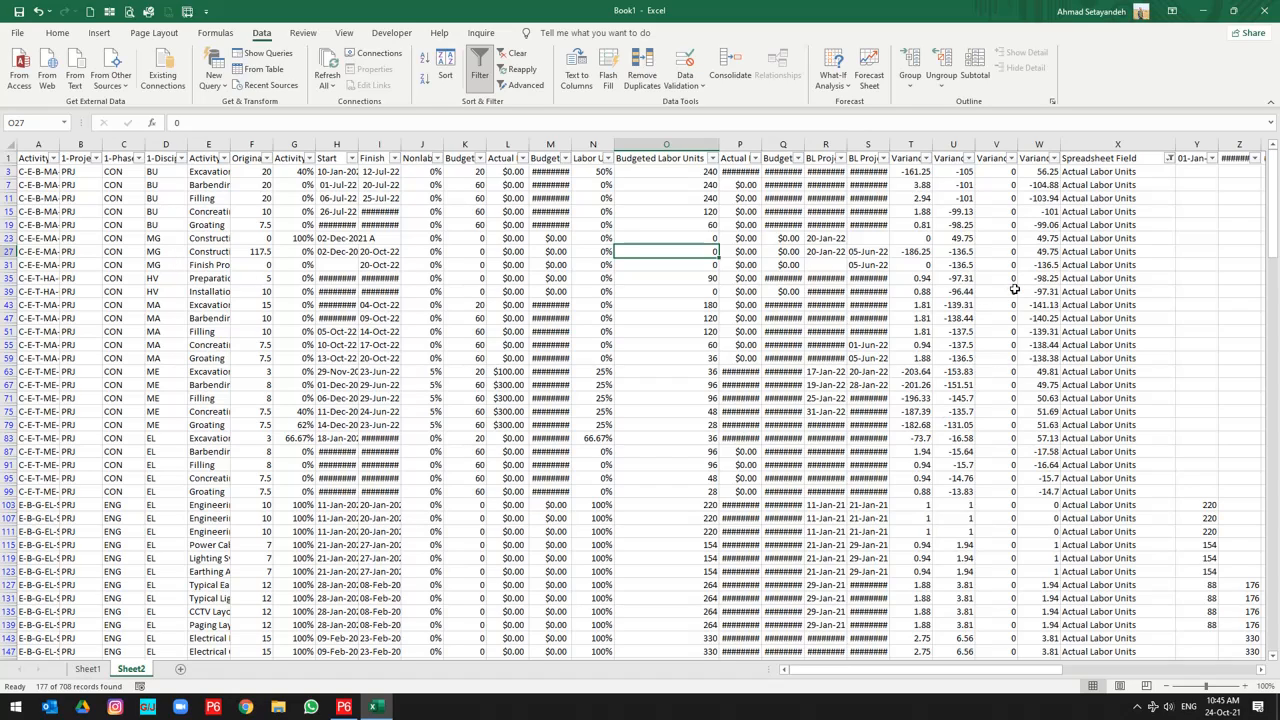
Step: Clear the Spreadsheet Field filter and insert a PivotTable on a new worksheet
left_click(1169, 158)
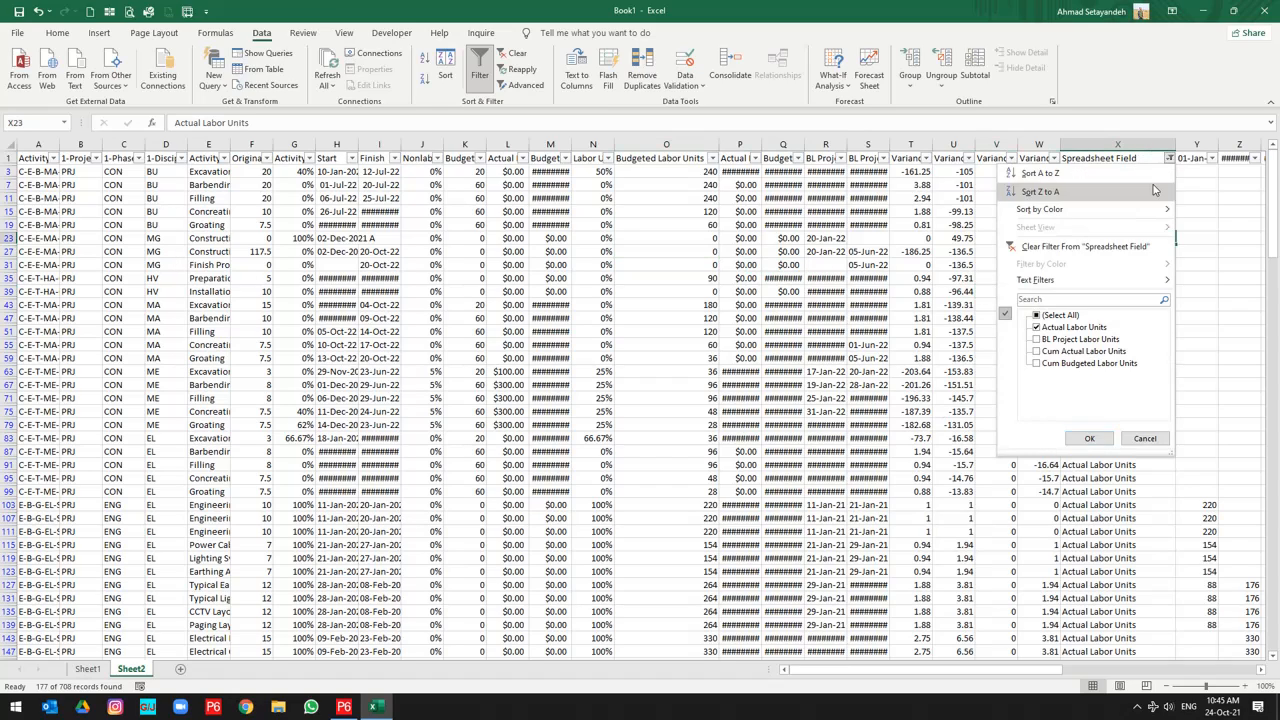
left_click(1089, 438)
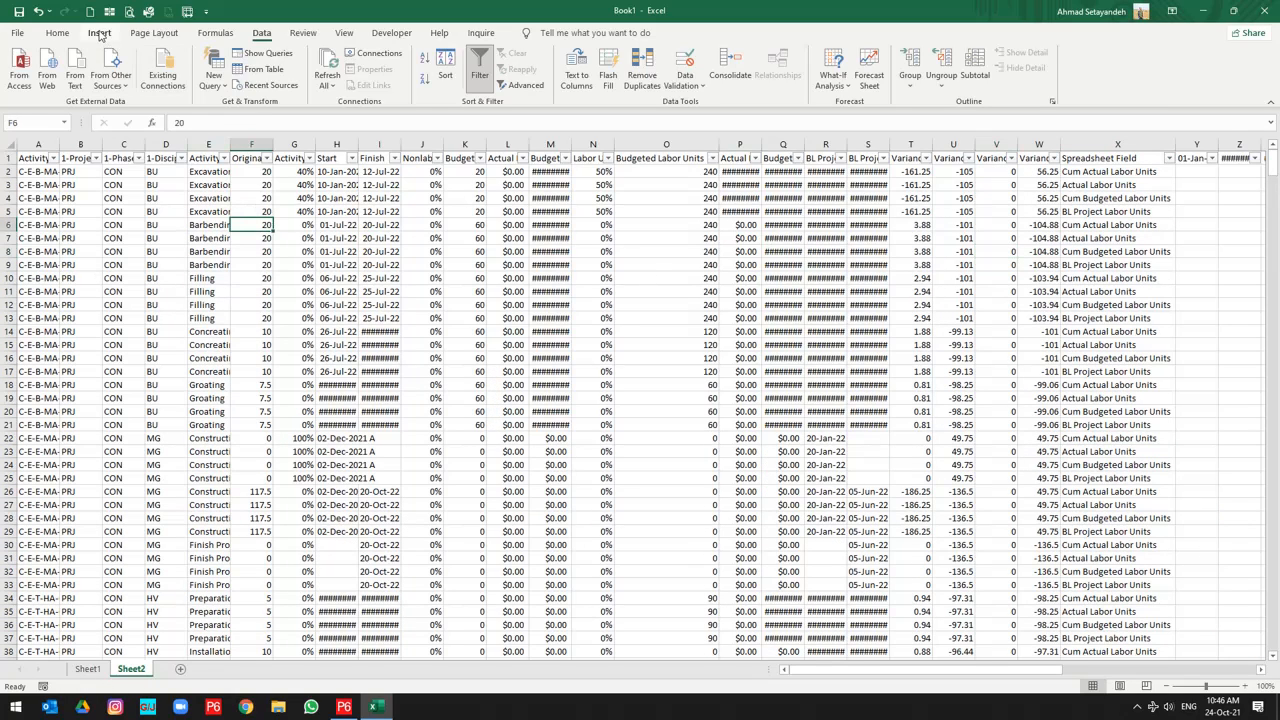
left_click(99, 33)
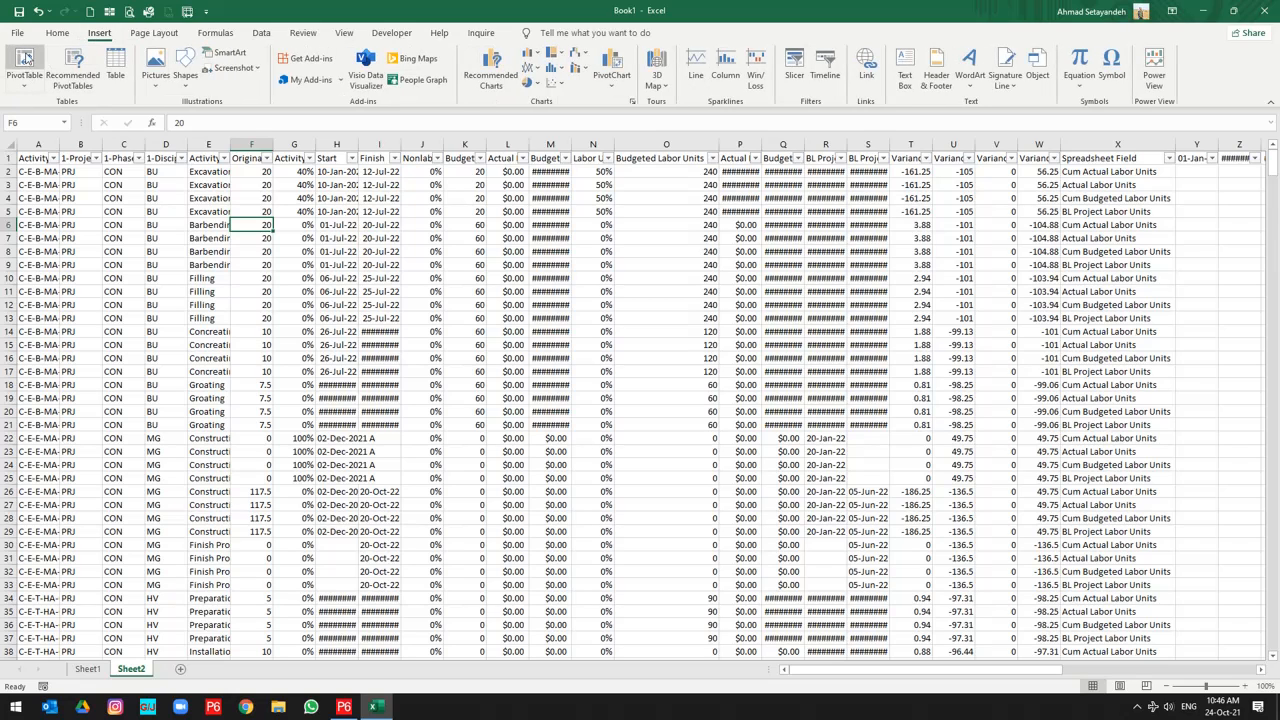
left_click(24, 67)
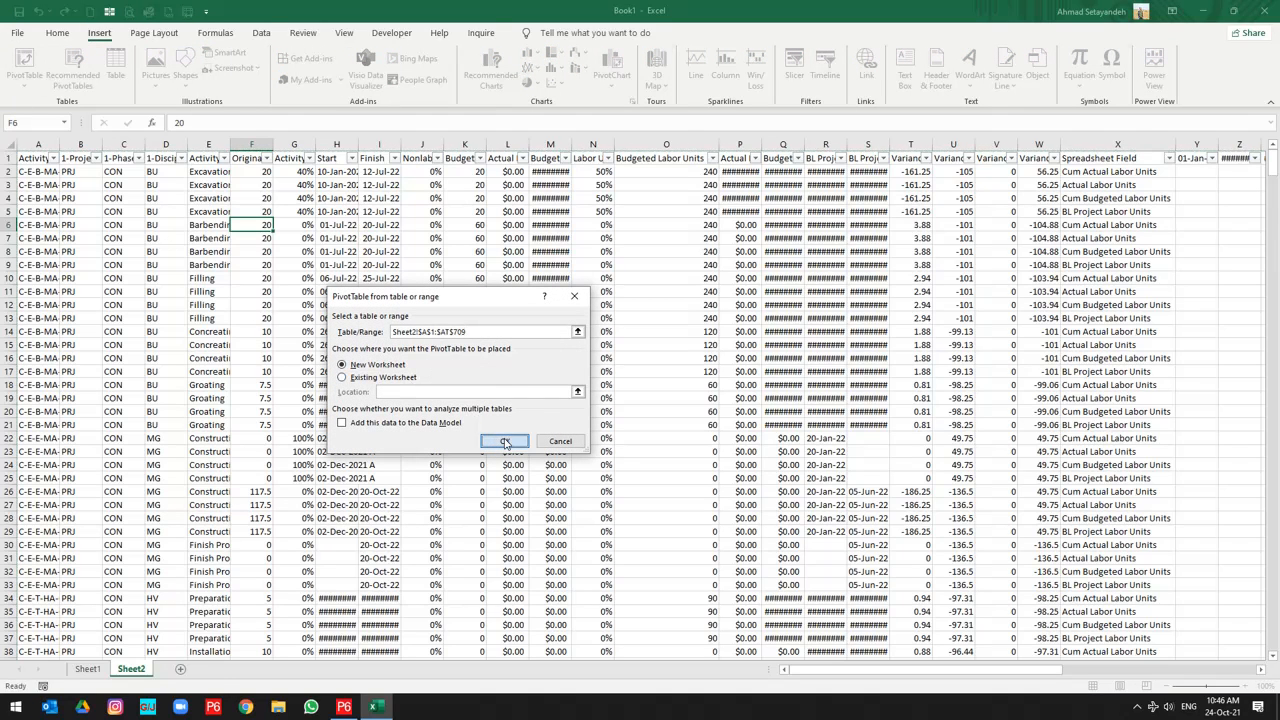
left_click(505, 441)
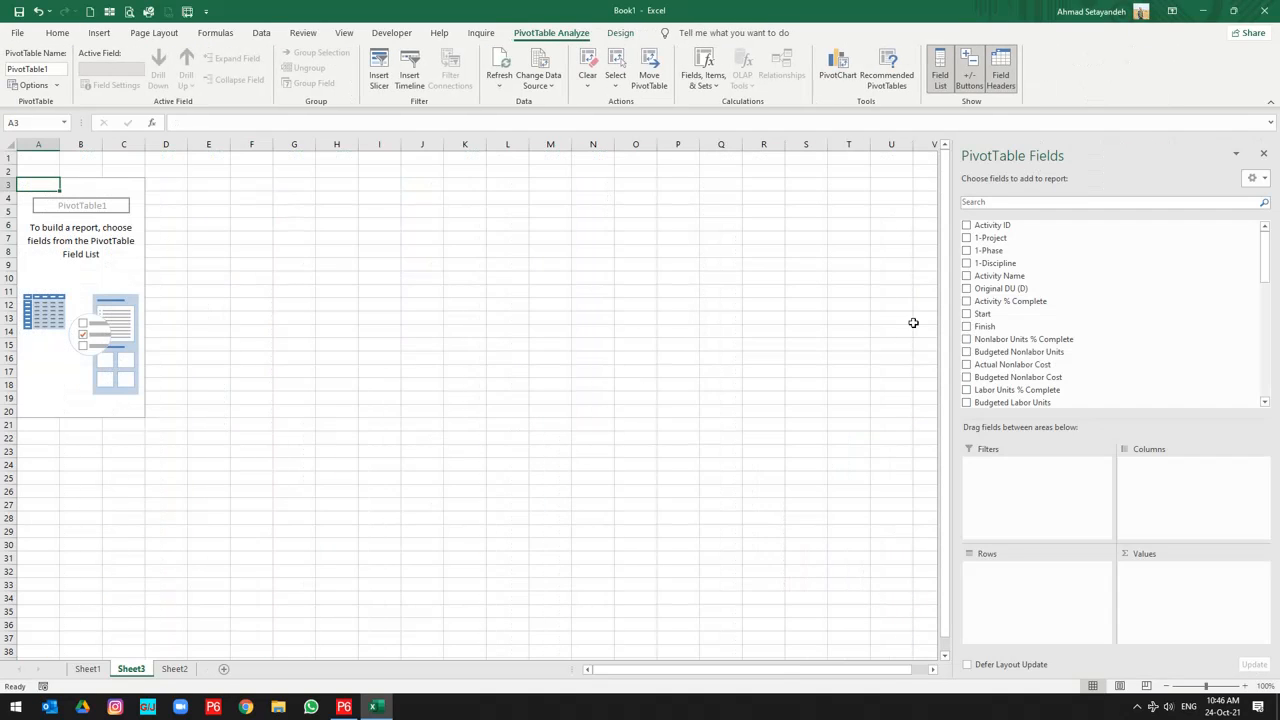
mouse_move(1040, 250)
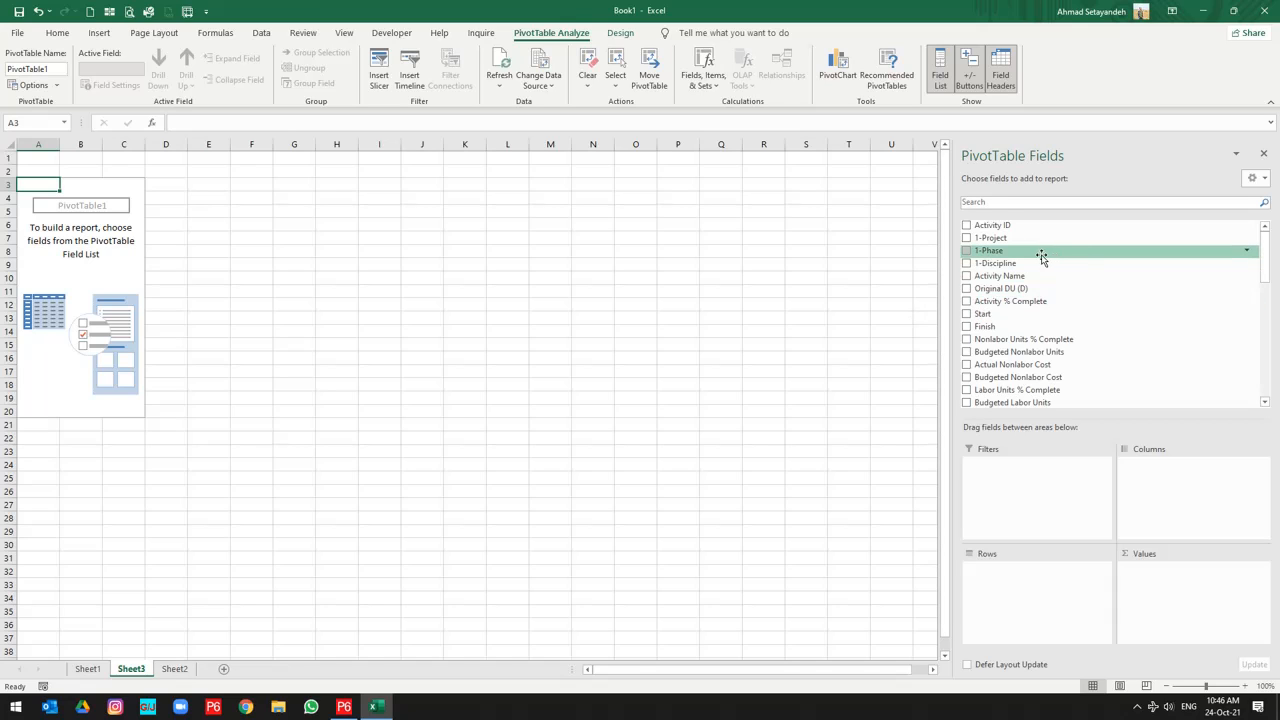
Step: Place Spreadsheet Field in Columns and the monthly date fields into Values
scroll("down", 3)
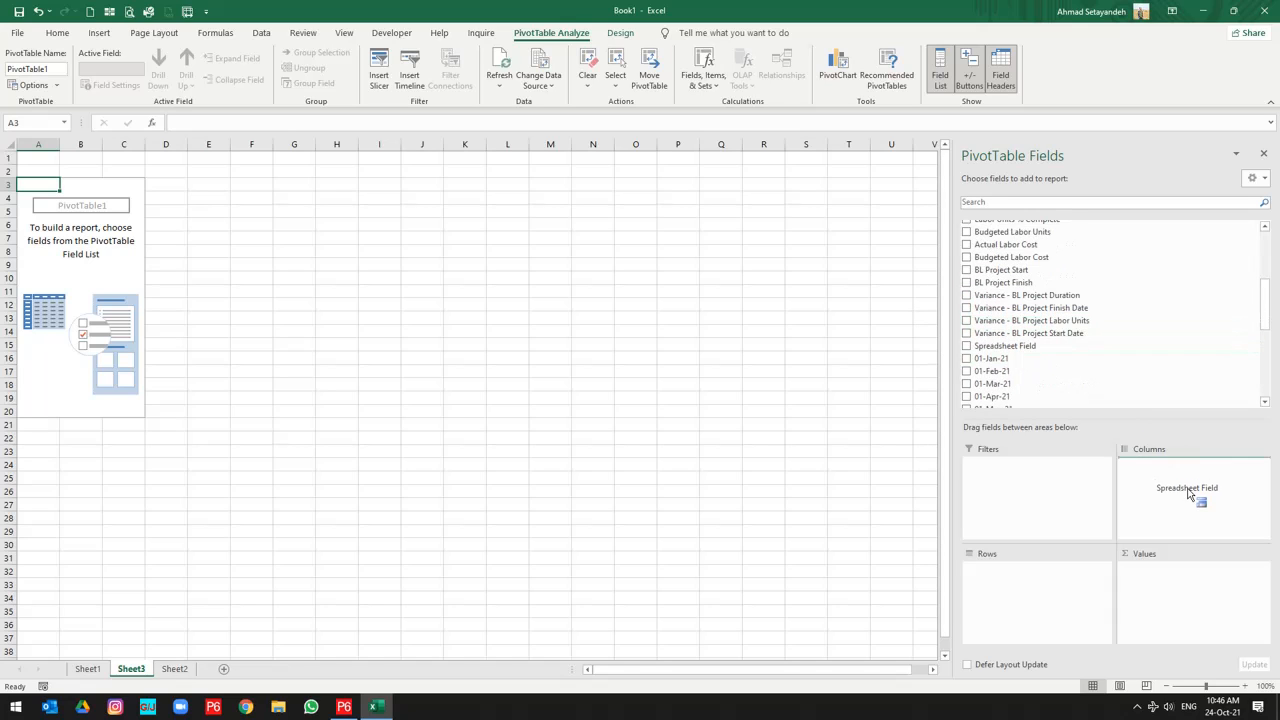
left_click(966, 345)
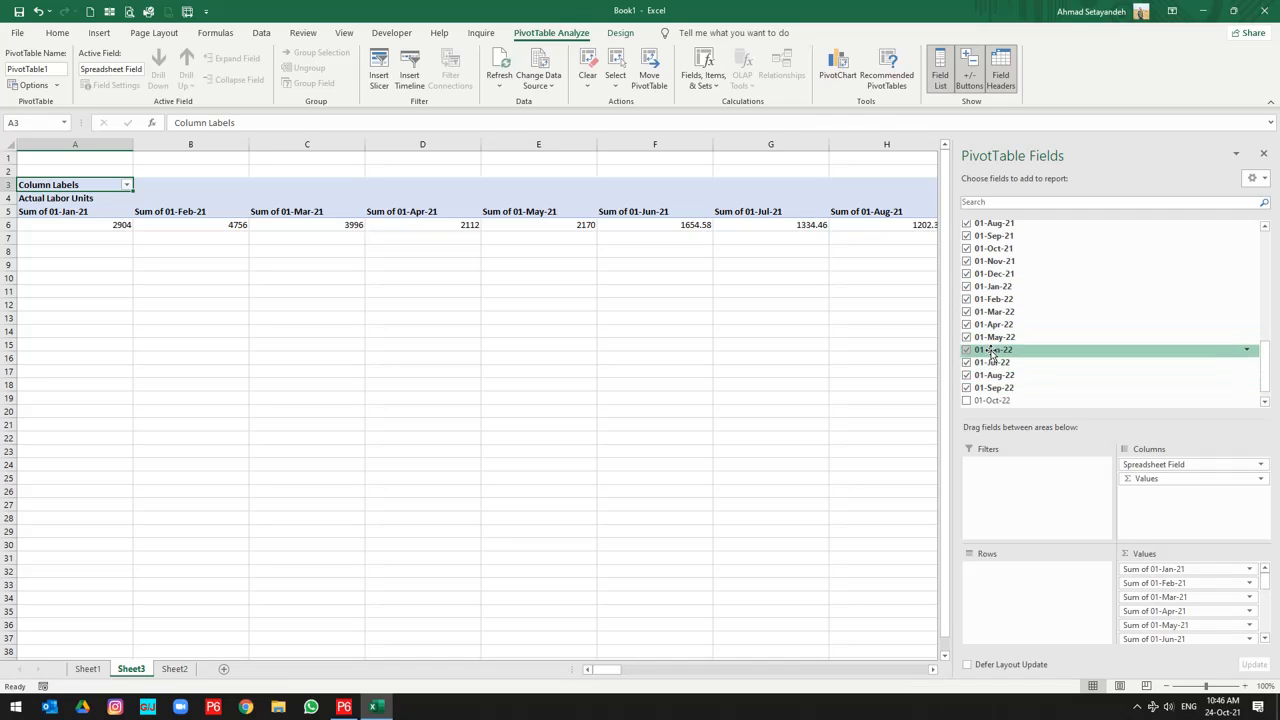
scroll("down", 3)
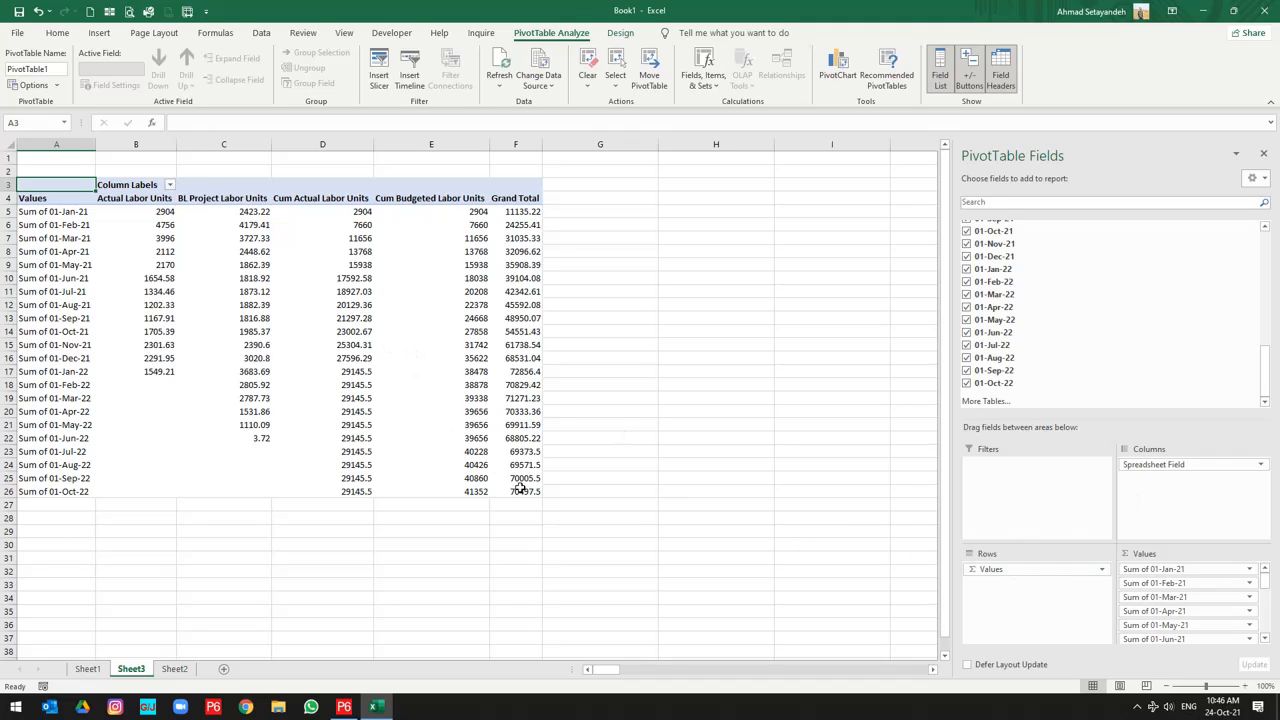
Step: Format the pivot labor values as Number with 2 decimals and a 1000 separator
left_click_drag(135, 211, 515, 491)
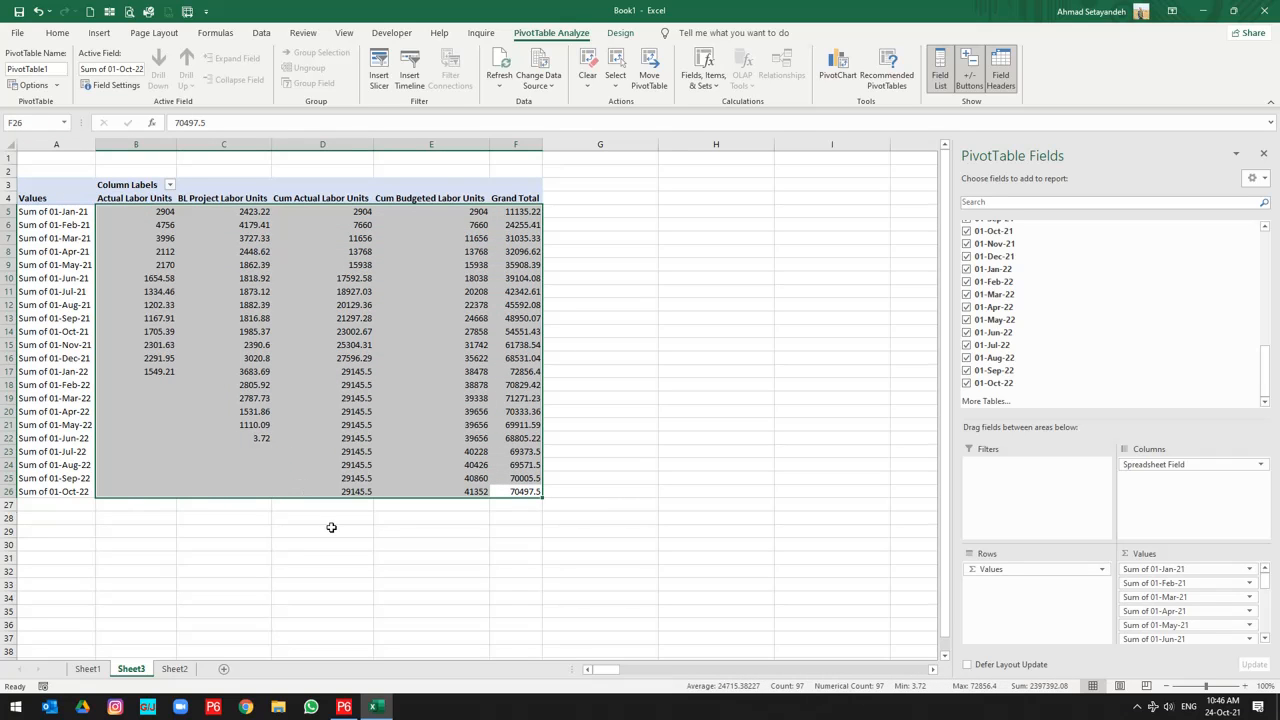
left_click(431, 491)
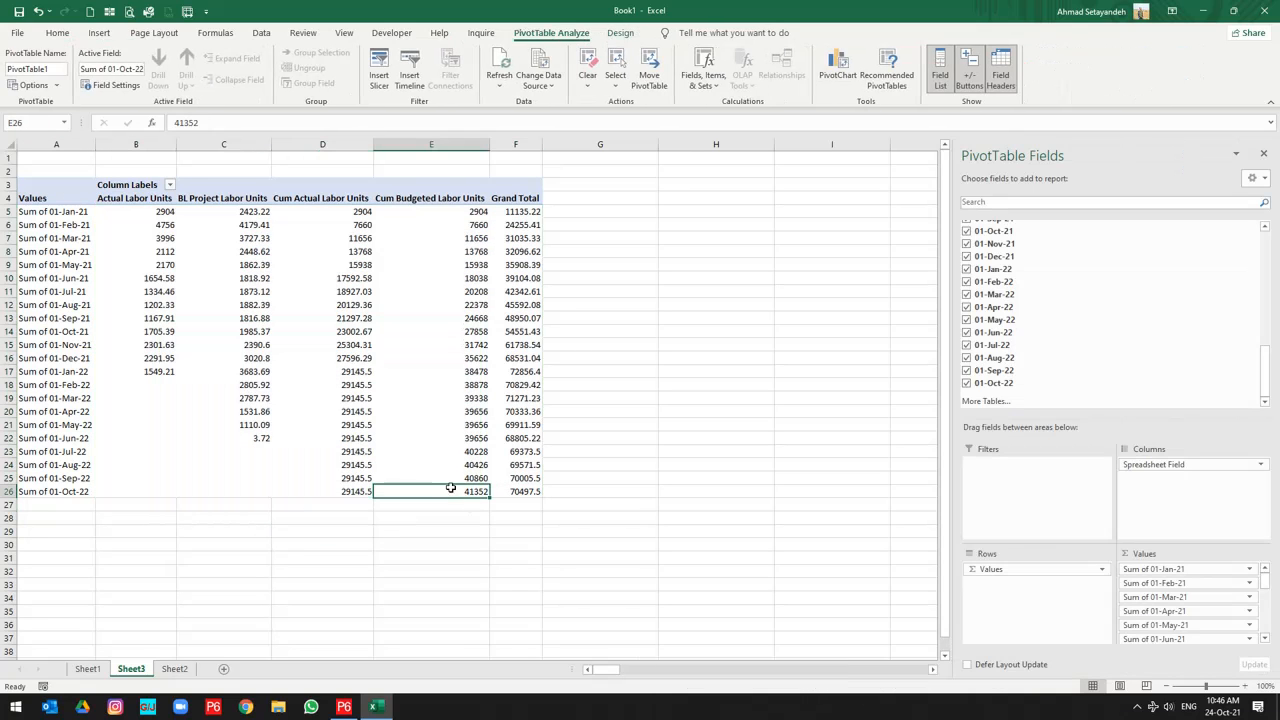
mouse_move(465, 491)
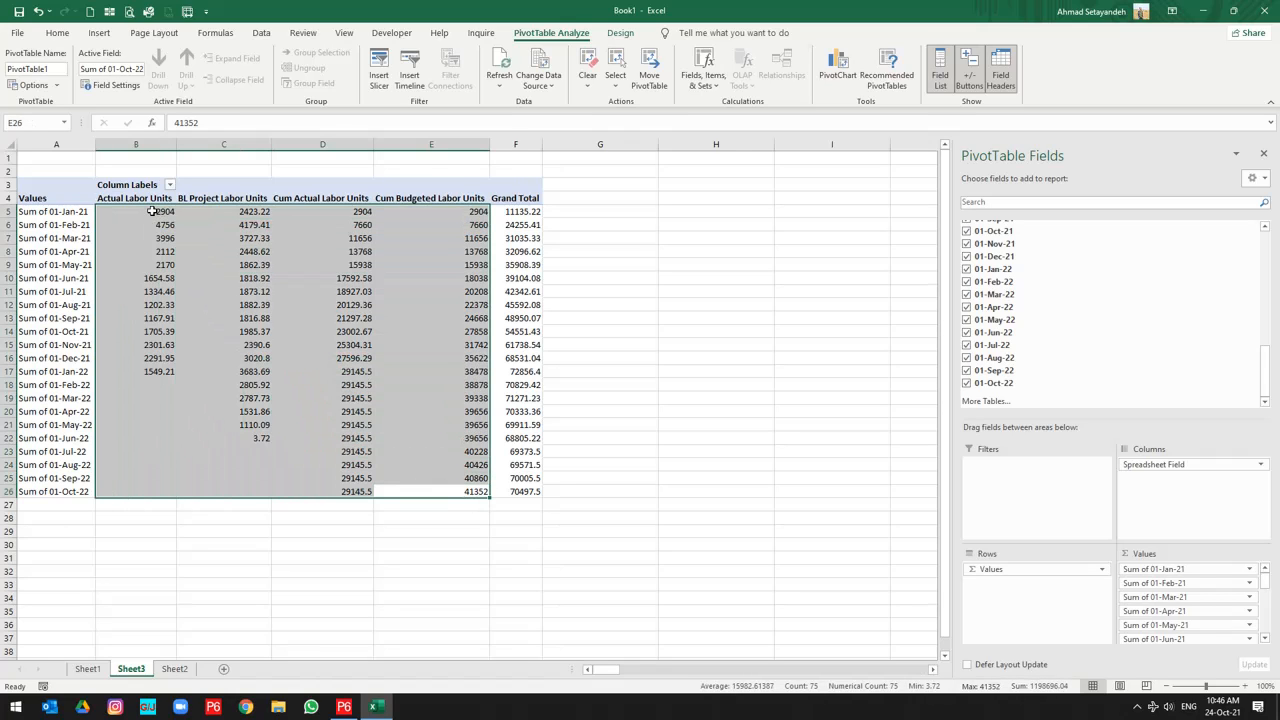
left_click(57, 33)
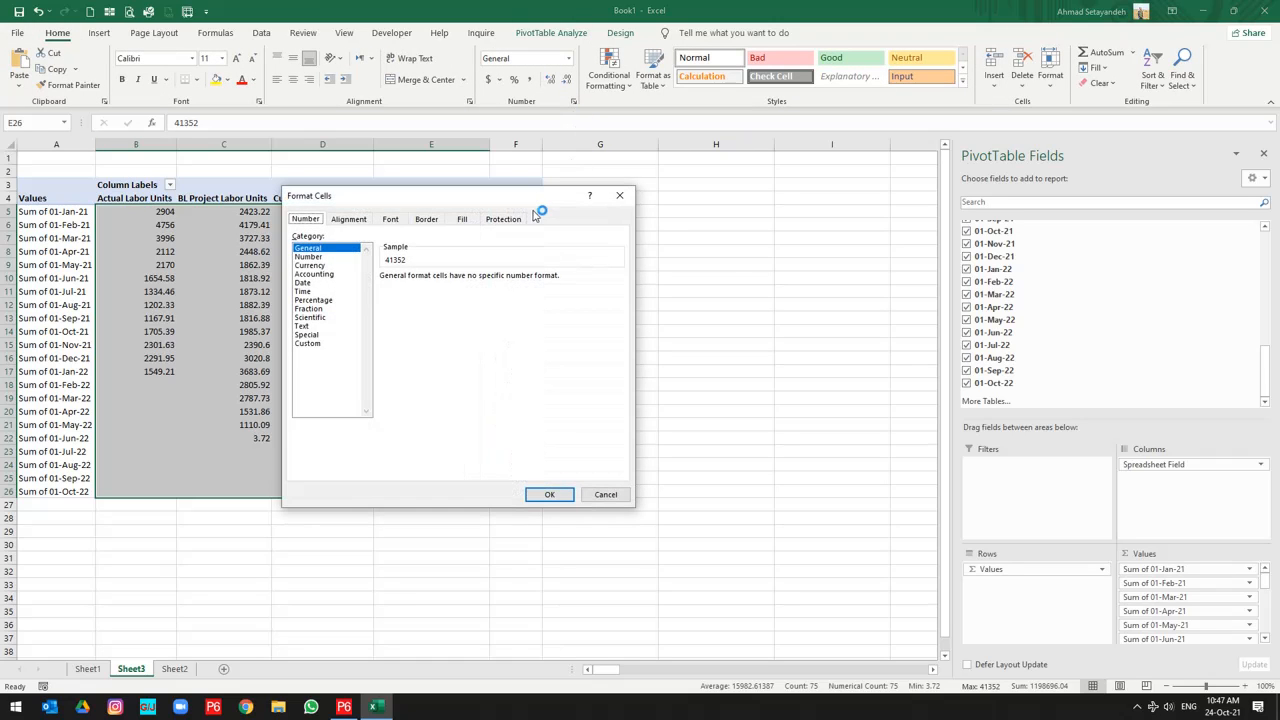
left_click(308, 256)
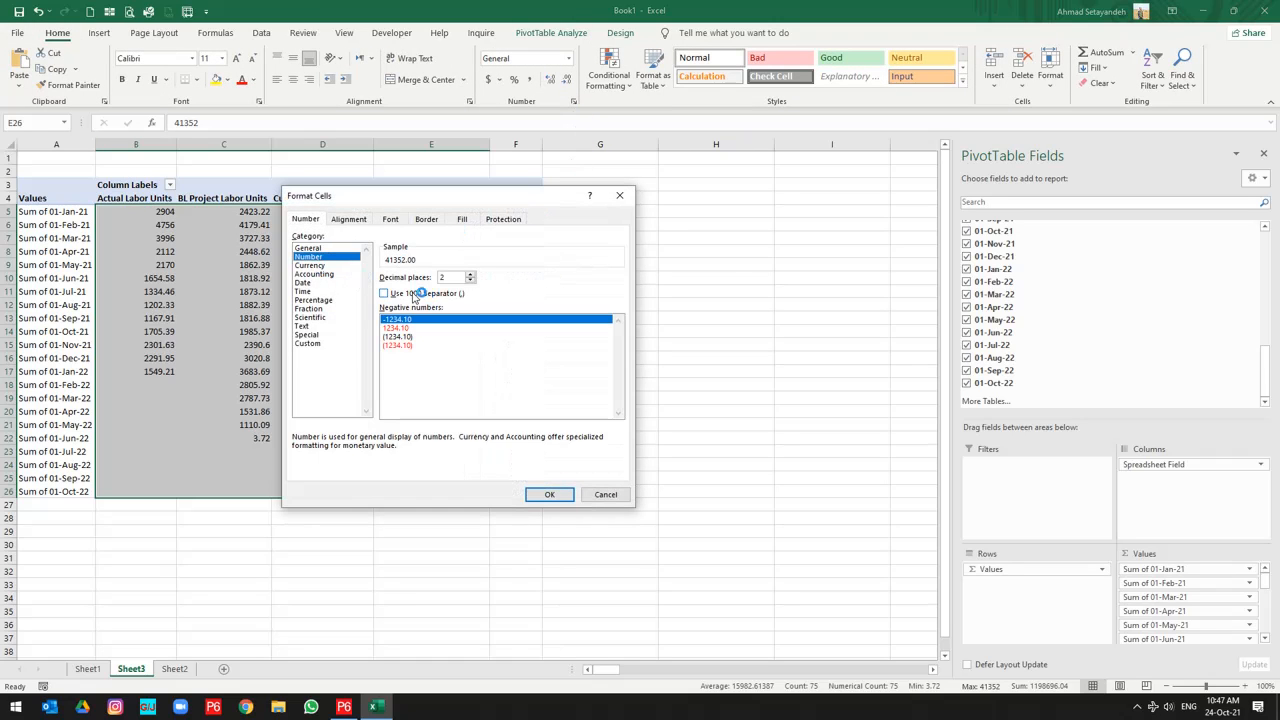
left_click(549, 494)
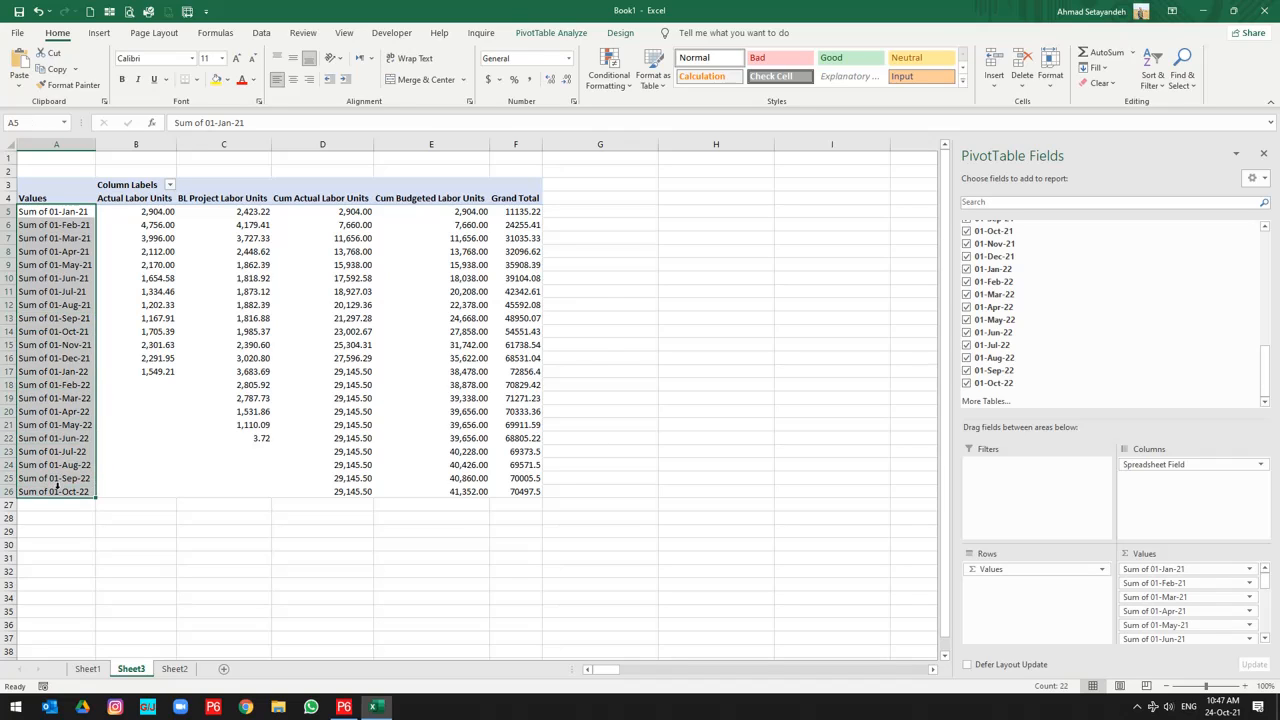
Step: Replace all 'Sum of 01-' prefixes with nothing so labels read Jan-21 and so on
key("ctrl+f")
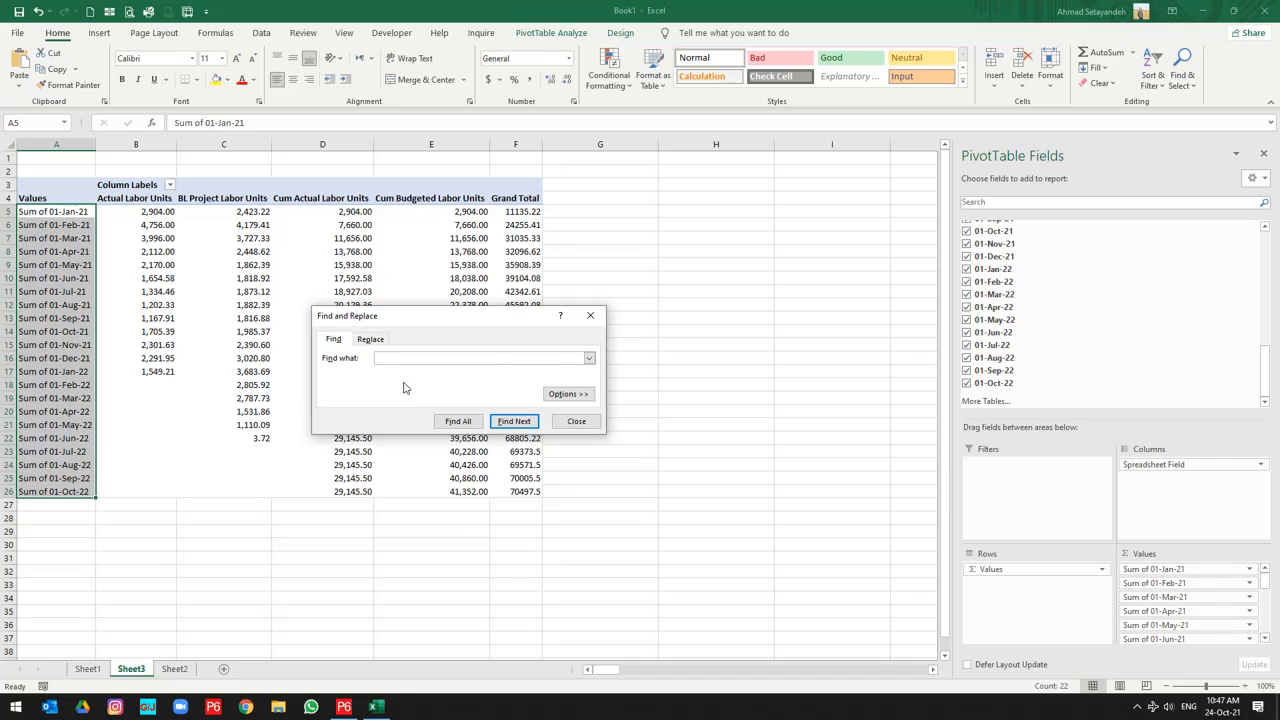
type("sum of 01-")
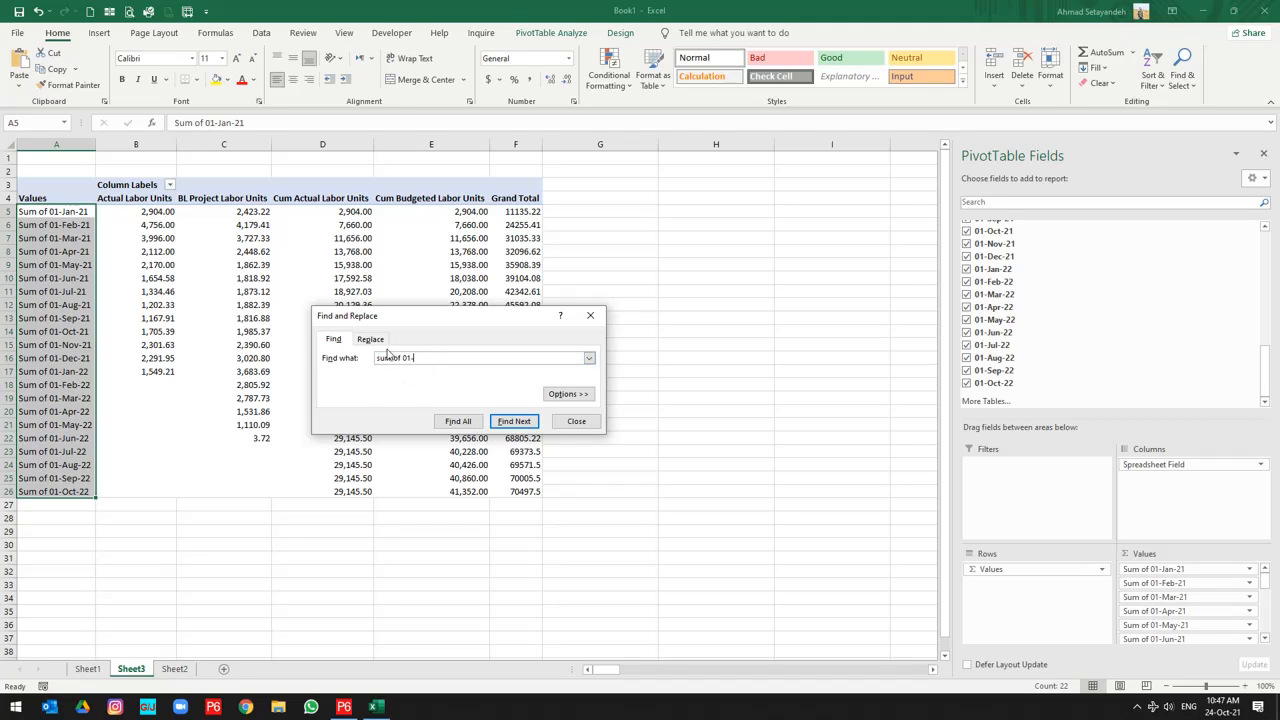
left_click(371, 338)
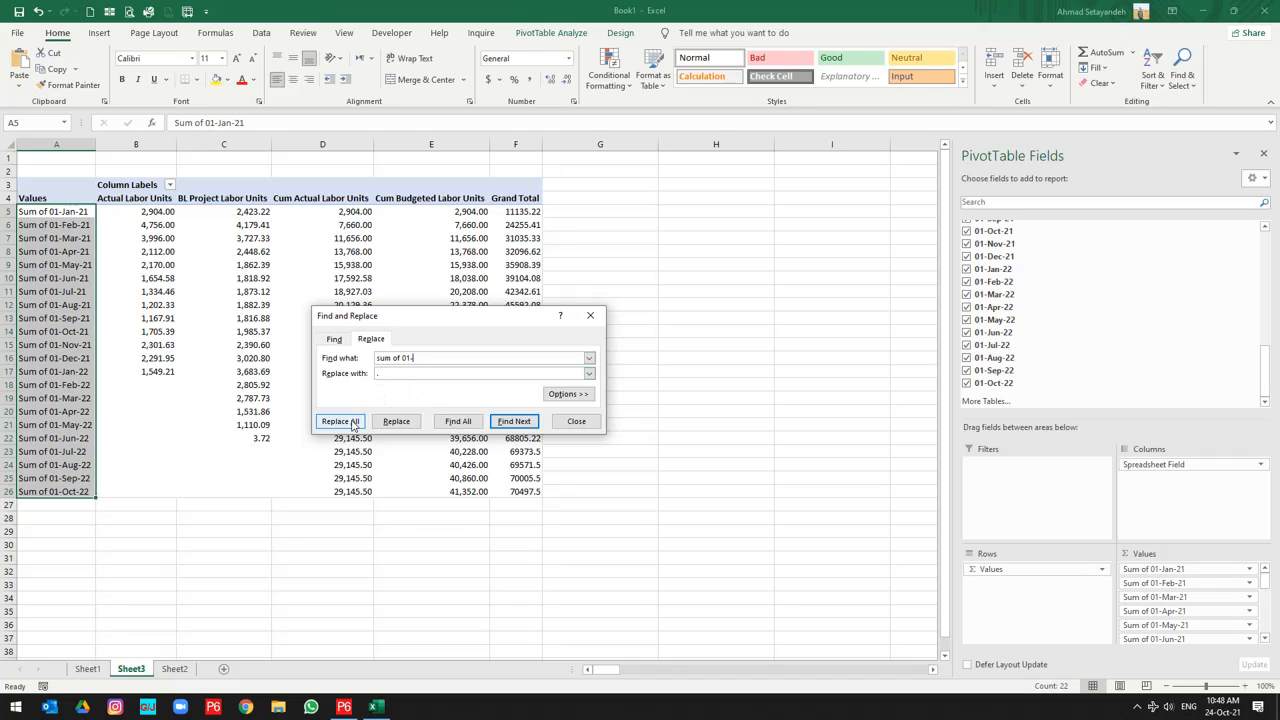
left_click(340, 421)
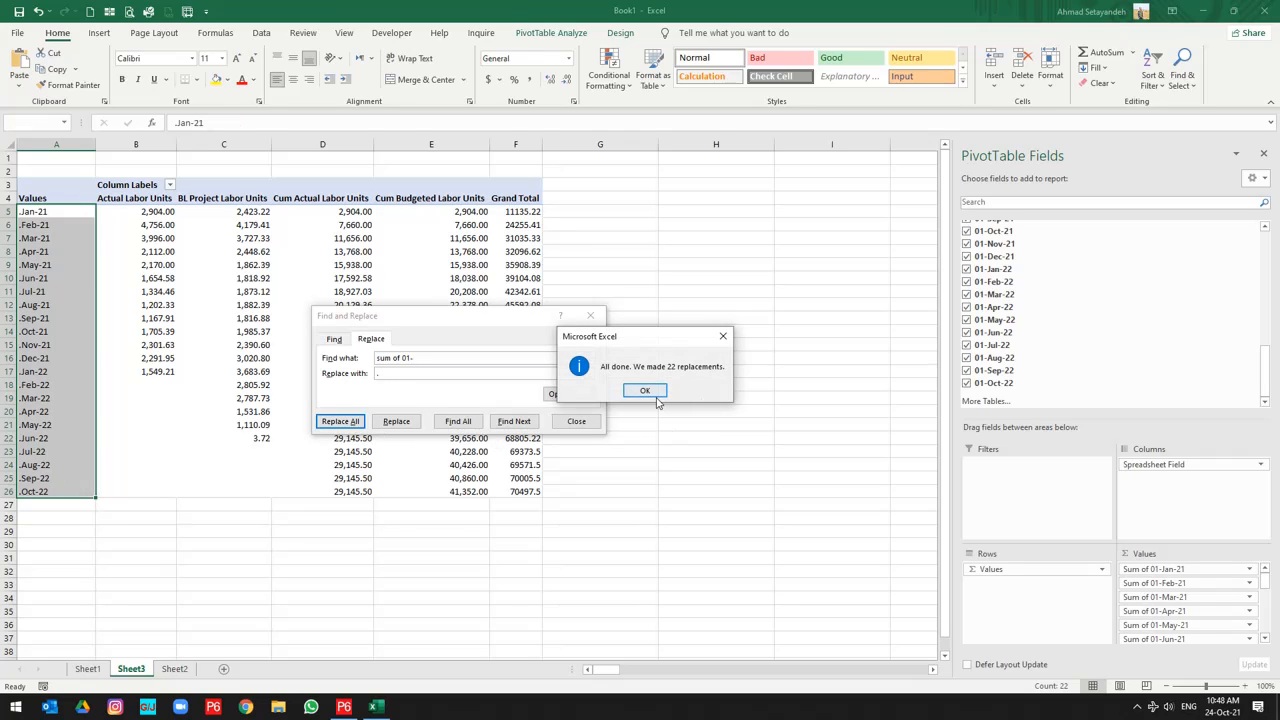
left_click(644, 390)
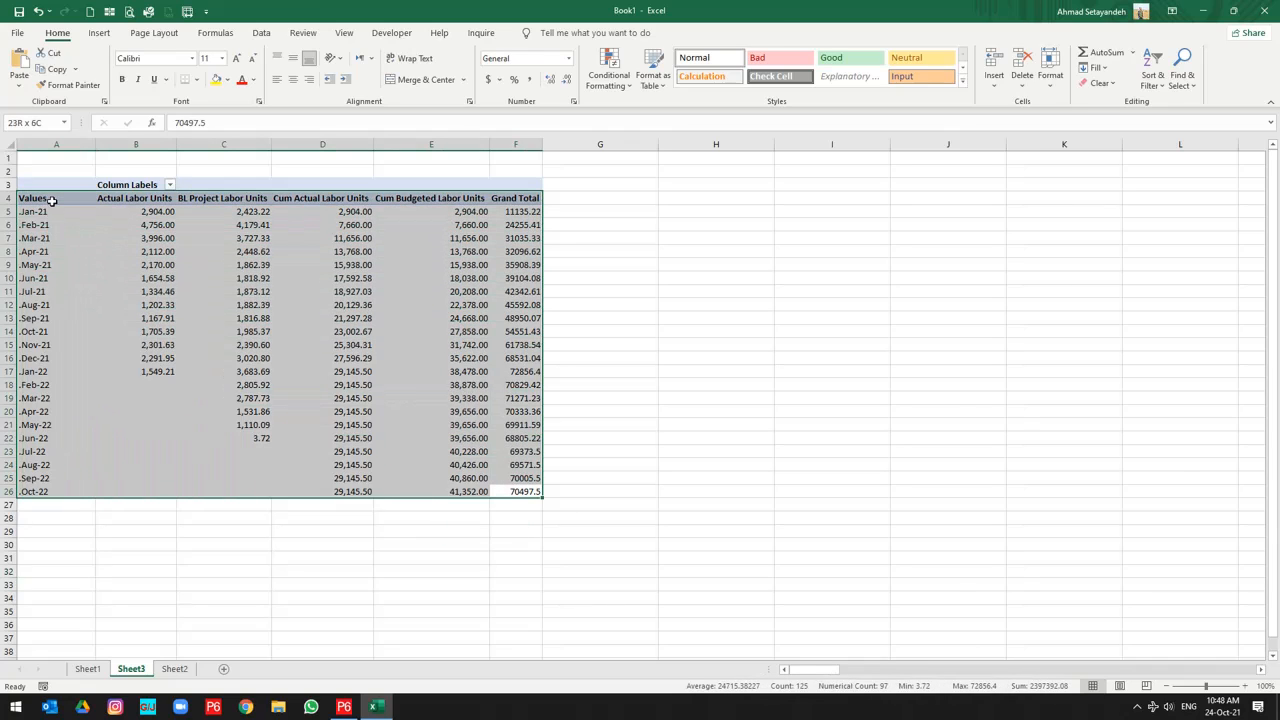
Step: Insert a default column PivotChart from the labor pivot table and enlarge it
left_click(157, 251)
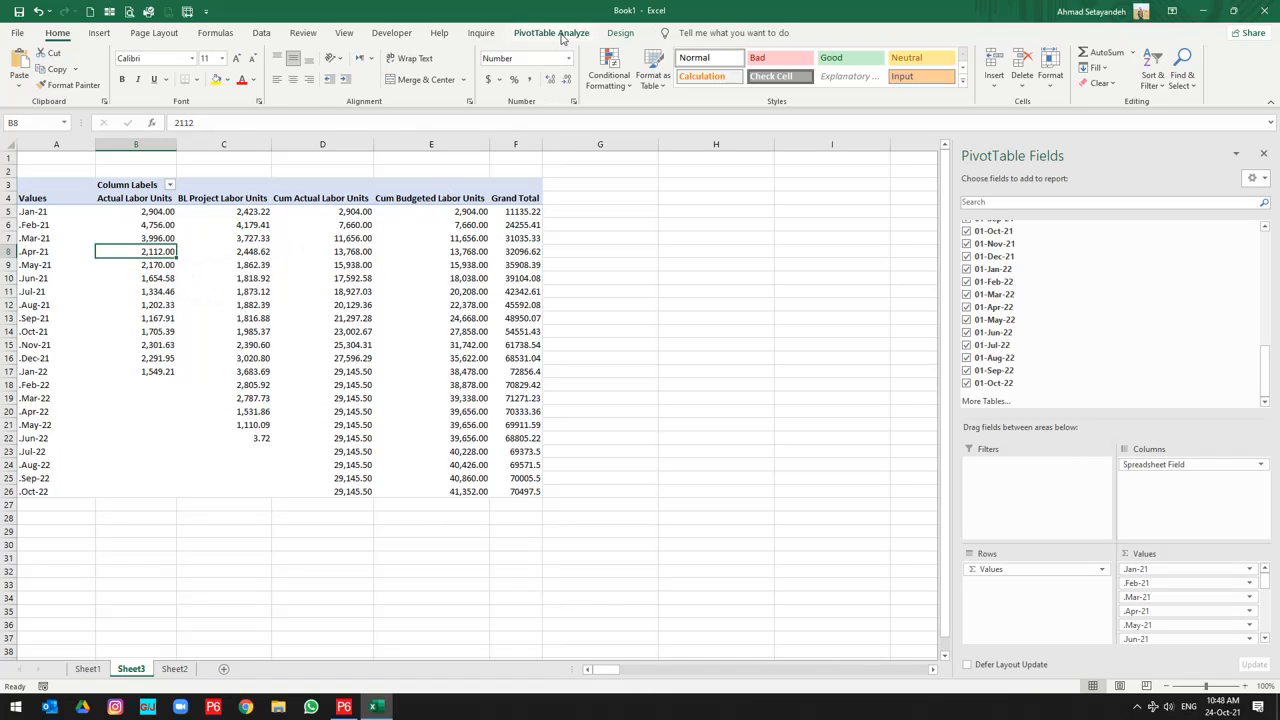
left_click(551, 33)
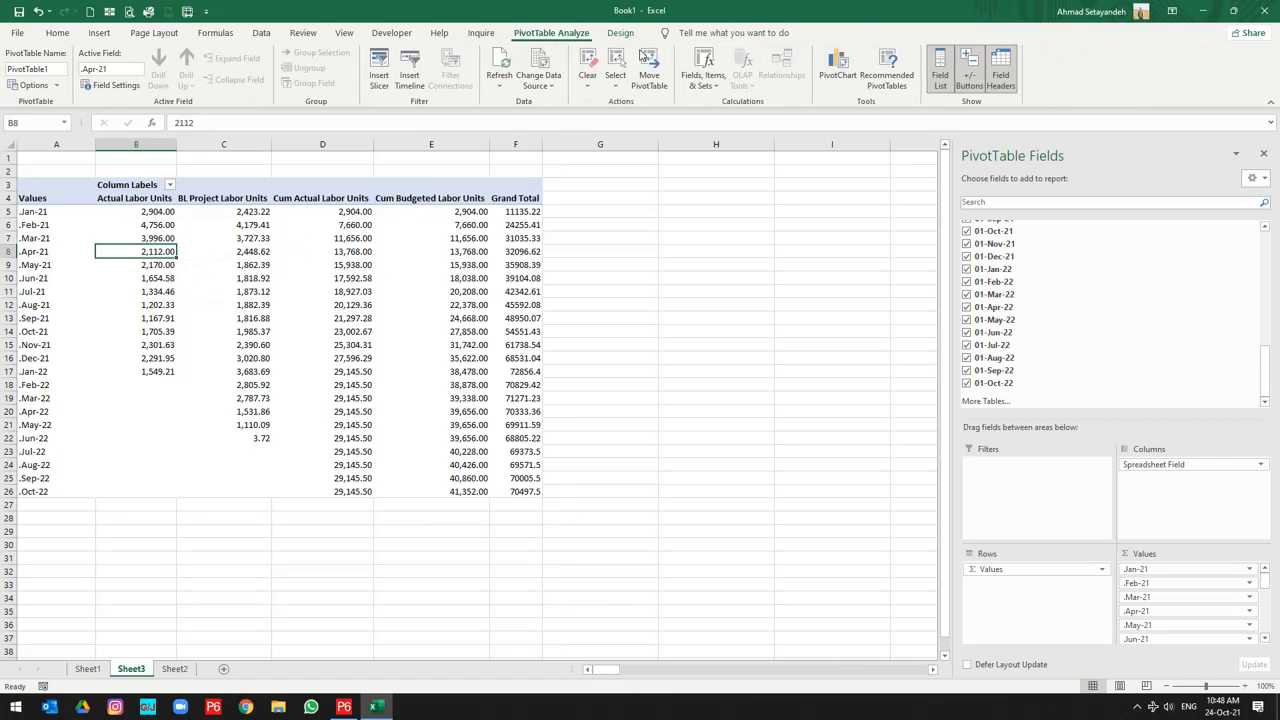
left_click(838, 70)
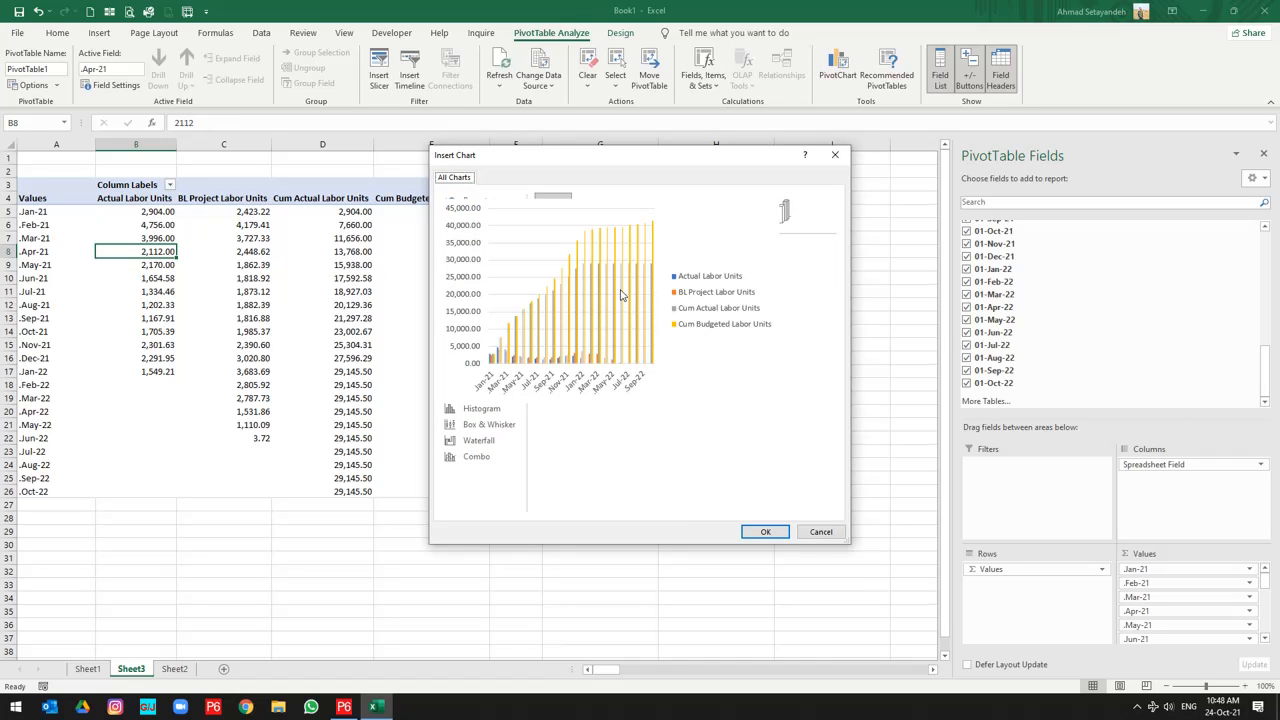
left_click(765, 531)
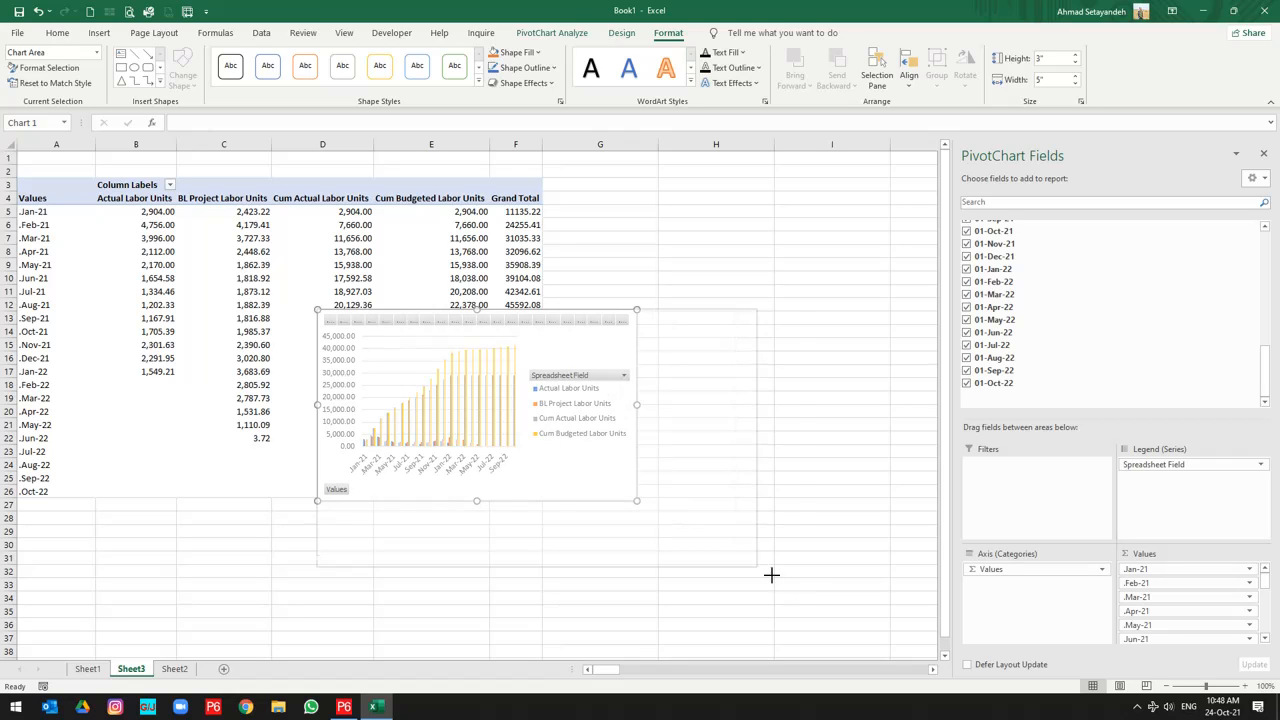
left_click_drag(637, 501, 823, 648)
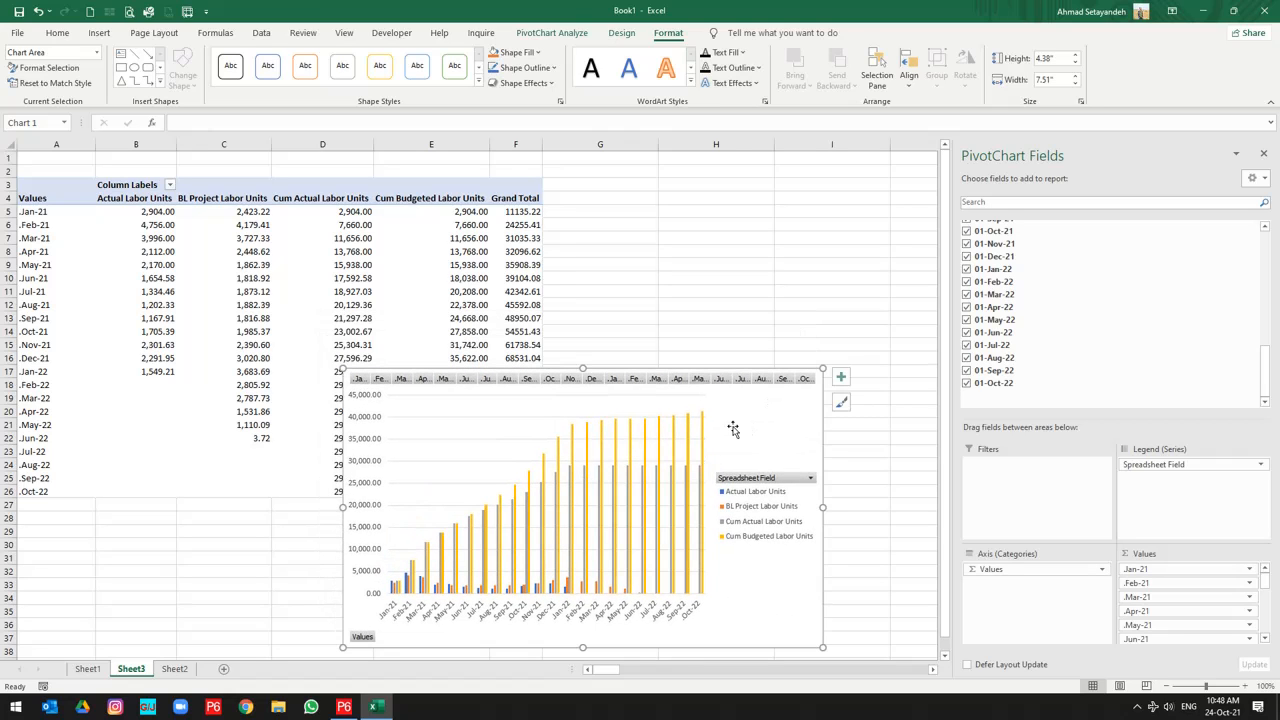
Step: Move the chart to a new sheet named 'S-Curve'
right_click(733, 429)
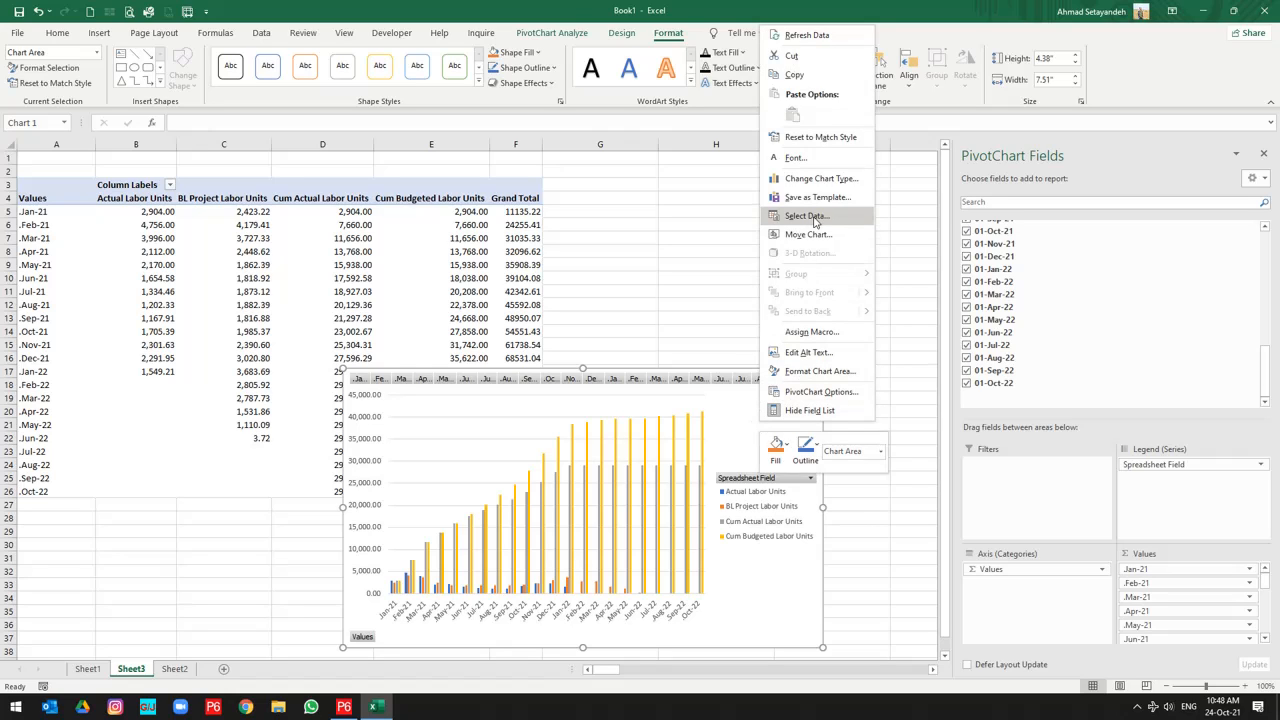
left_click(808, 234)
type("S")
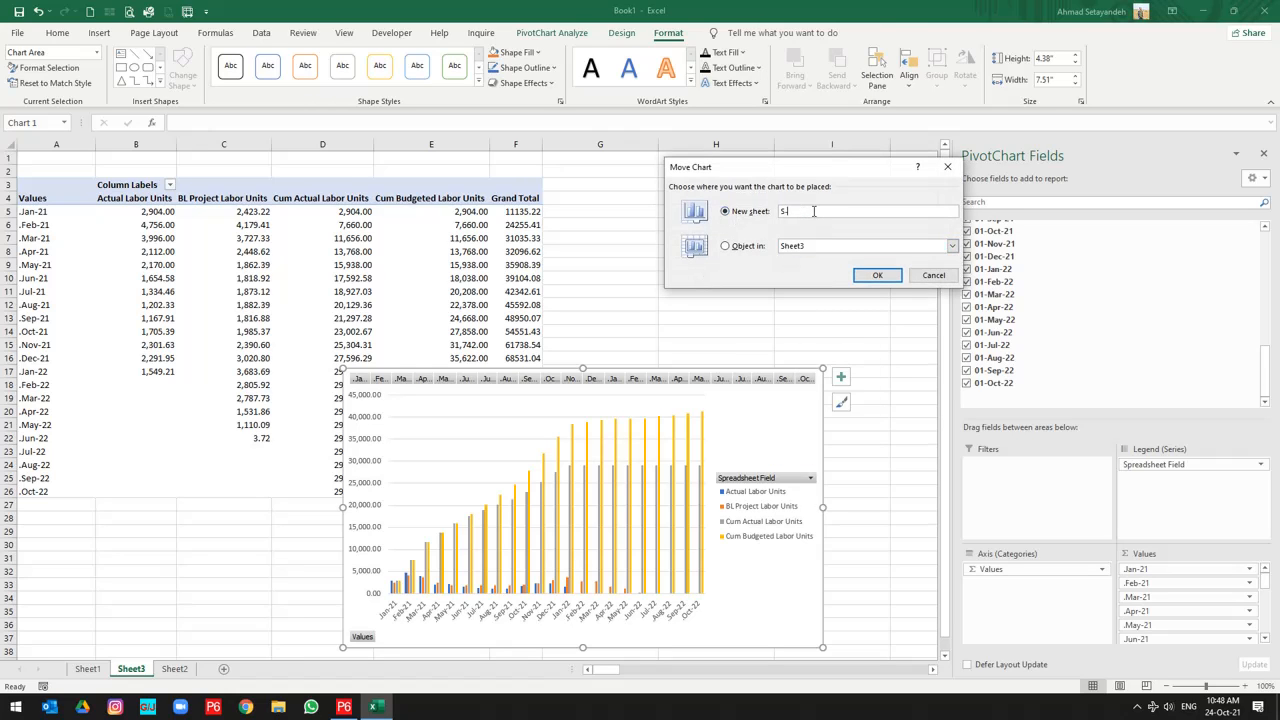
type("-Curve")
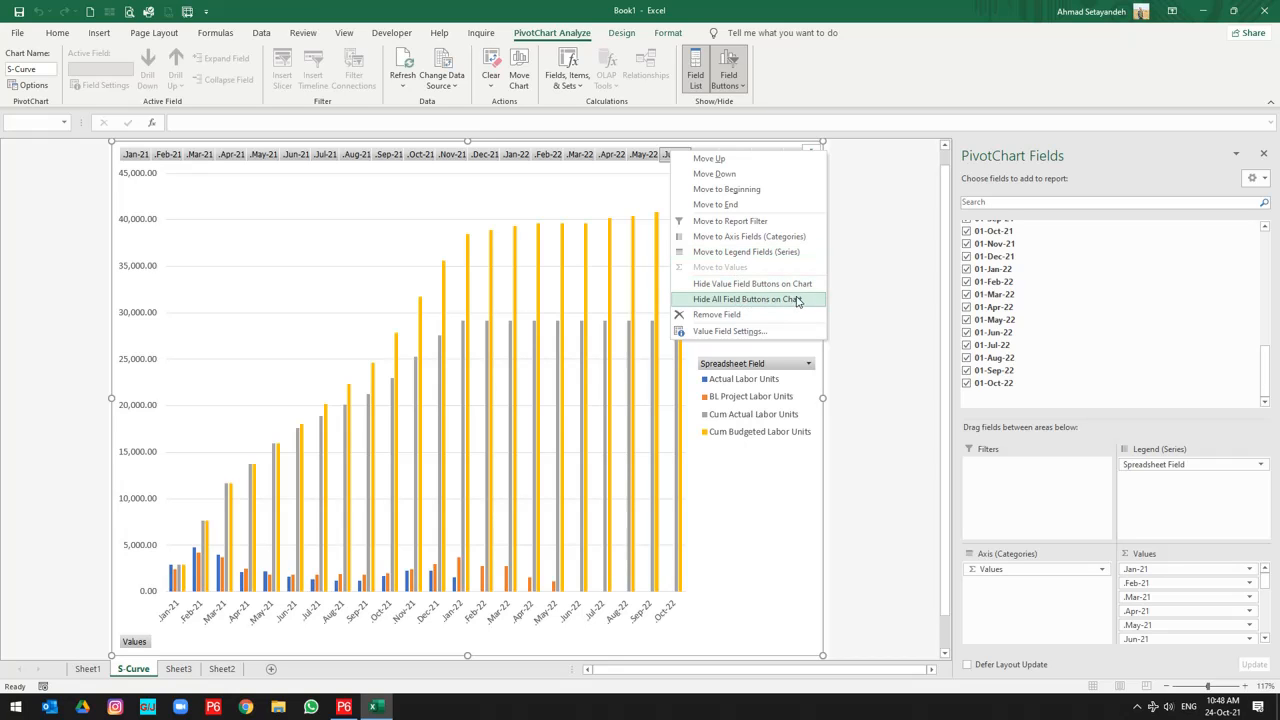
Step: Hide all field buttons and make the cumulative series lines on the secondary axis
left_click(750, 299)
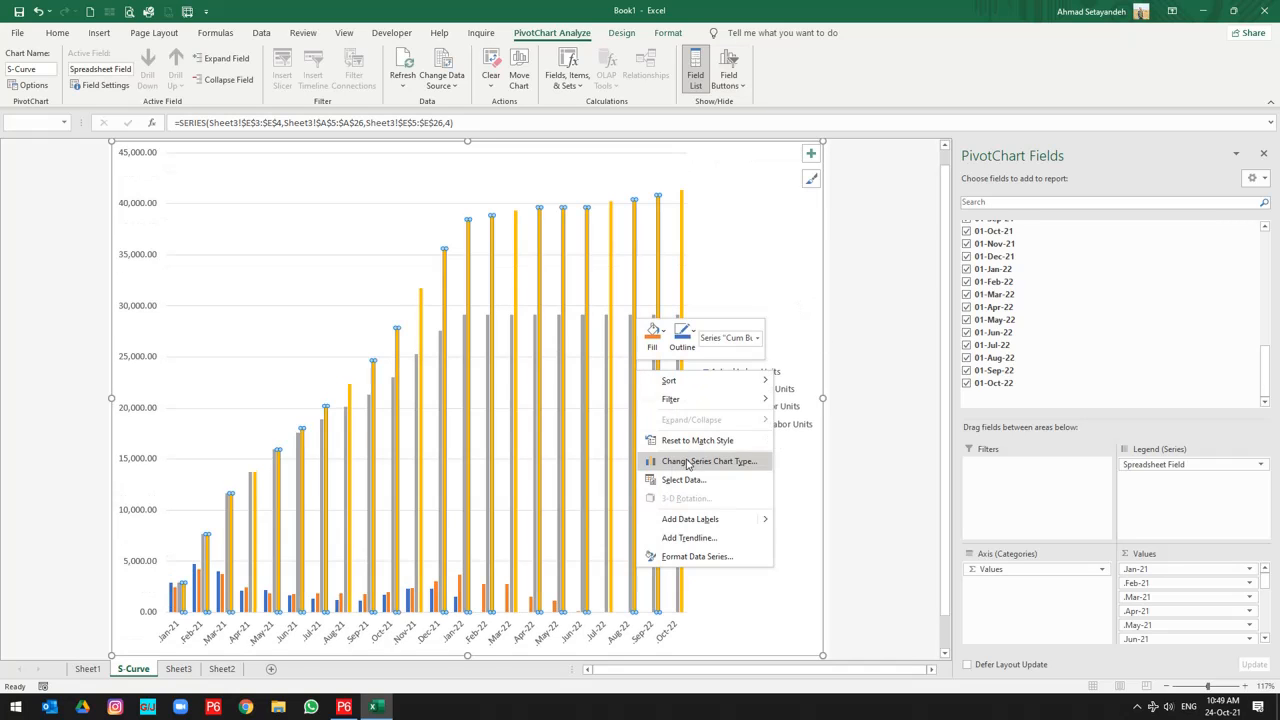
left_click(709, 461)
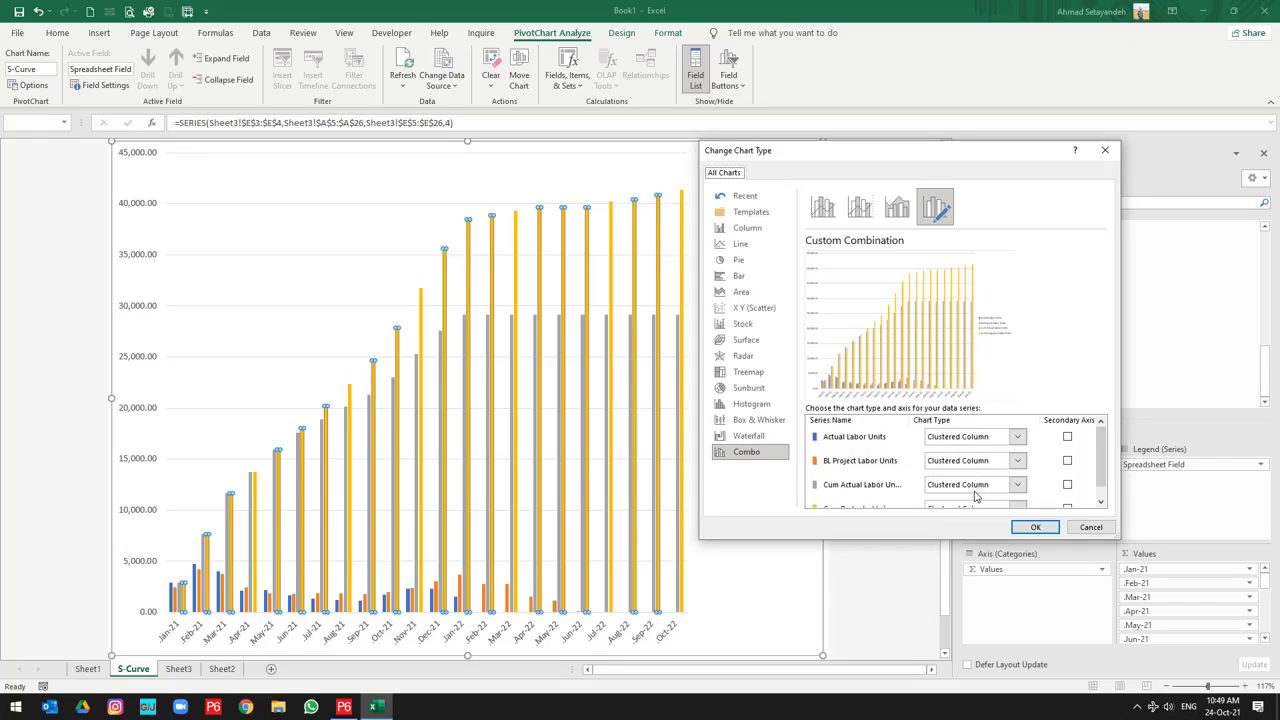
mouse_move(835, 494)
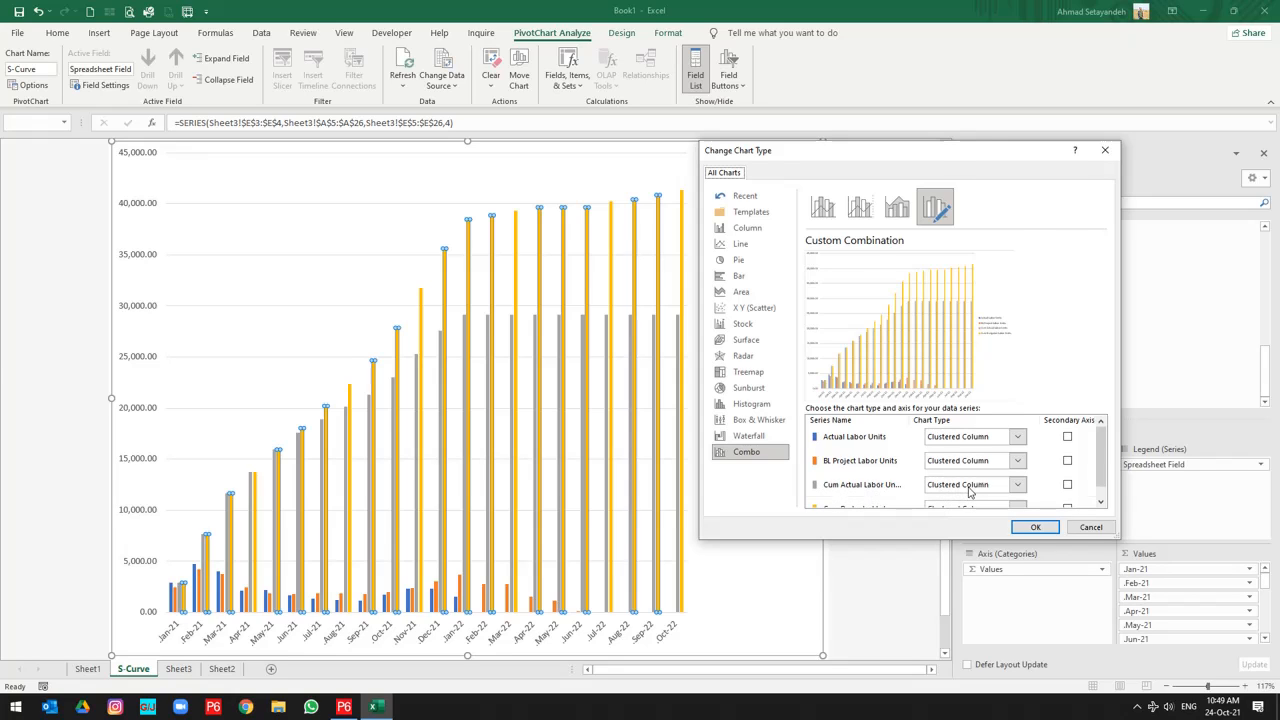
left_click(1017, 484)
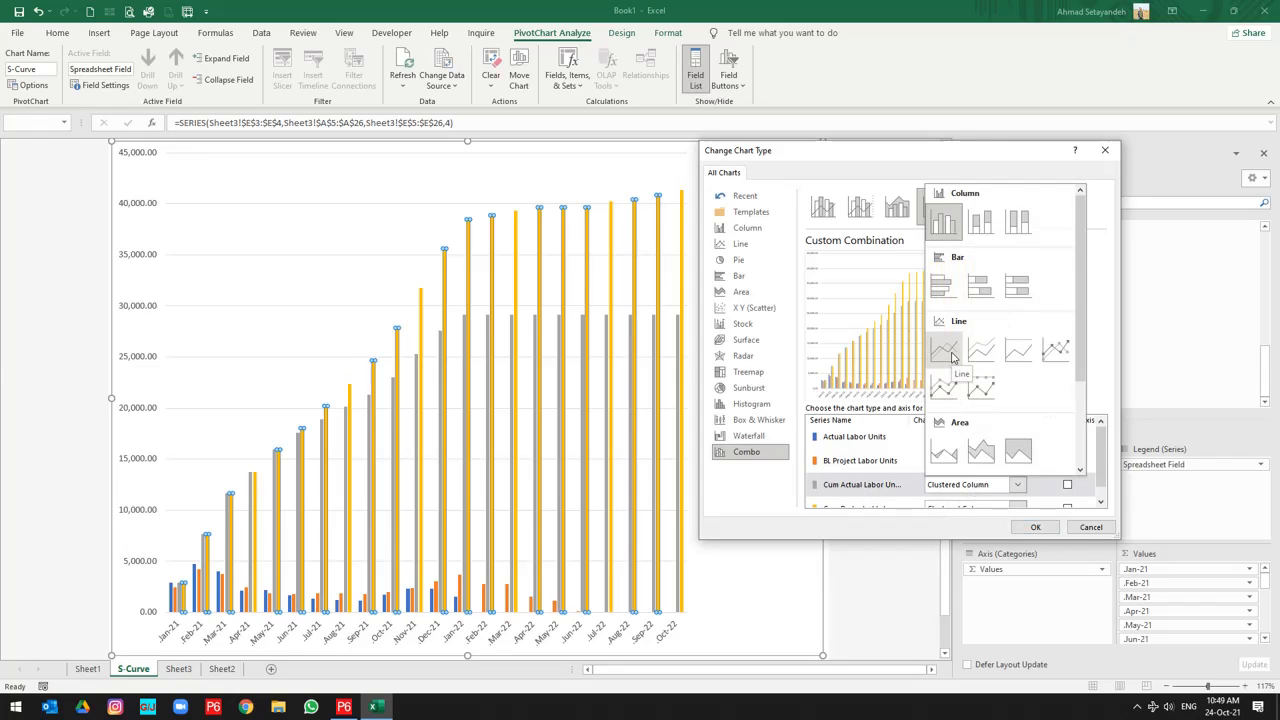
left_click(970, 484)
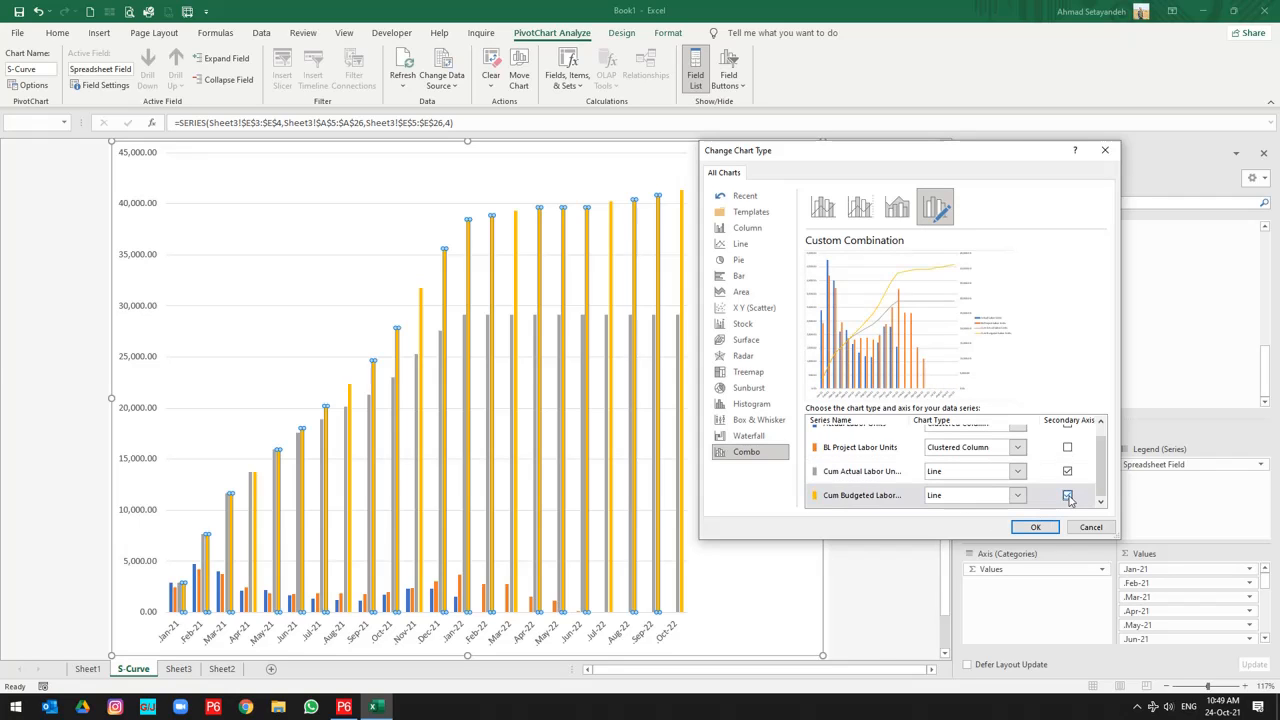
left_click(1035, 527)
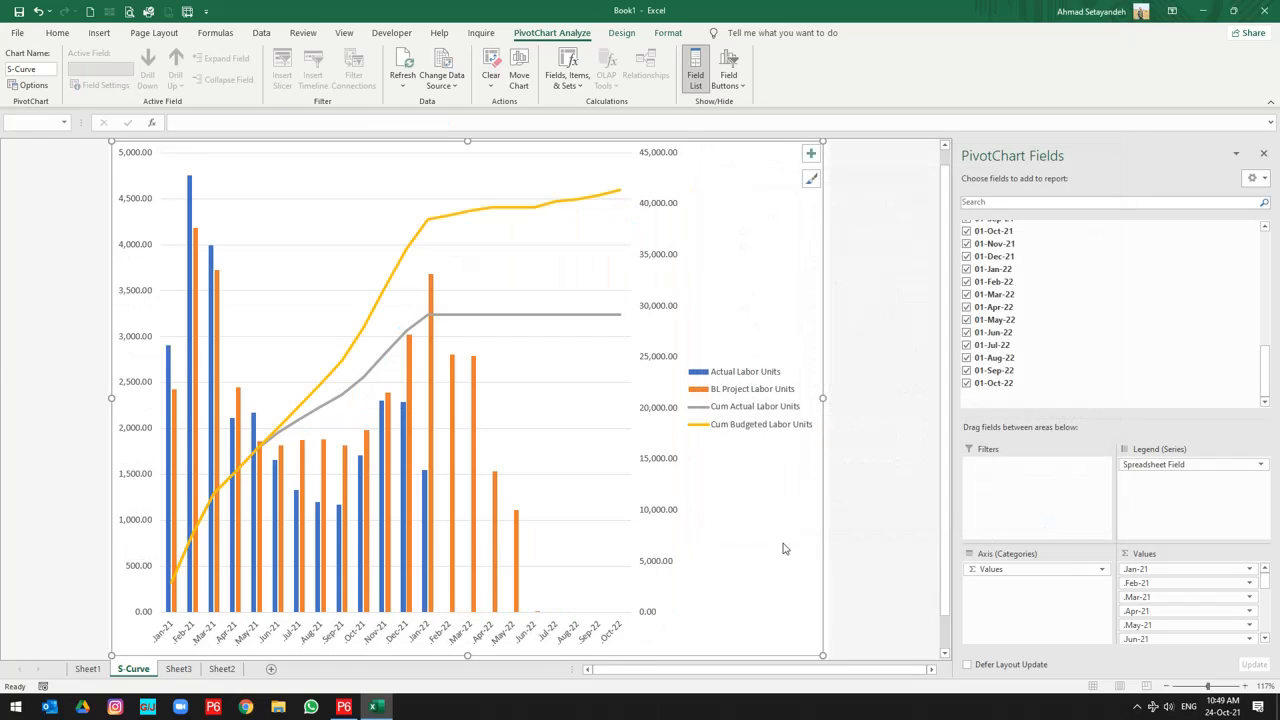
mouse_move(527, 389)
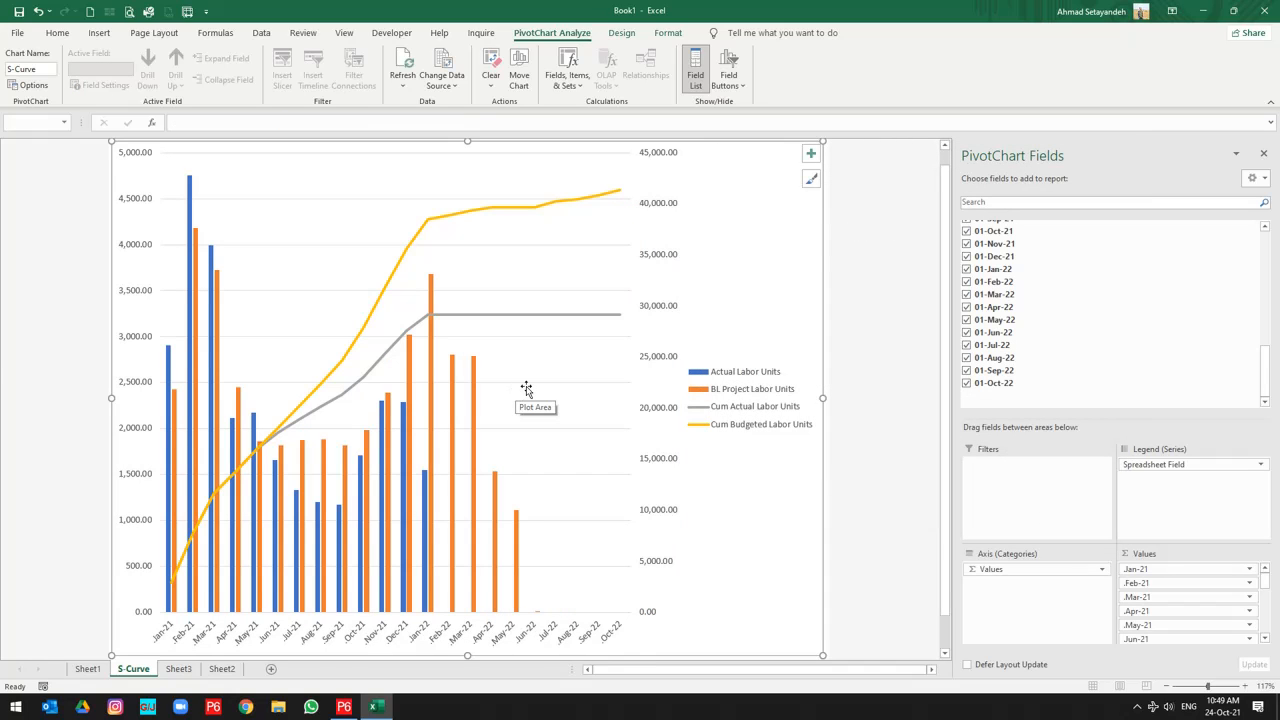
mouse_move(514, 425)
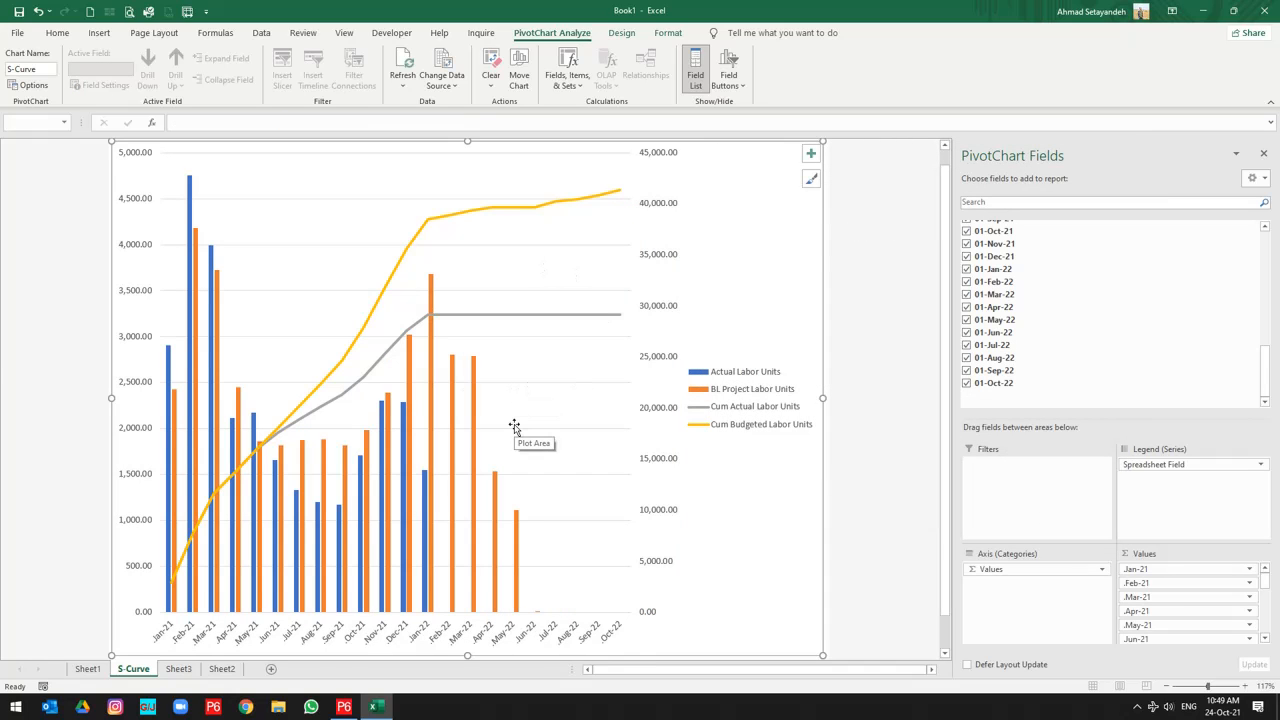
mouse_move(817, 225)
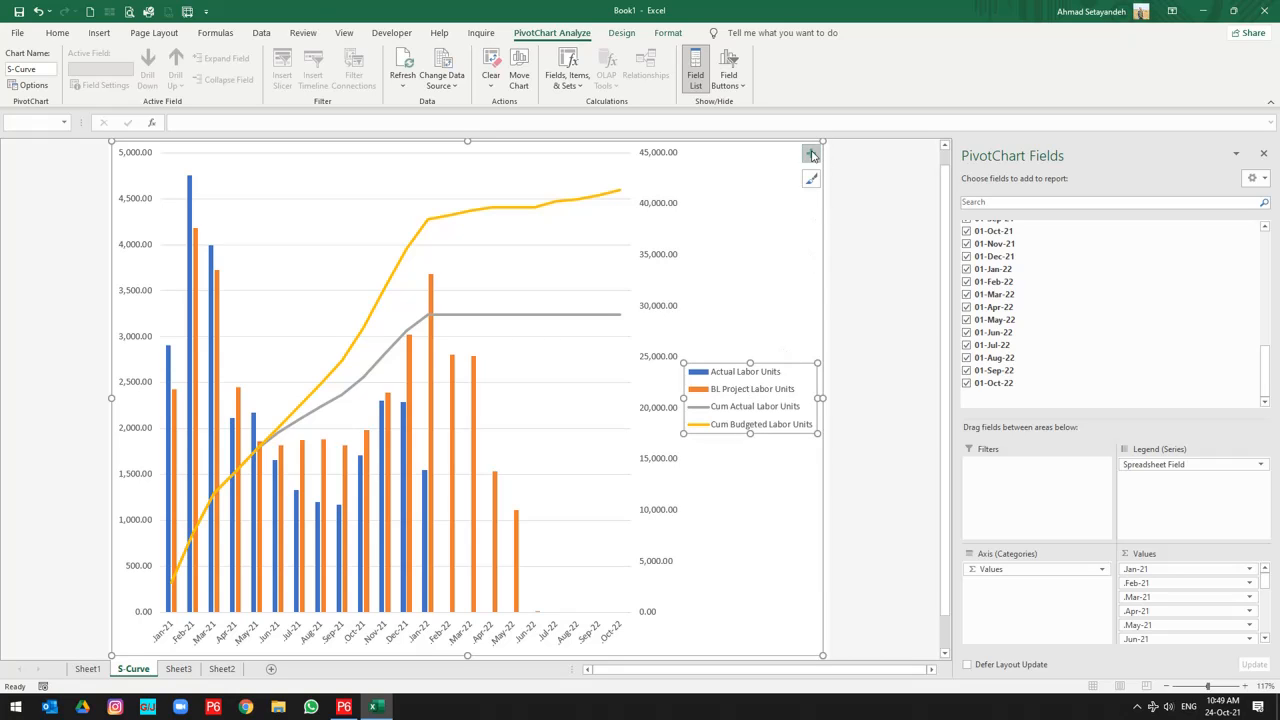
Step: Move the chart legend to the bottom
left_click(811, 154)
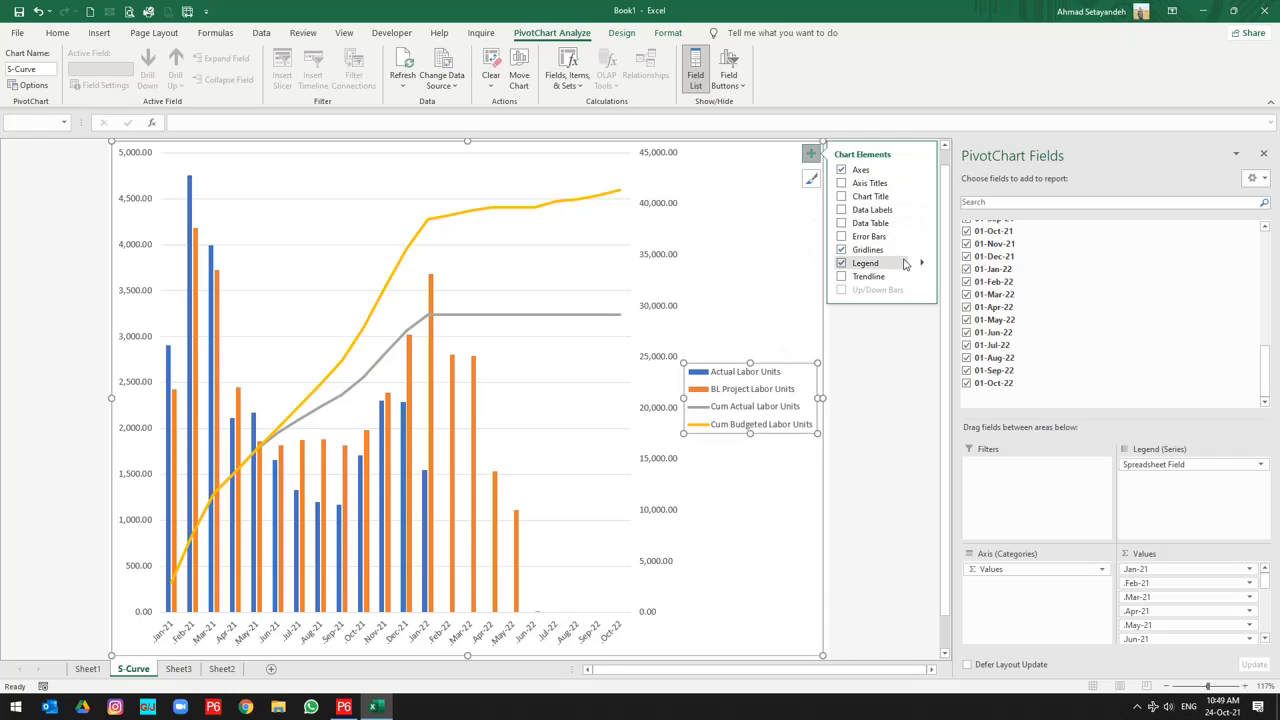
left_click(920, 262)
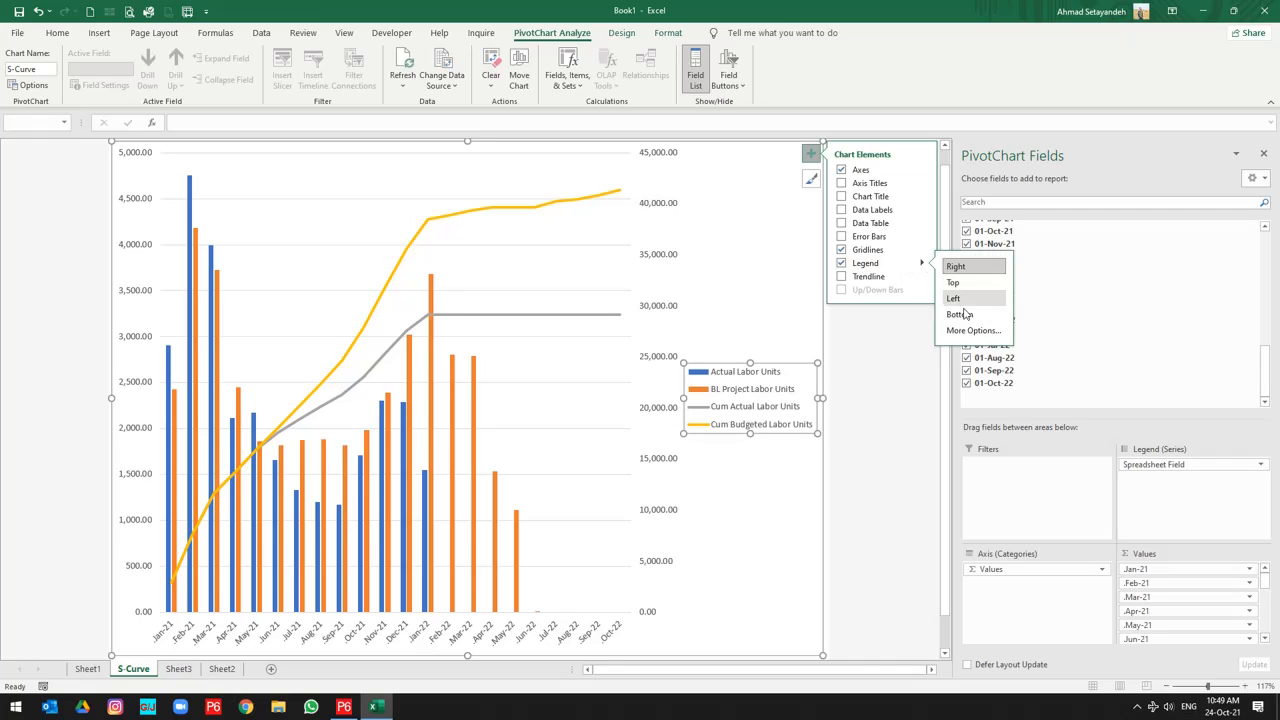
left_click(959, 314)
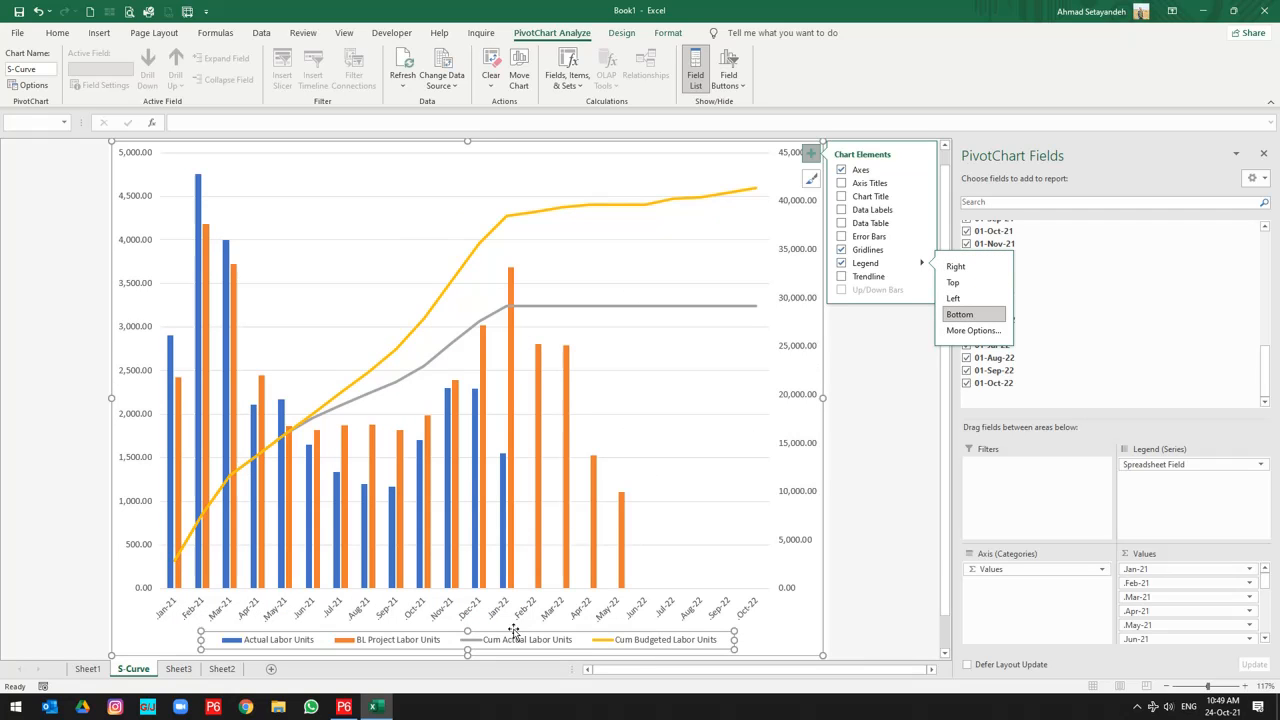
mouse_move(870, 196)
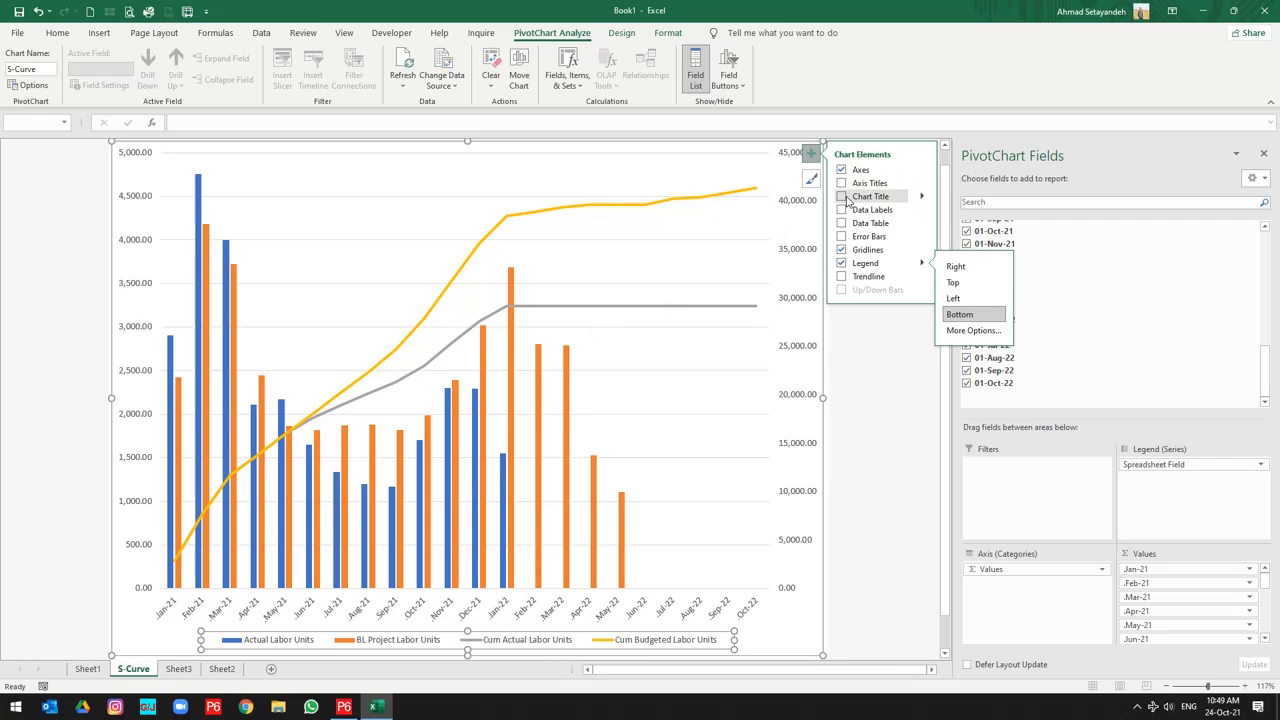
Step: Add the chart title 'Man Hours Labor Unit S-Curve'
left_click(842, 196)
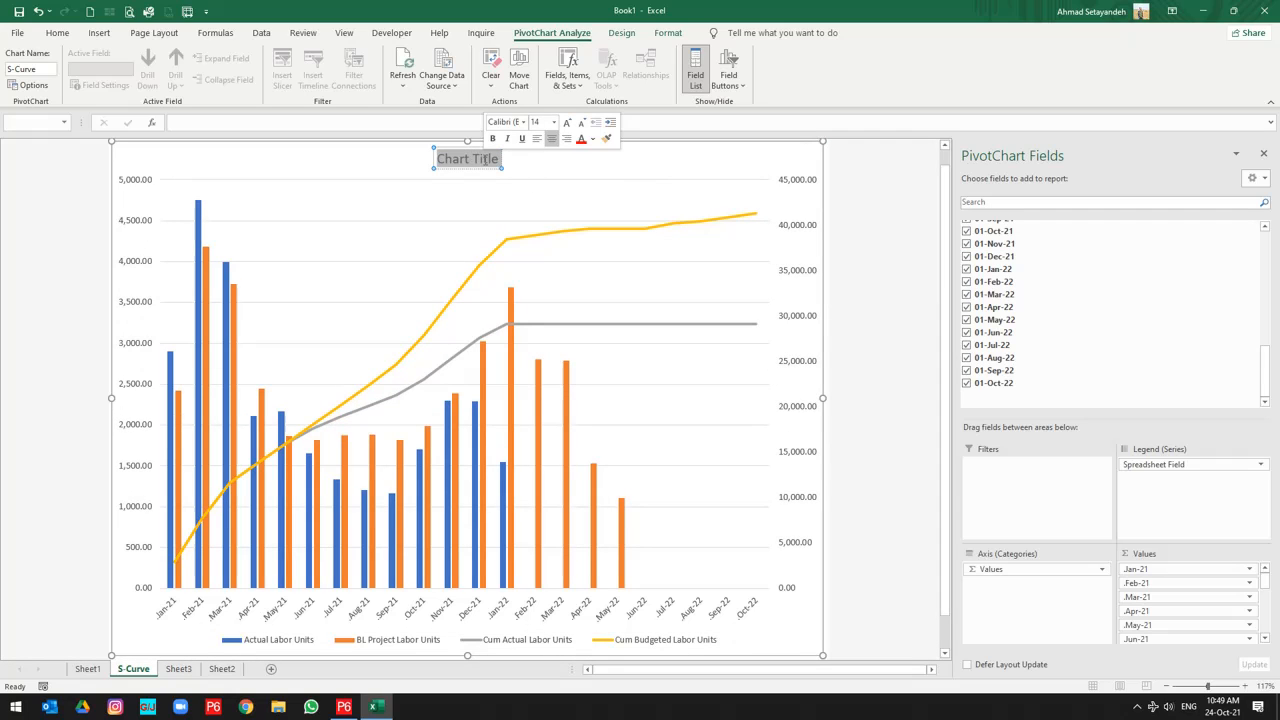
type("Man Hours Labor Unit S-Curve")
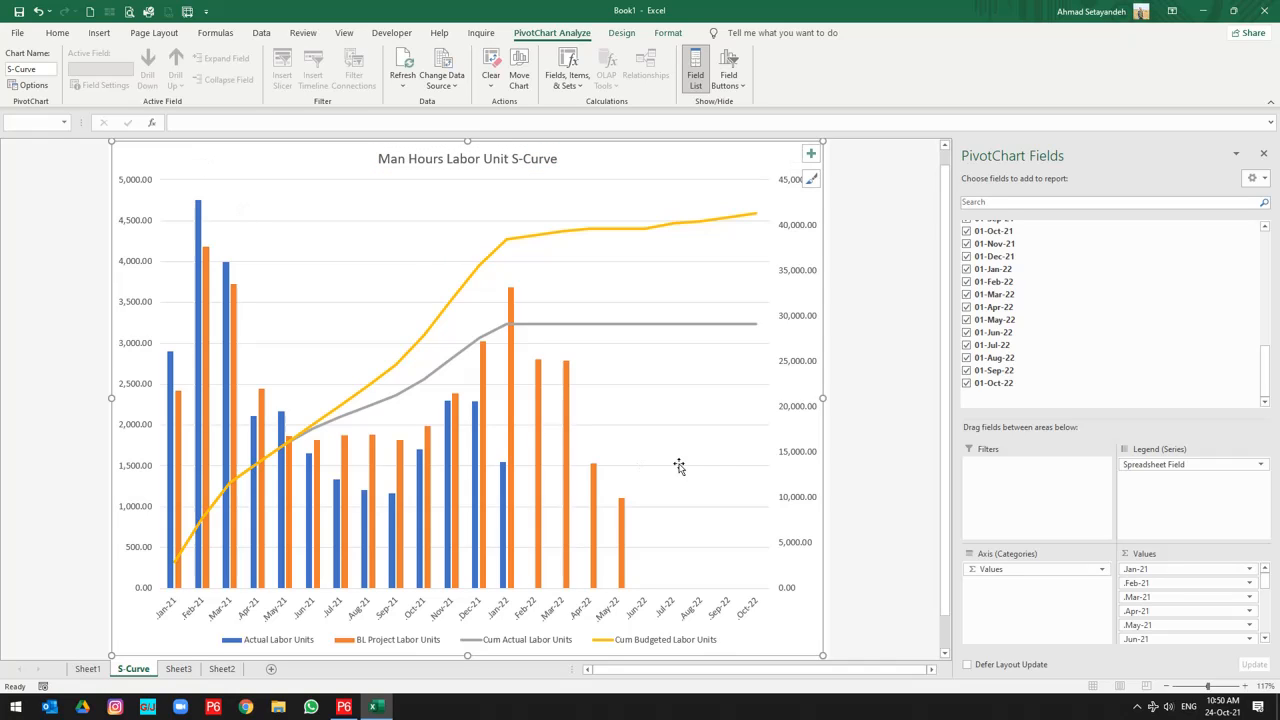
mouse_move(679, 468)
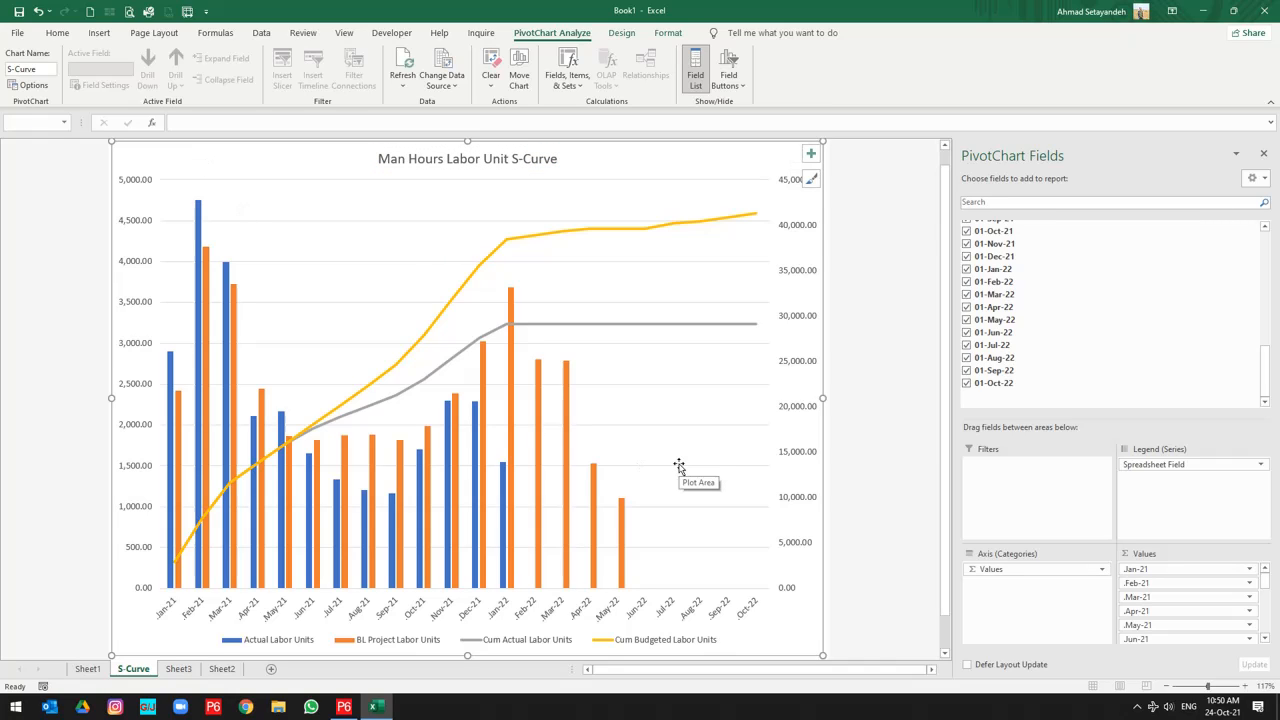
mouse_move(197, 628)
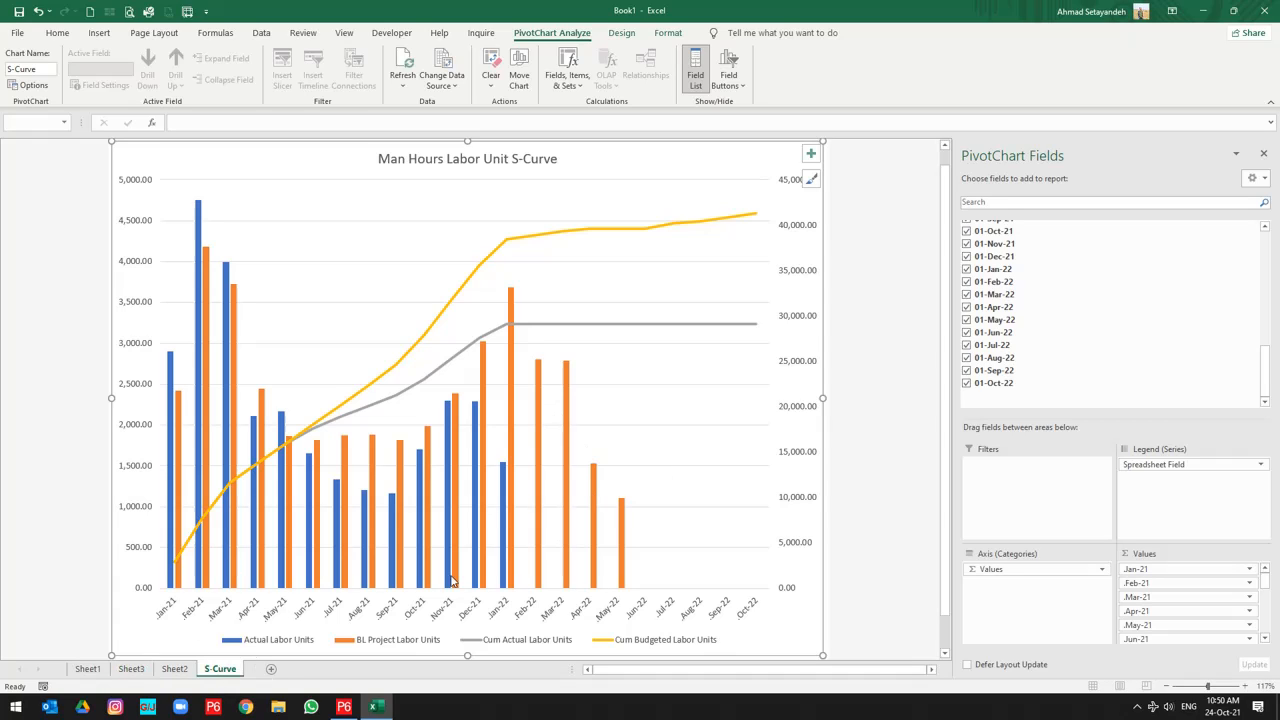
mouse_move(583, 277)
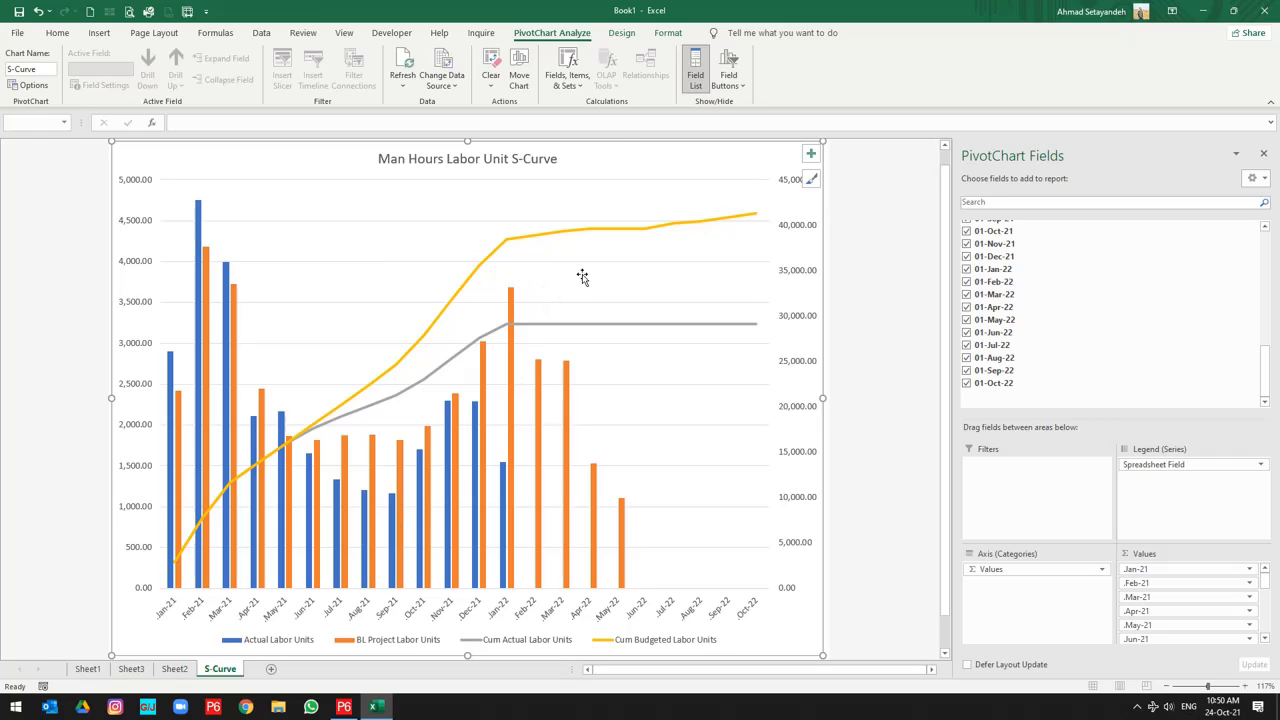
left_click(621, 33)
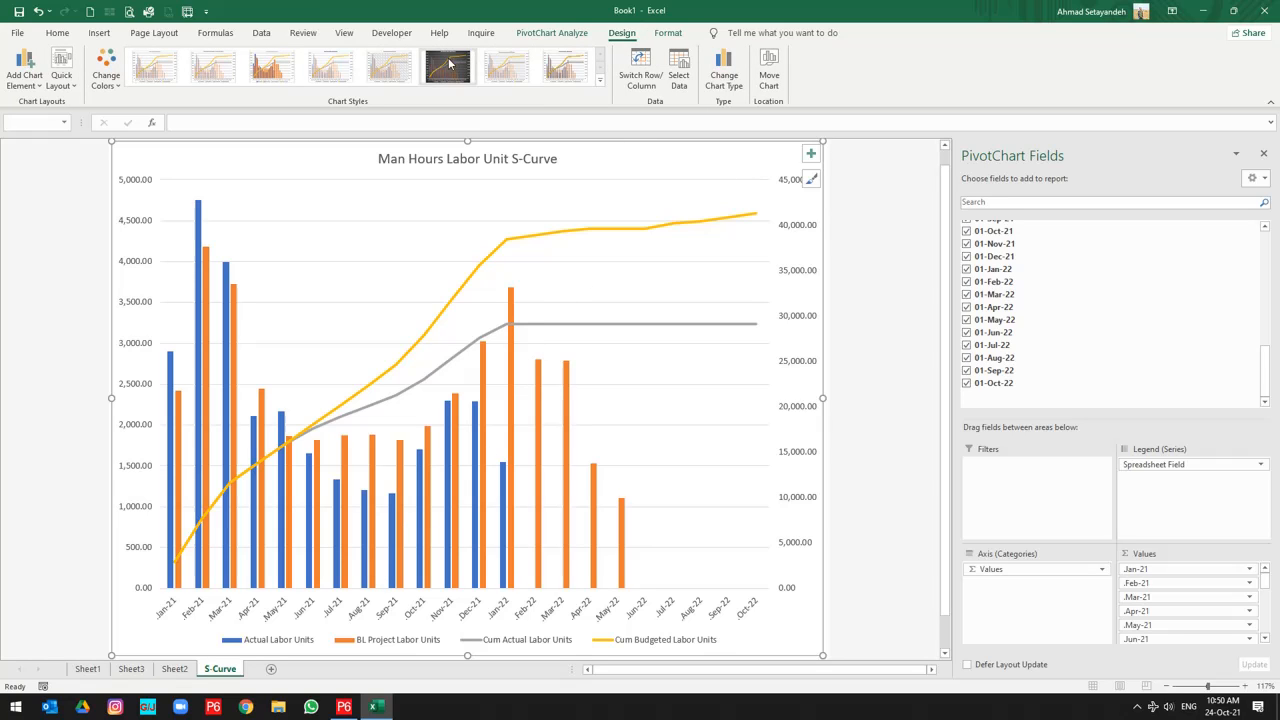
mouse_move(447, 65)
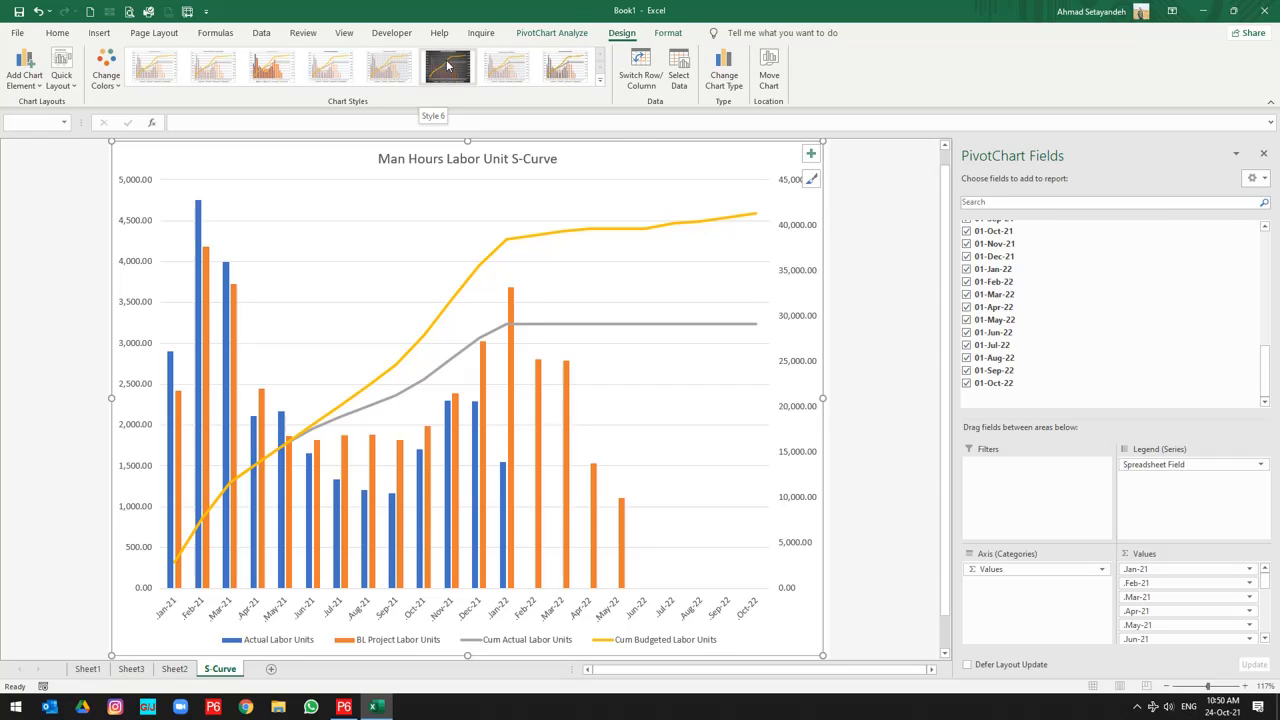
Step: Apply Chart Style 6, the dark style with markers and a white title
left_click(447, 66)
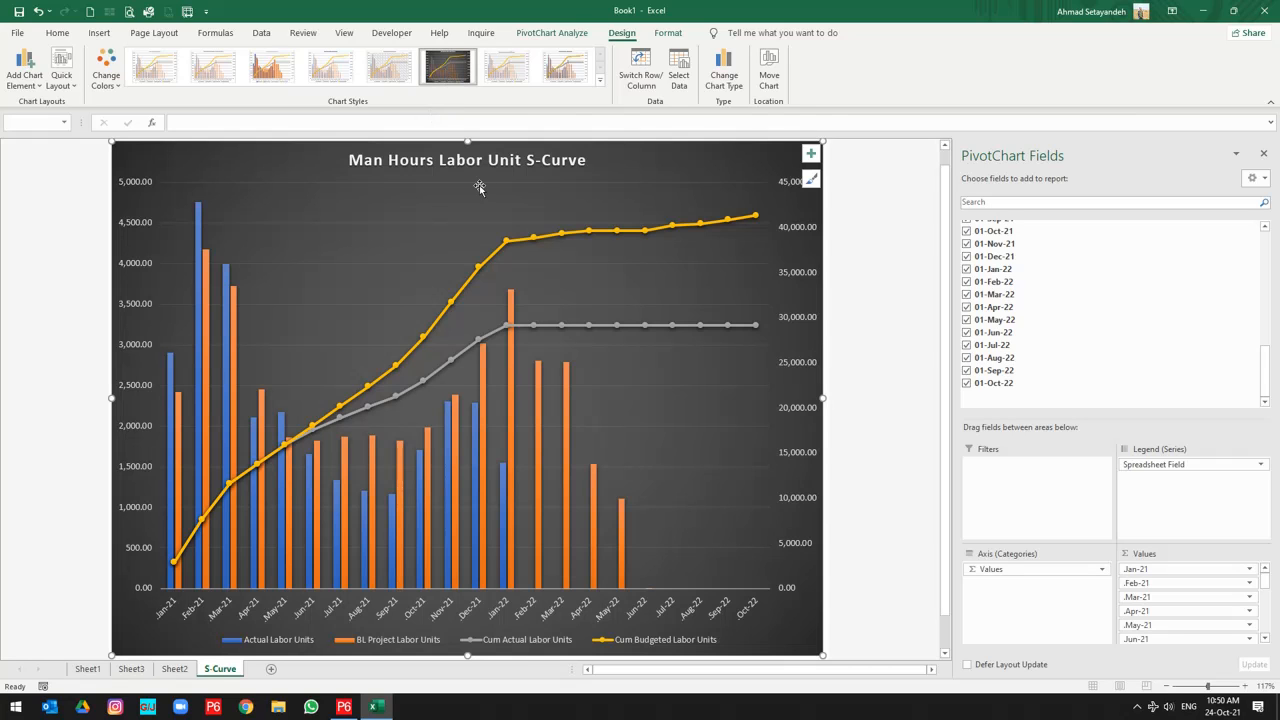
mouse_move(588, 298)
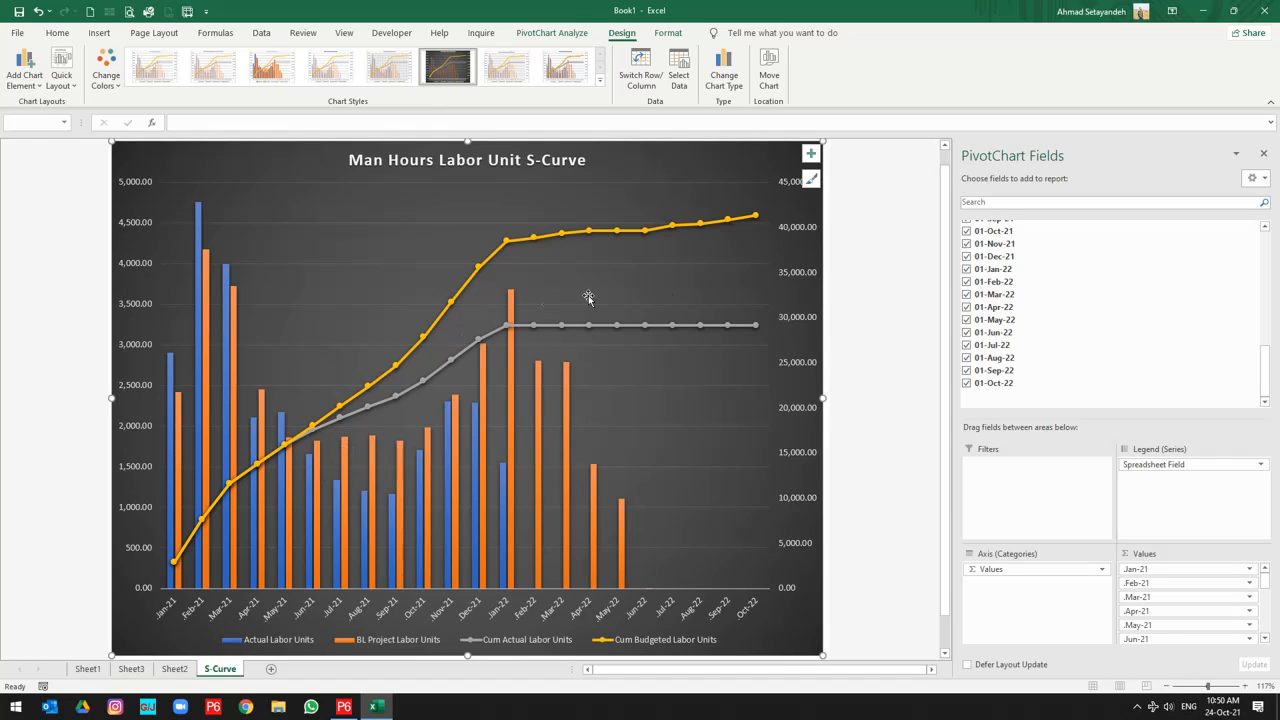
mouse_move(558, 428)
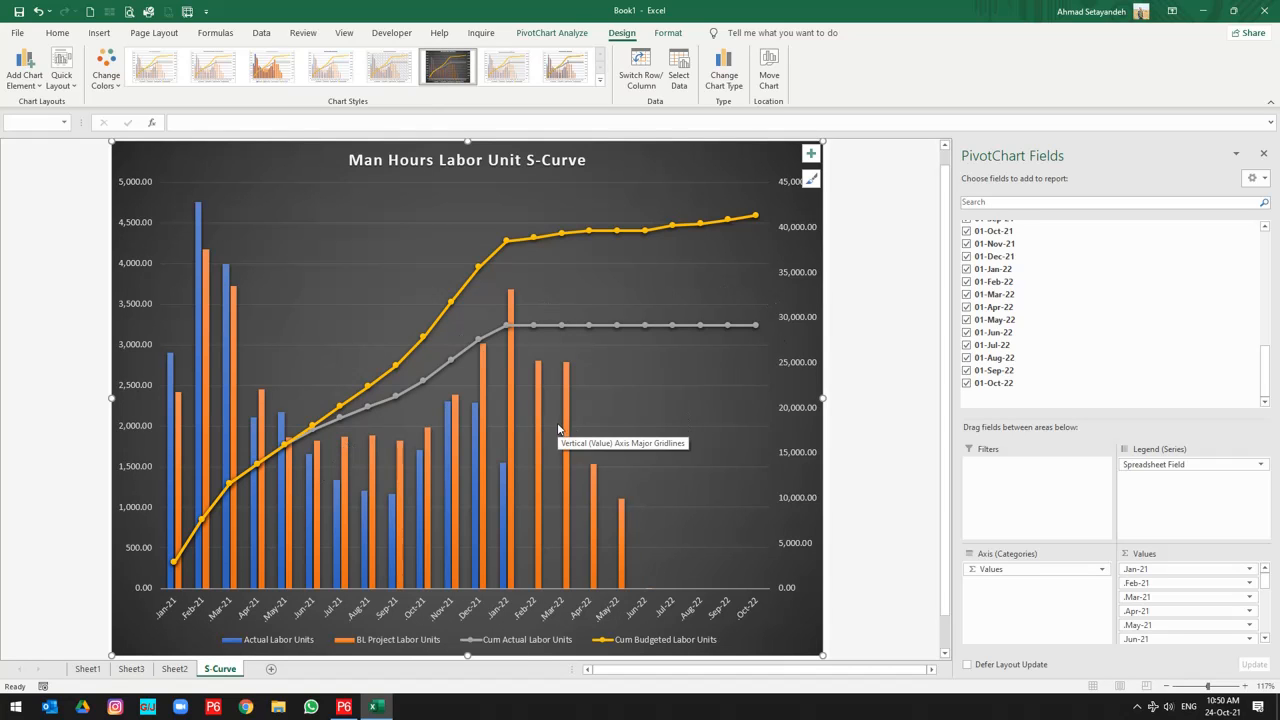
left_click(261, 33)
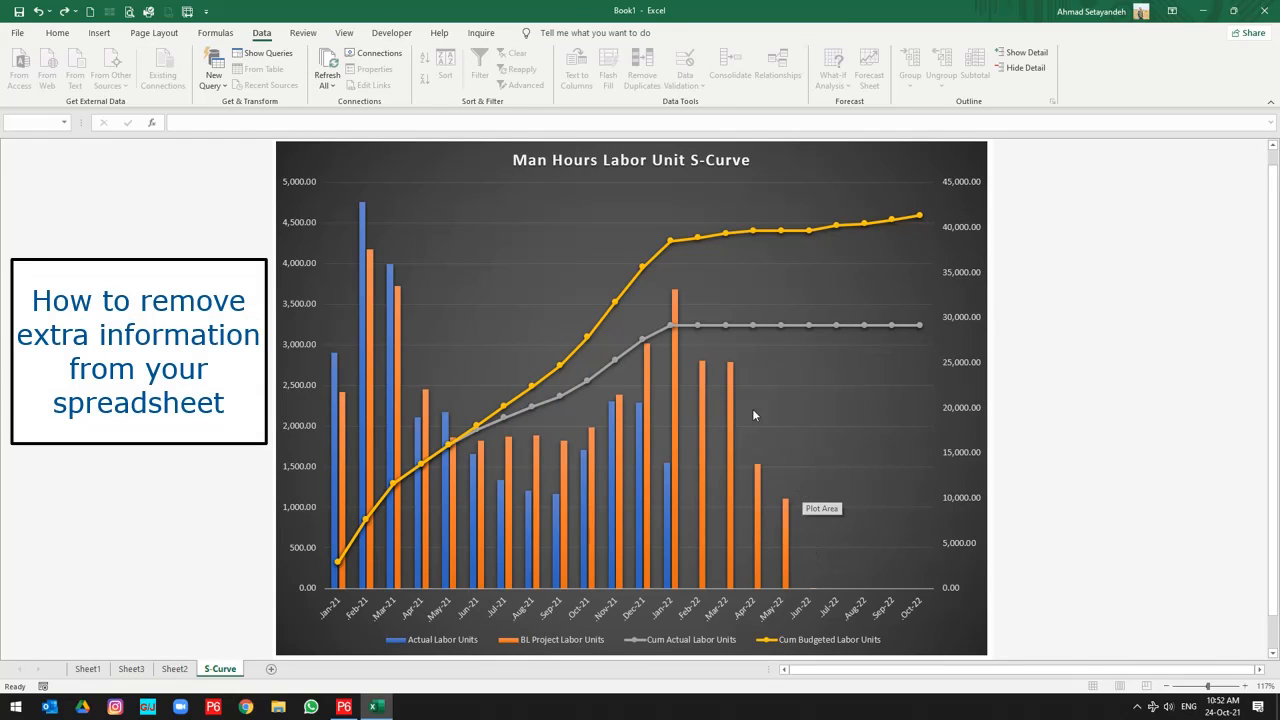
mouse_move(680, 336)
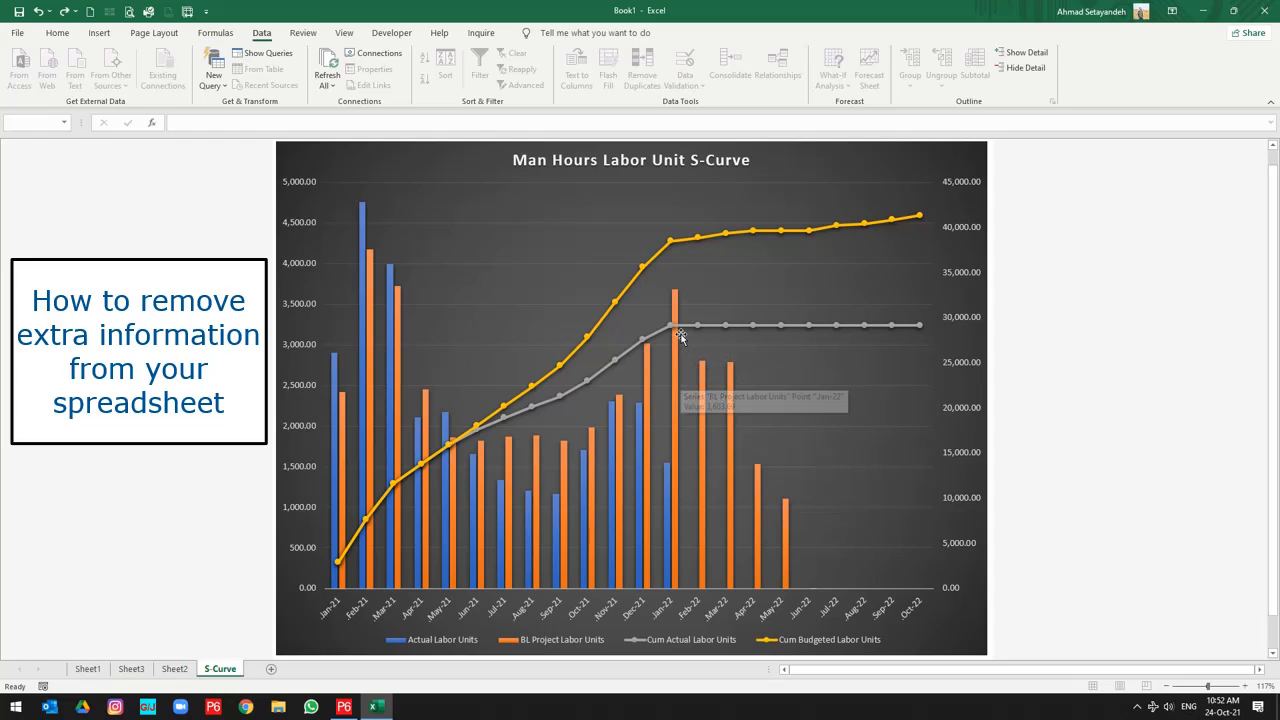
mouse_move(682, 352)
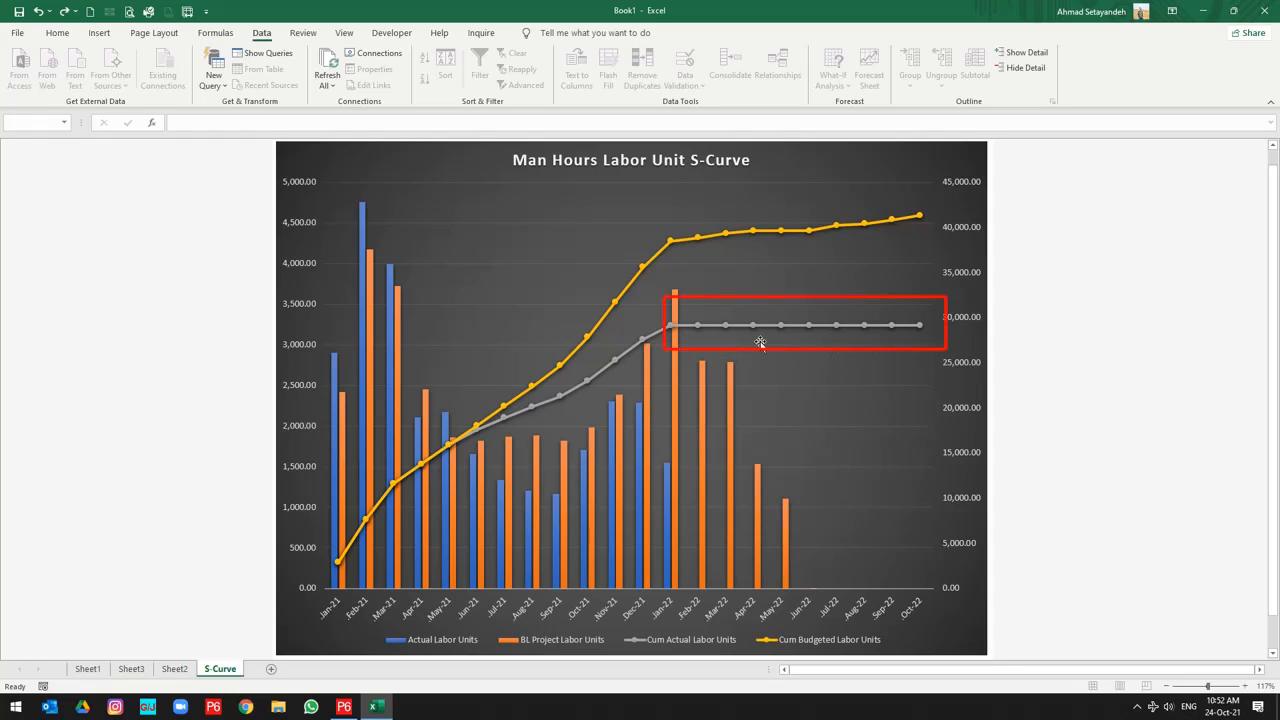
mouse_move(735, 509)
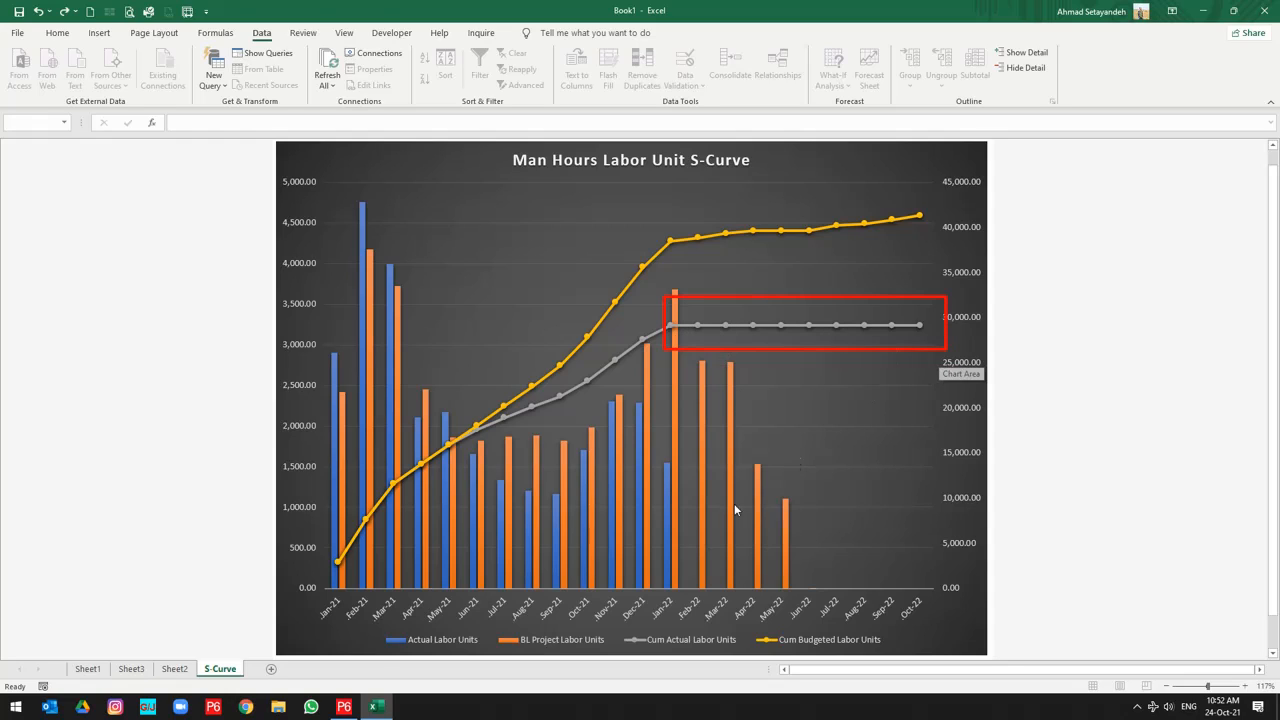
mouse_move(417, 648)
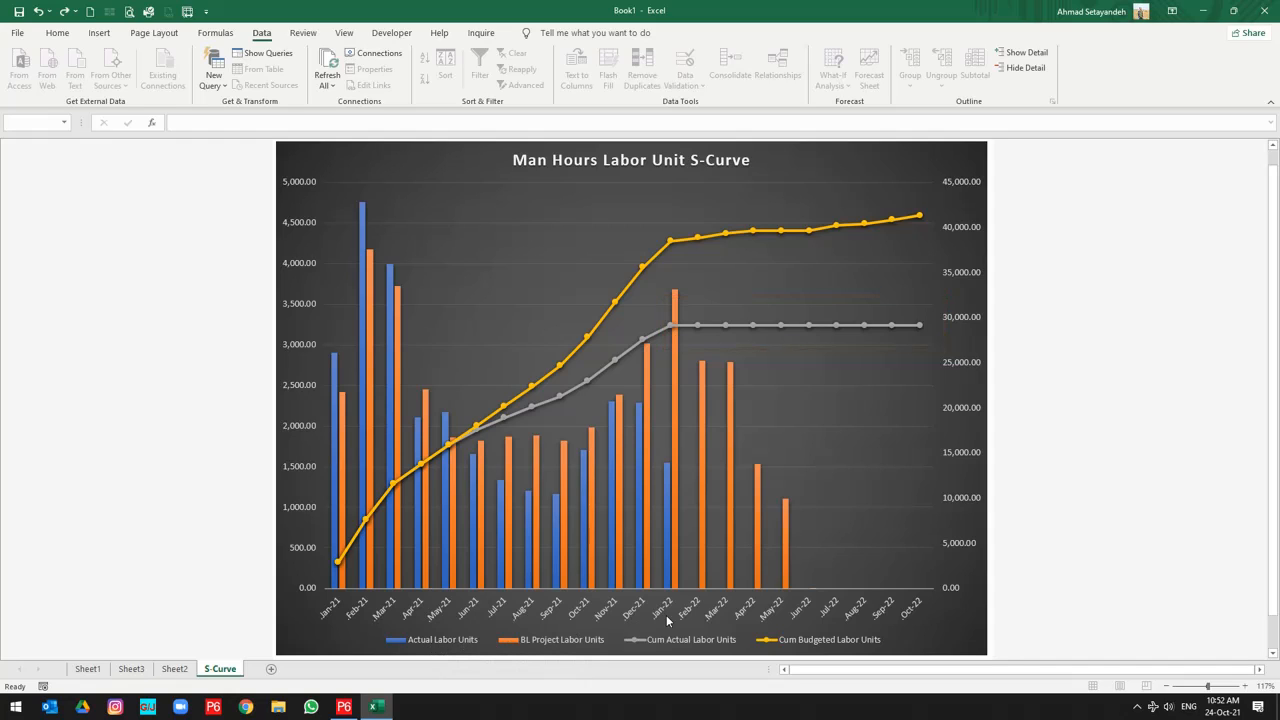
mouse_move(670, 511)
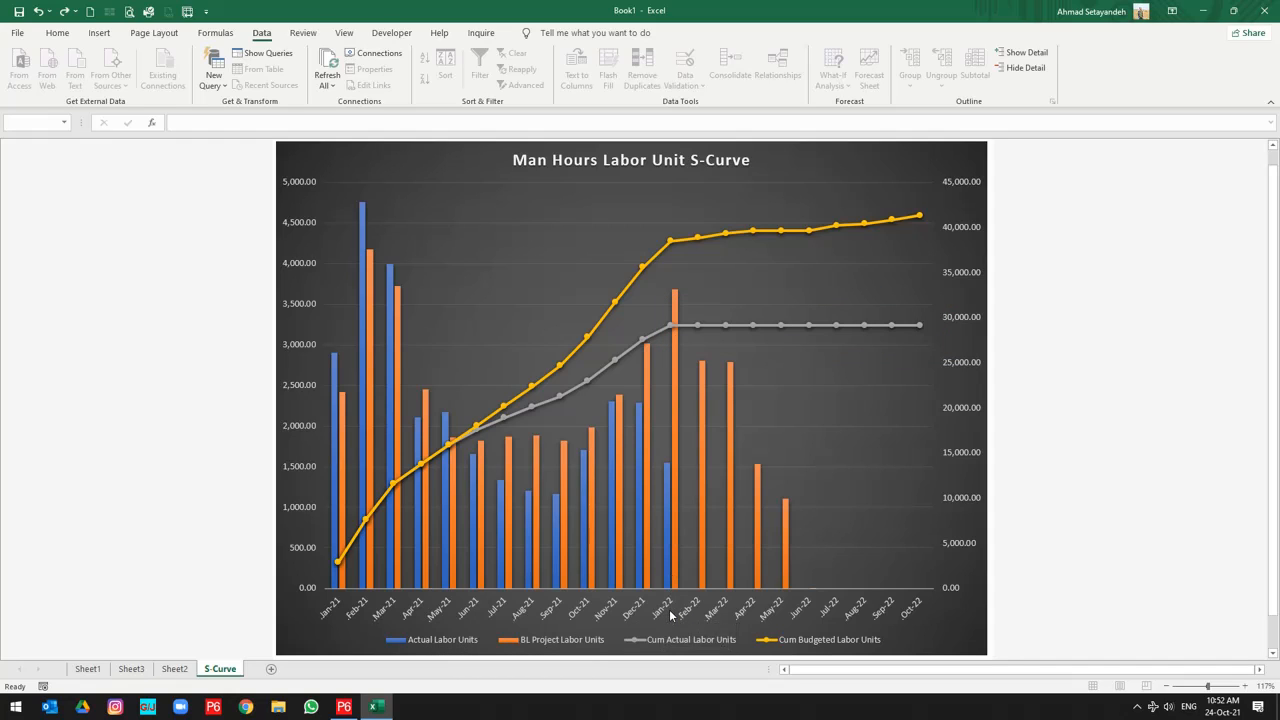
mouse_move(670, 615)
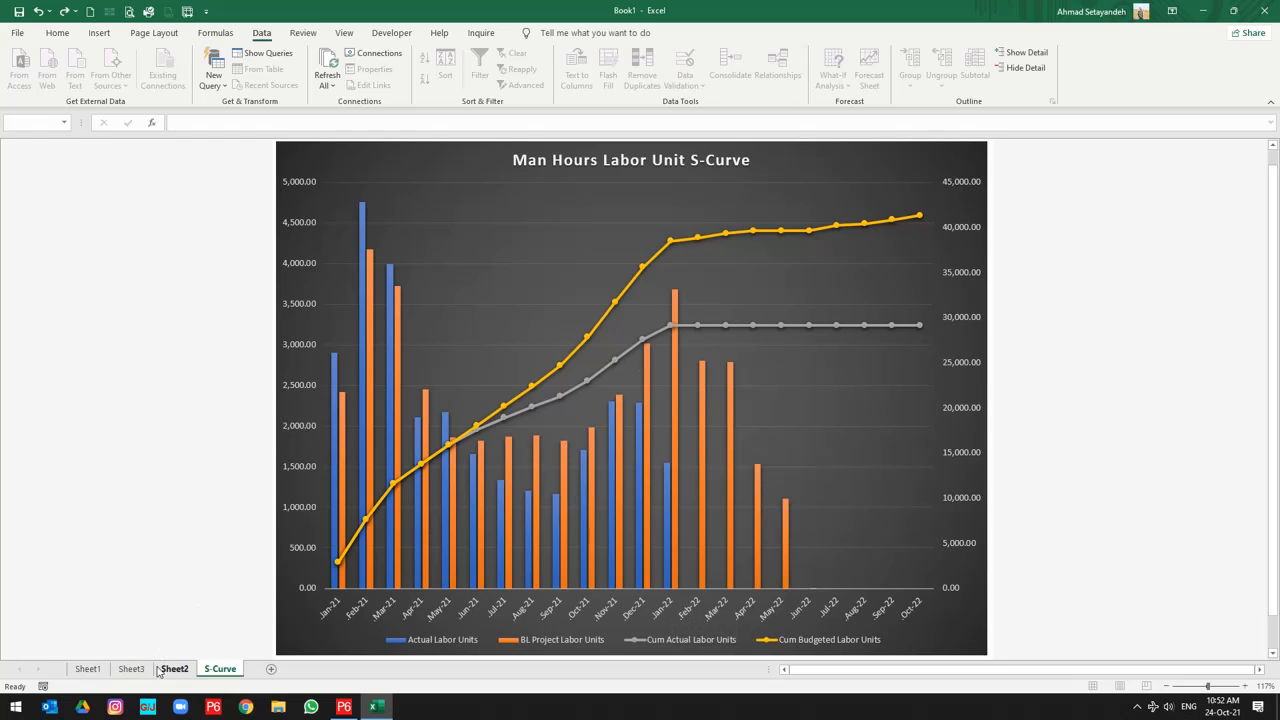
Step: On Sheet2, filter Spreadsheet Field to only Cum Actual Labor Units
left_click(174, 668)
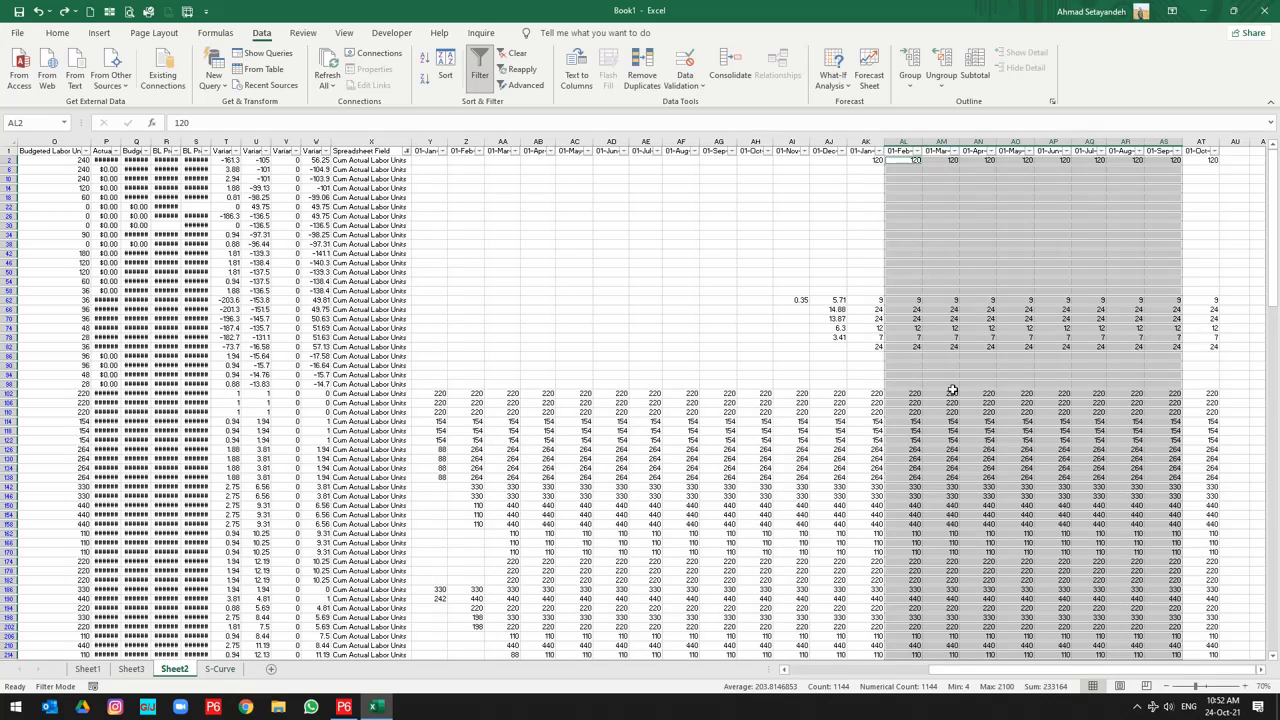
left_click(718, 310)
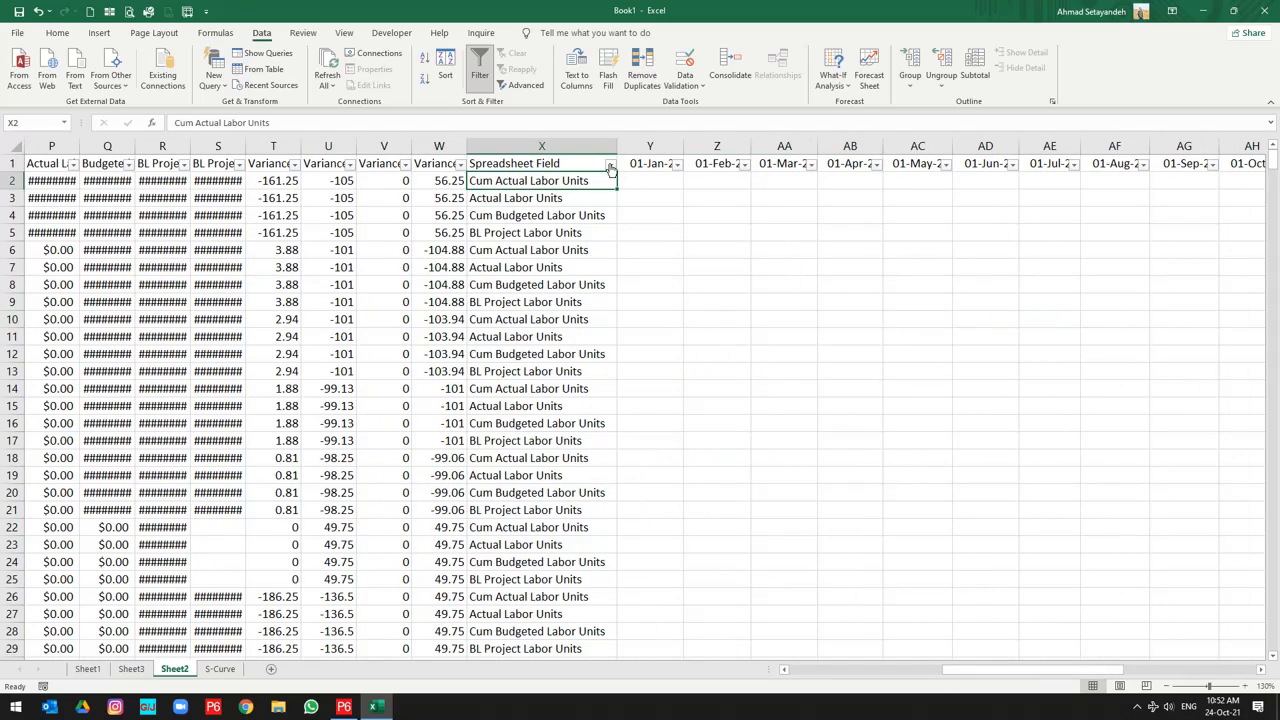
left_click(610, 163)
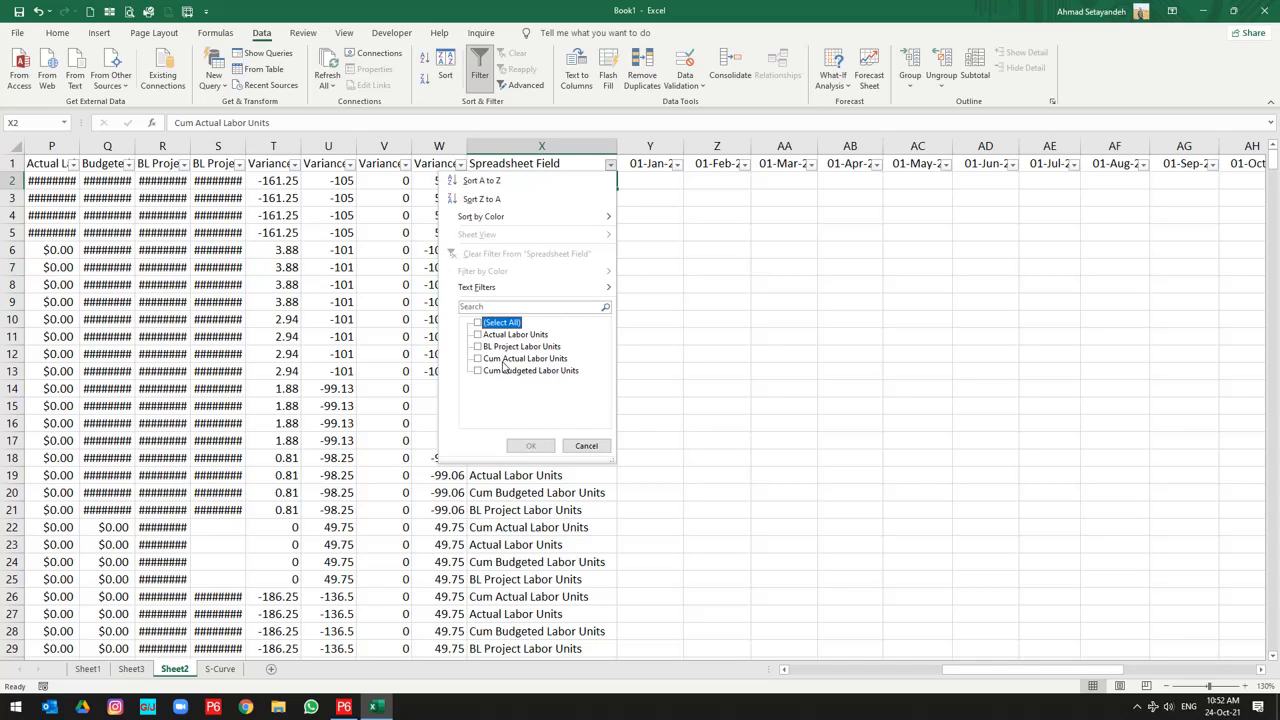
left_click(531, 445)
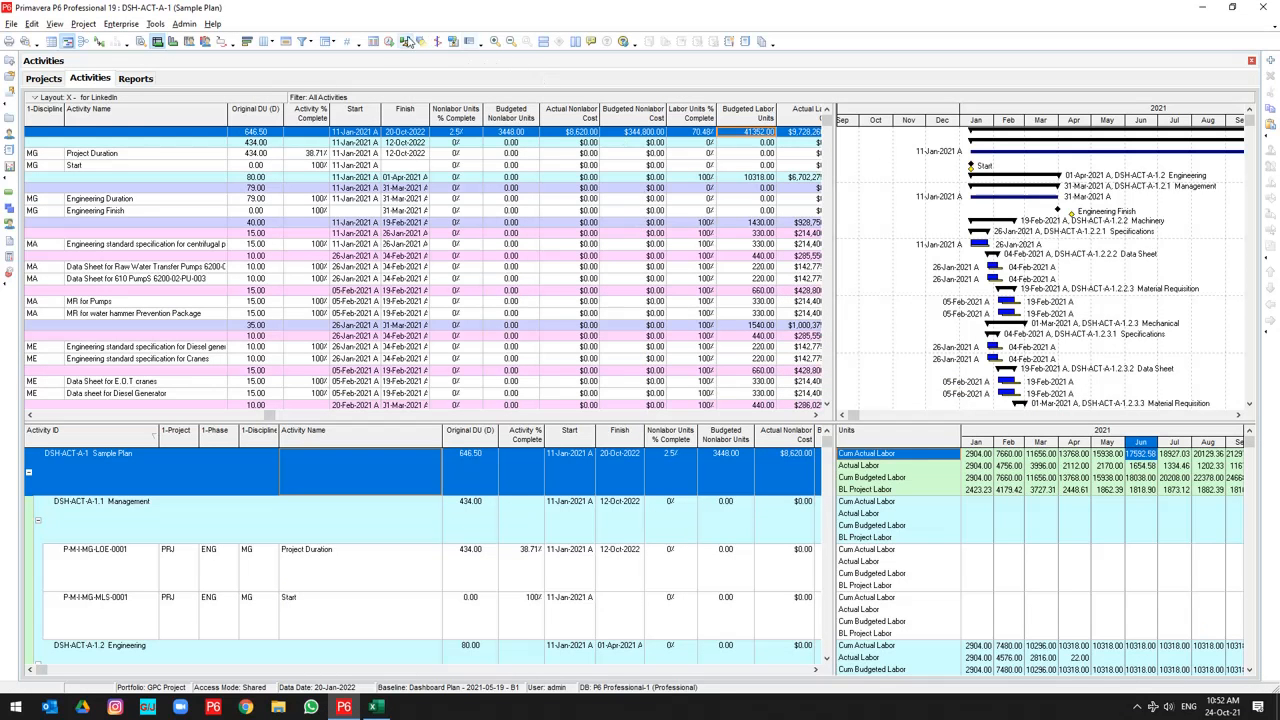
left_click(389, 41)
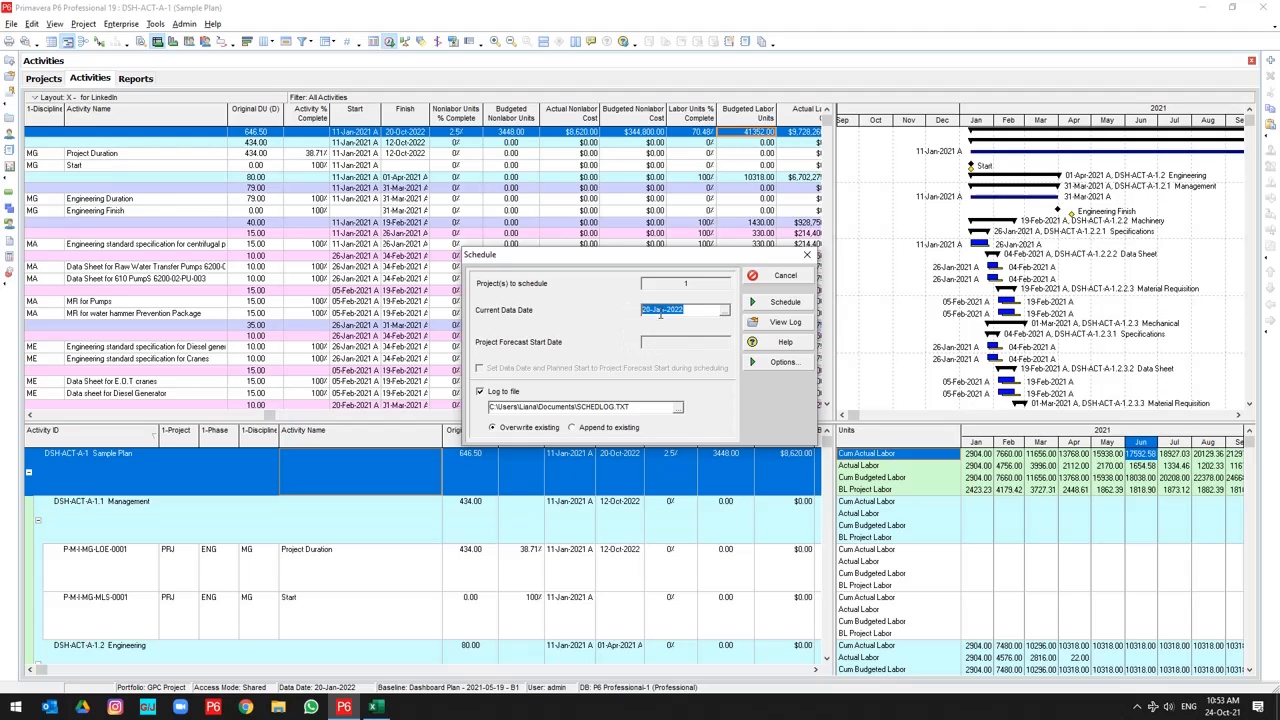
left_click(784, 301)
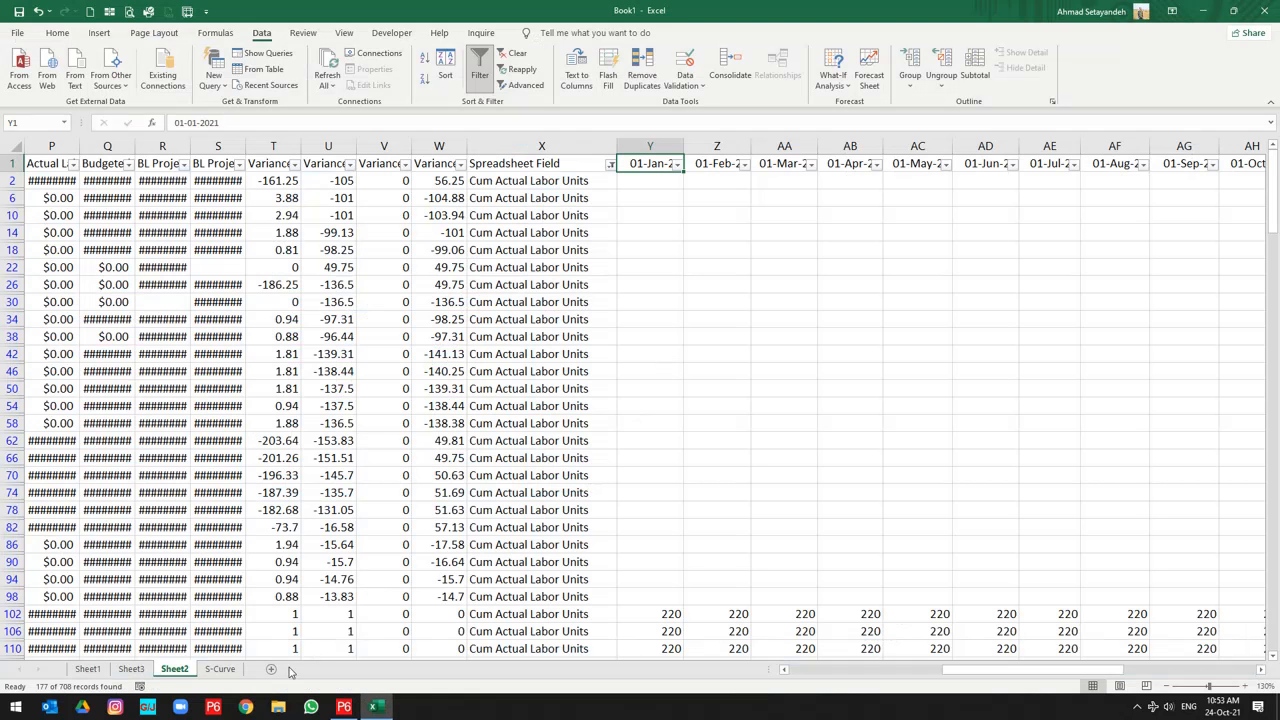
Step: Return to the S-Curve chart sheet
left_click(219, 668)
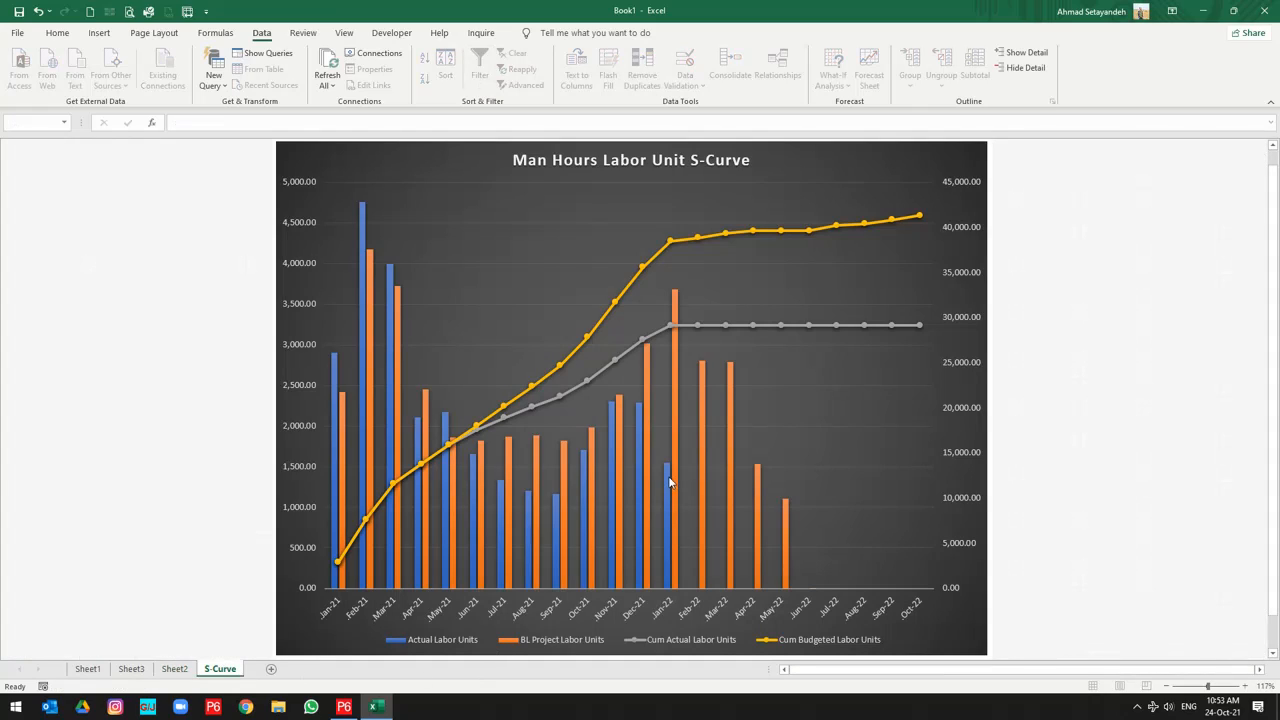
mouse_move(667, 487)
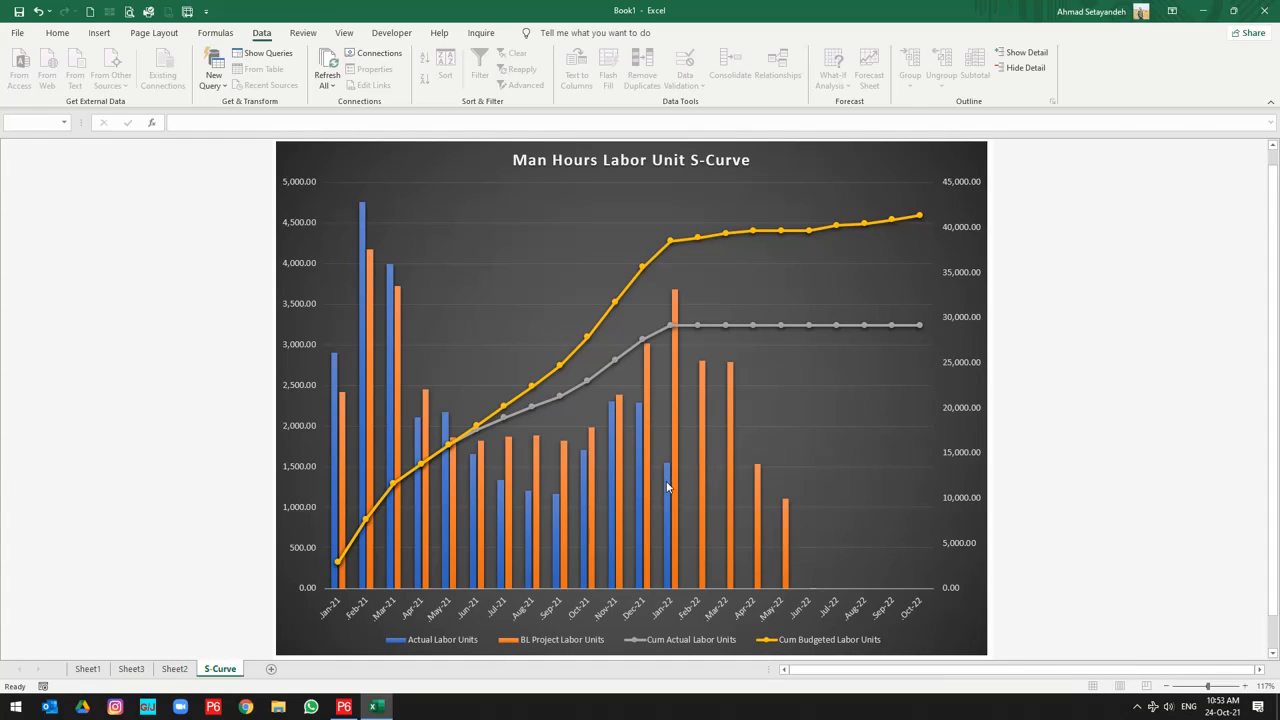
mouse_move(668, 567)
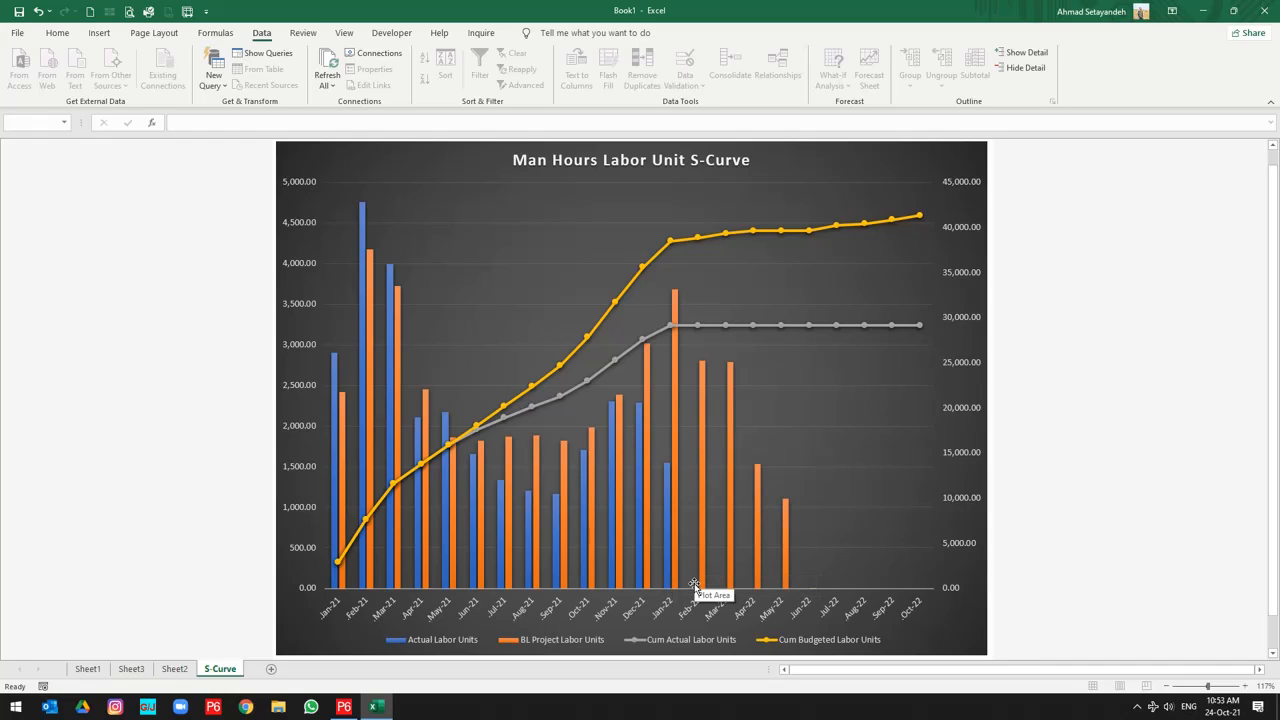
mouse_move(668, 525)
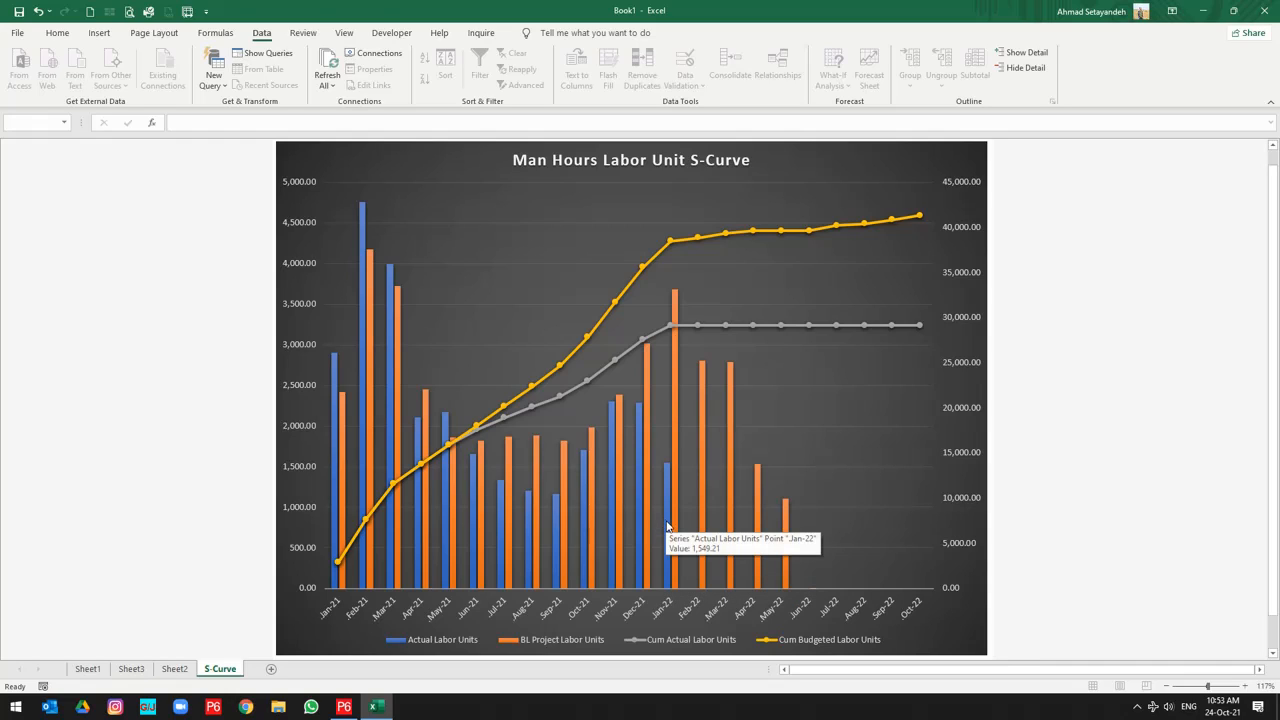
mouse_move(694, 522)
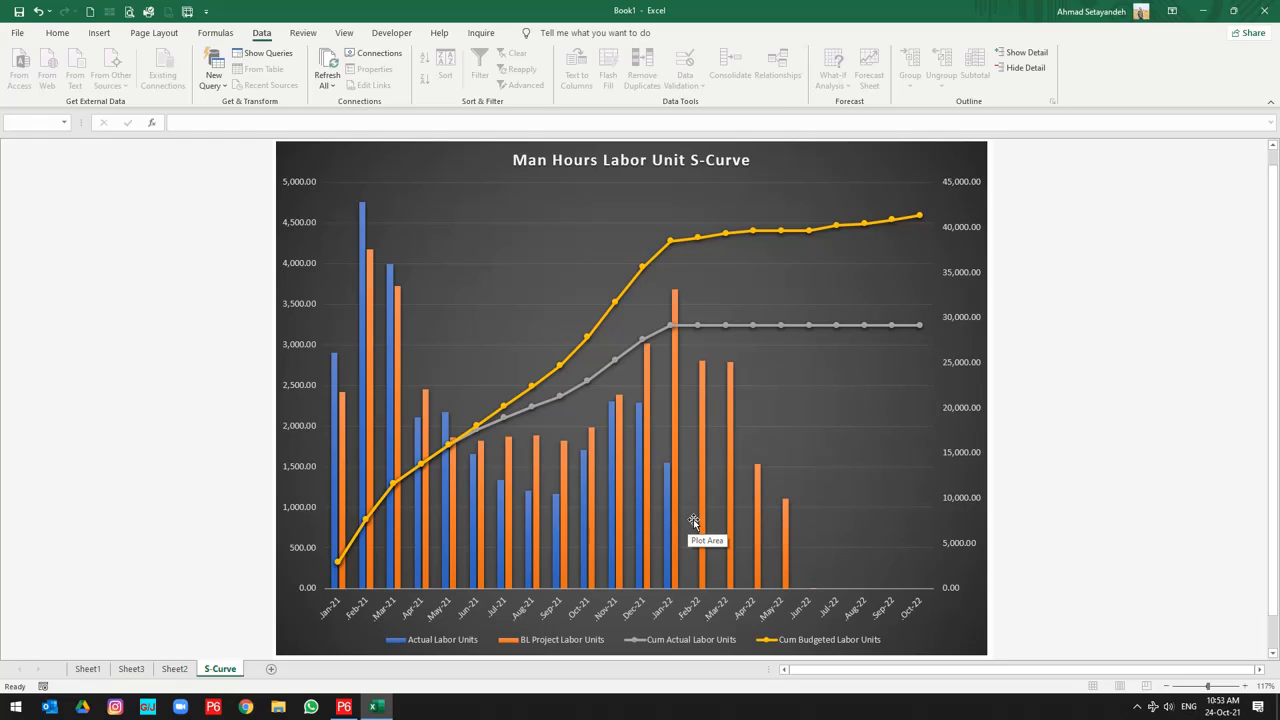
mouse_move(884, 532)
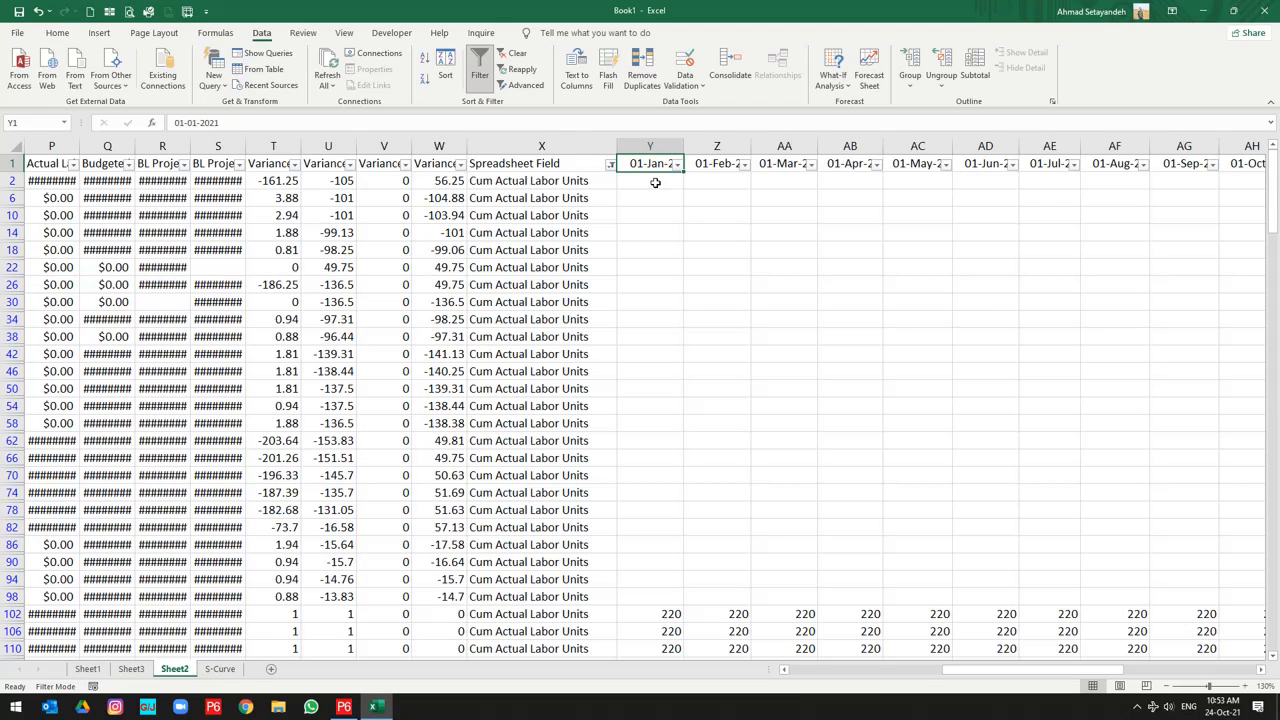
Step: Delete the Cum Actual Labor Units values from Feb-22 through Oct-22
scroll("right", 3)
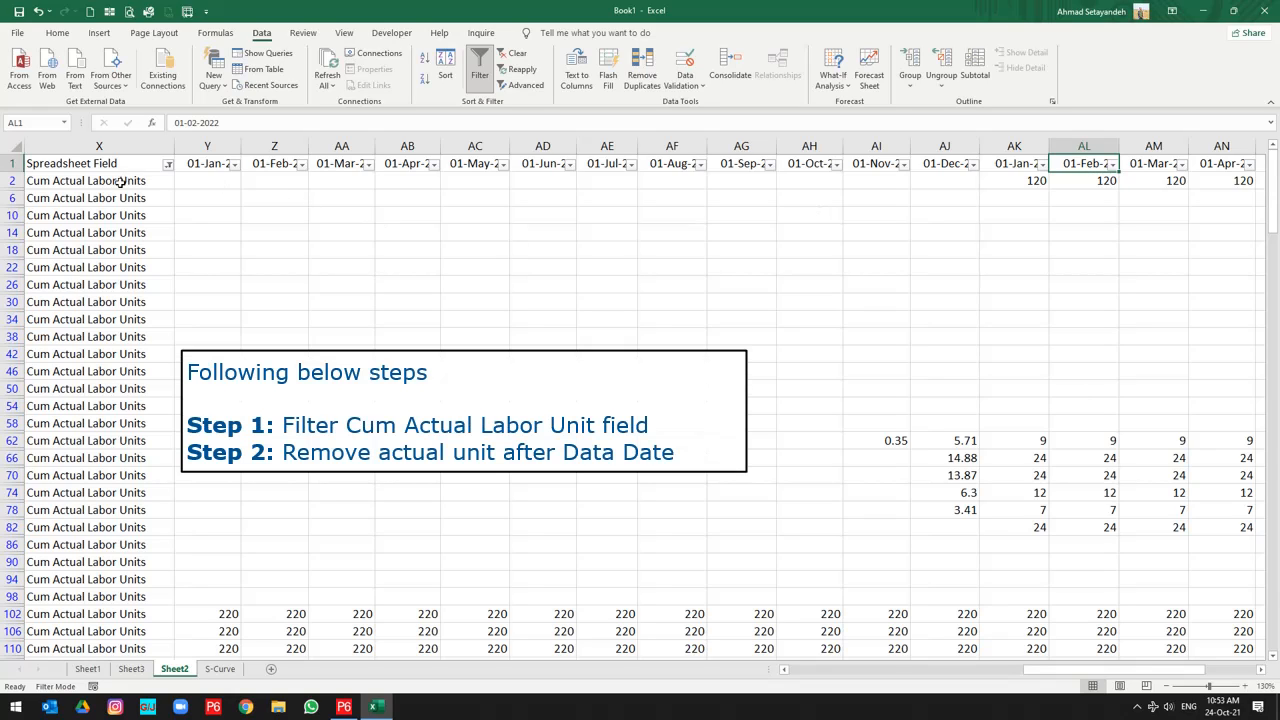
mouse_move(78, 170)
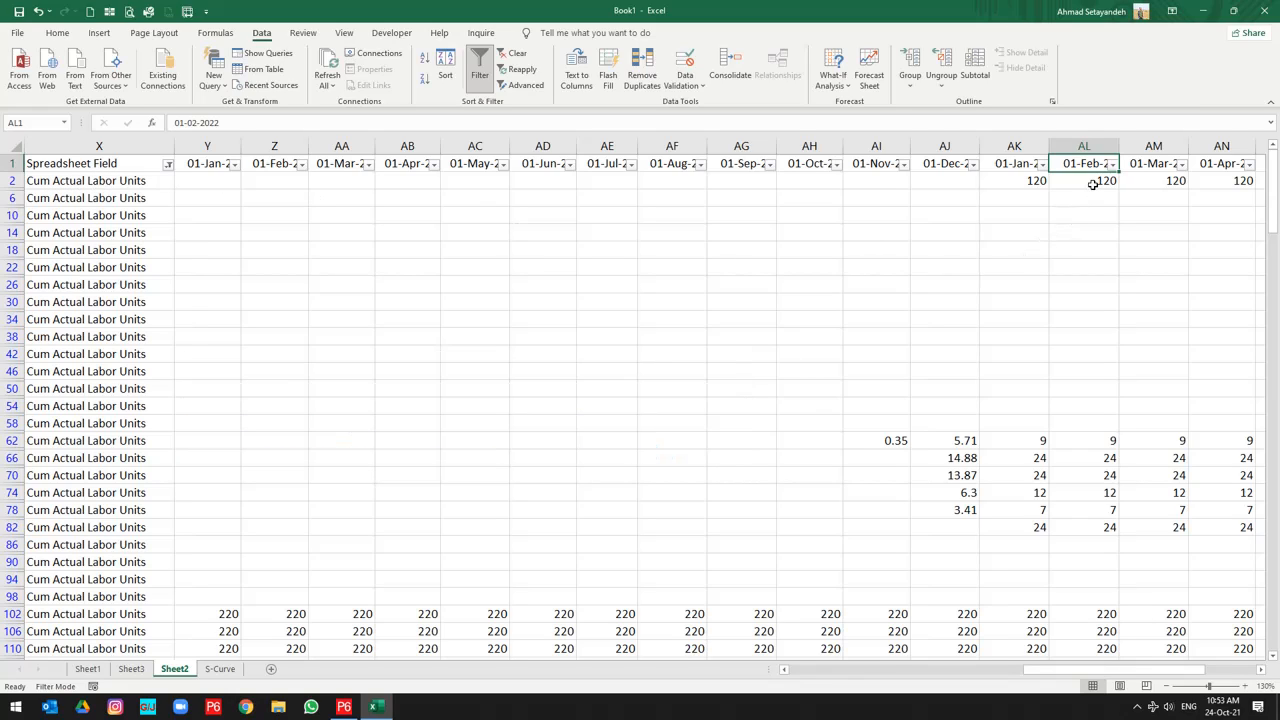
left_click(1083, 180)
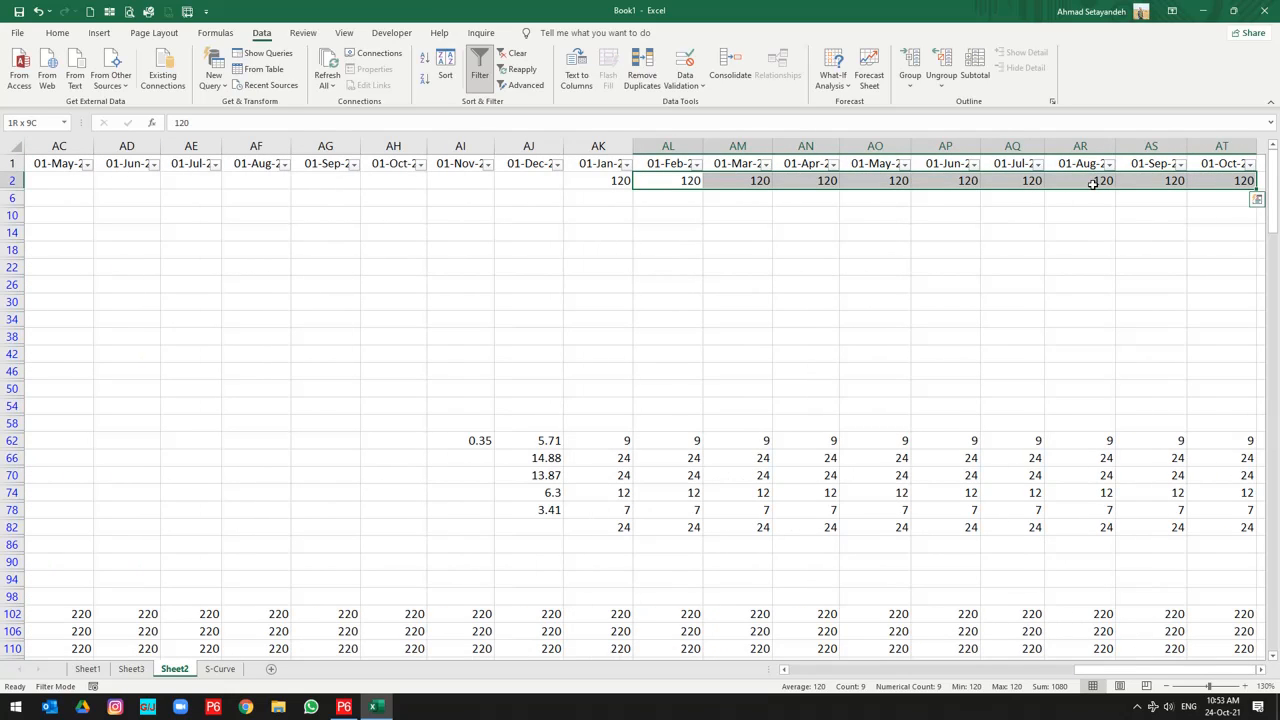
left_click(1098, 180)
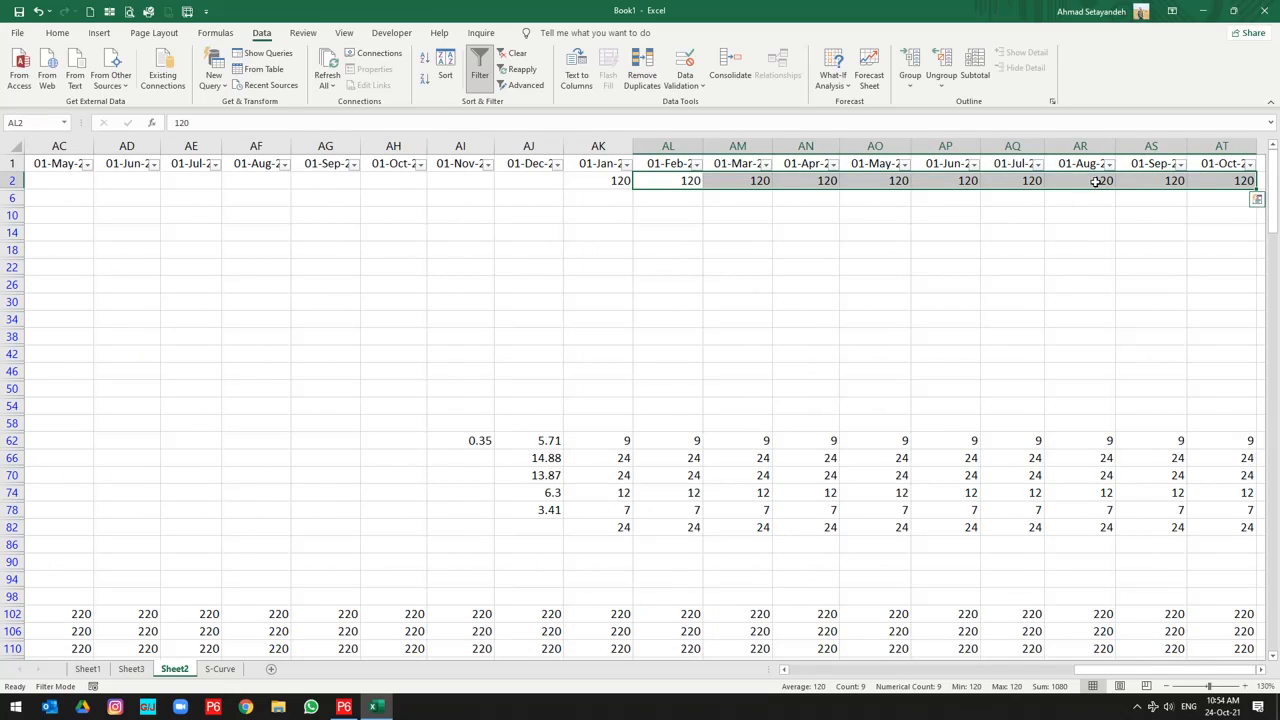
mouse_move(690, 255)
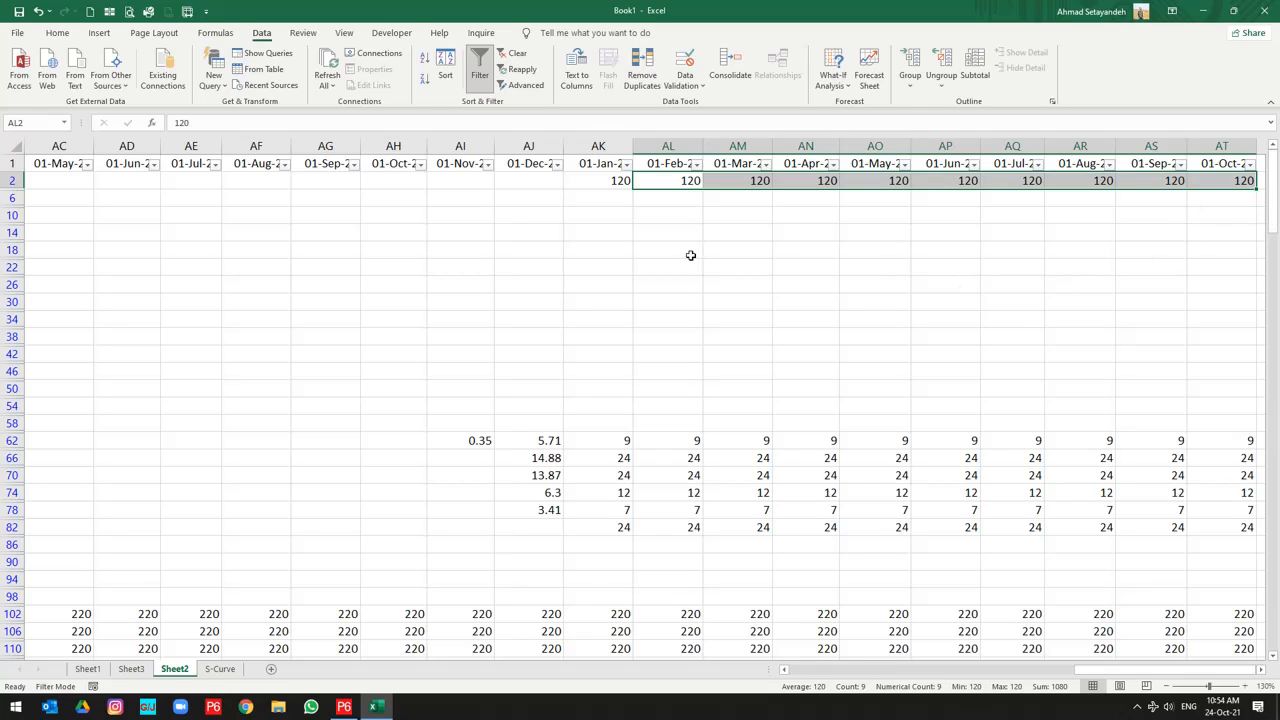
mouse_move(600, 212)
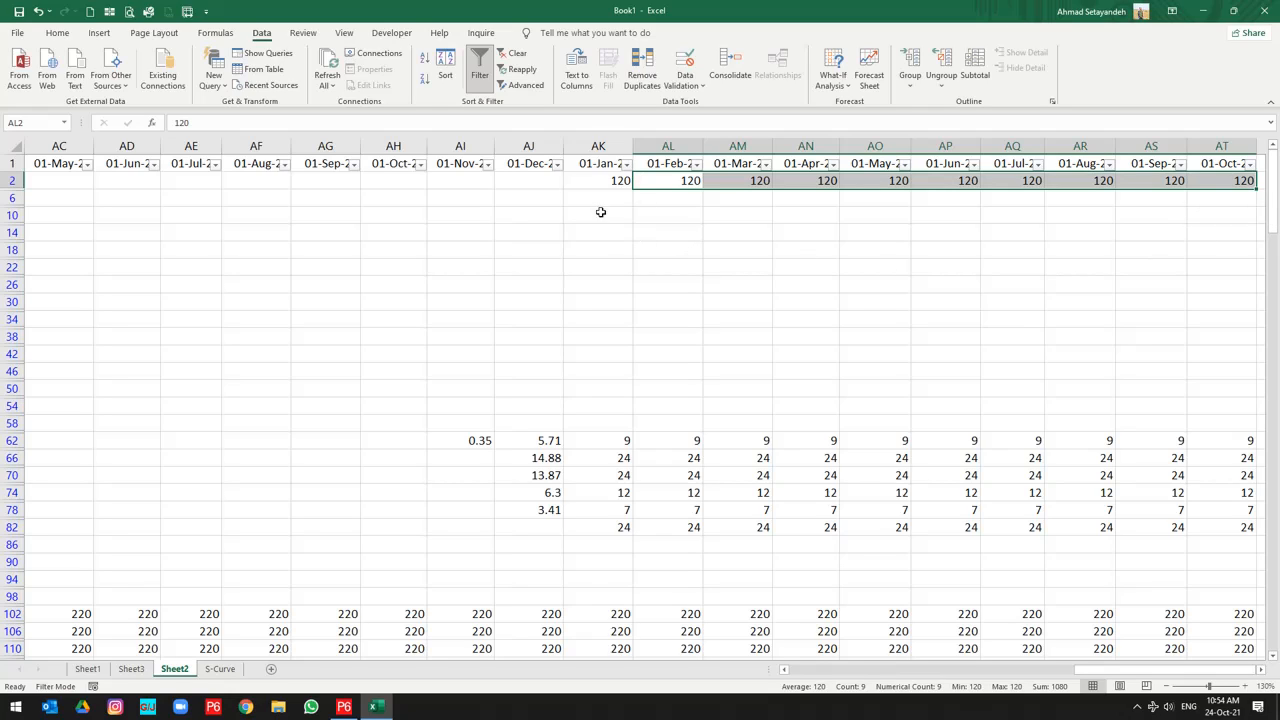
mouse_move(1053, 235)
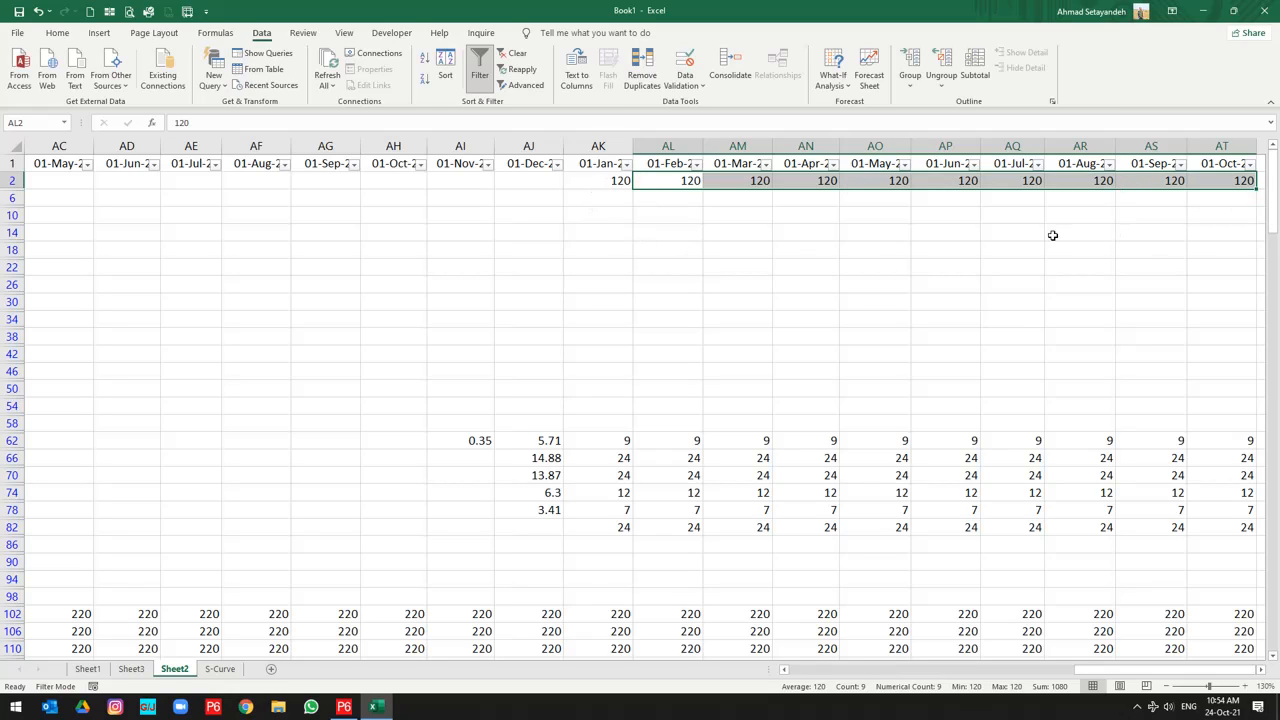
scroll("right", 3)
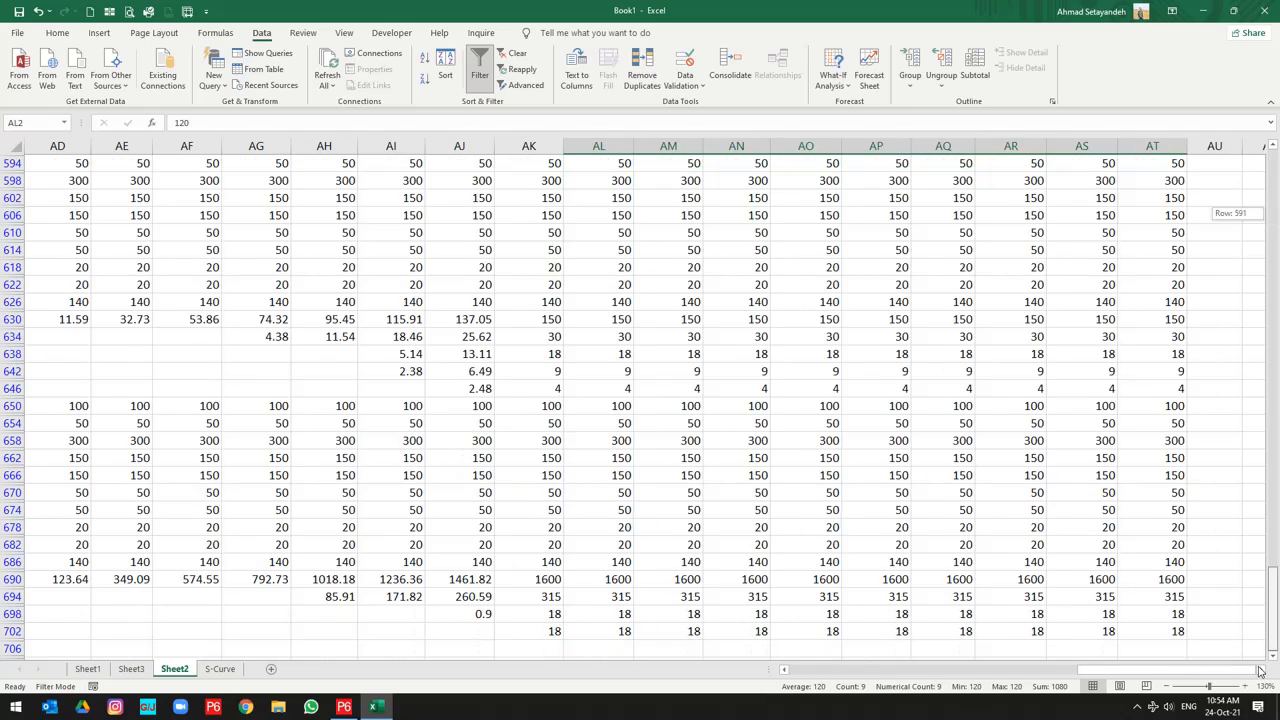
mouse_move(1170, 630)
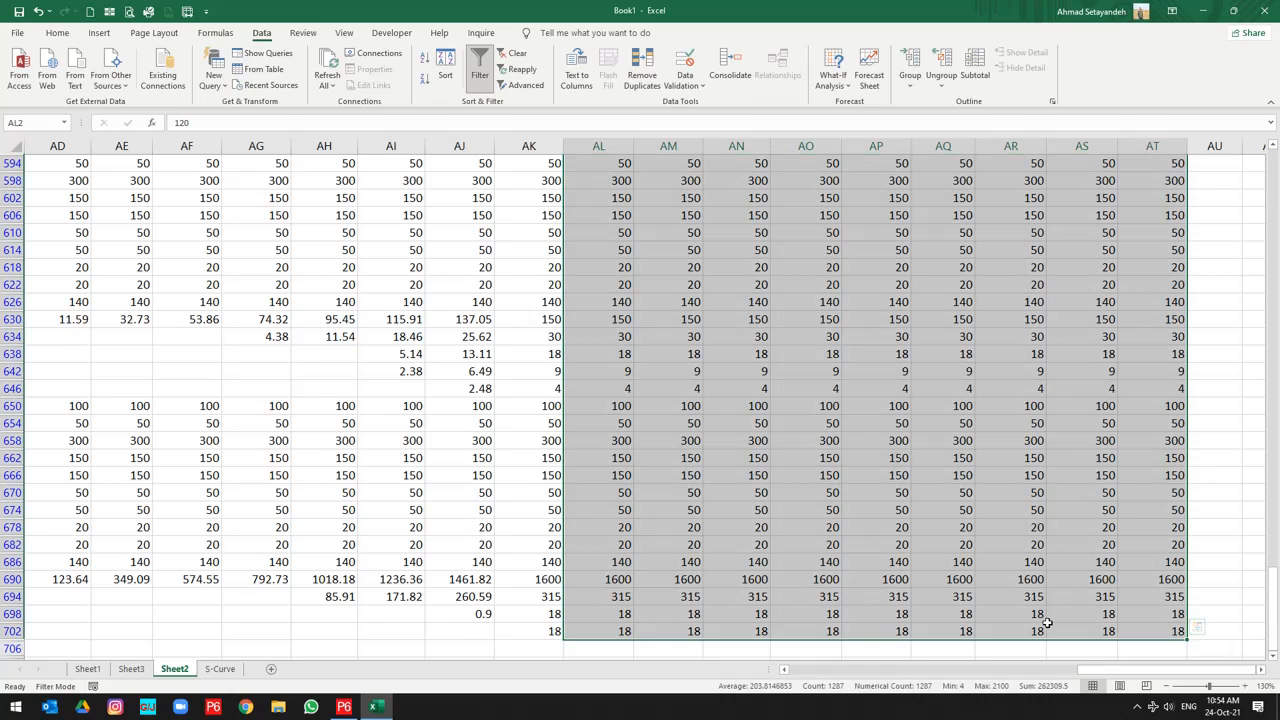
scroll("down", 3)
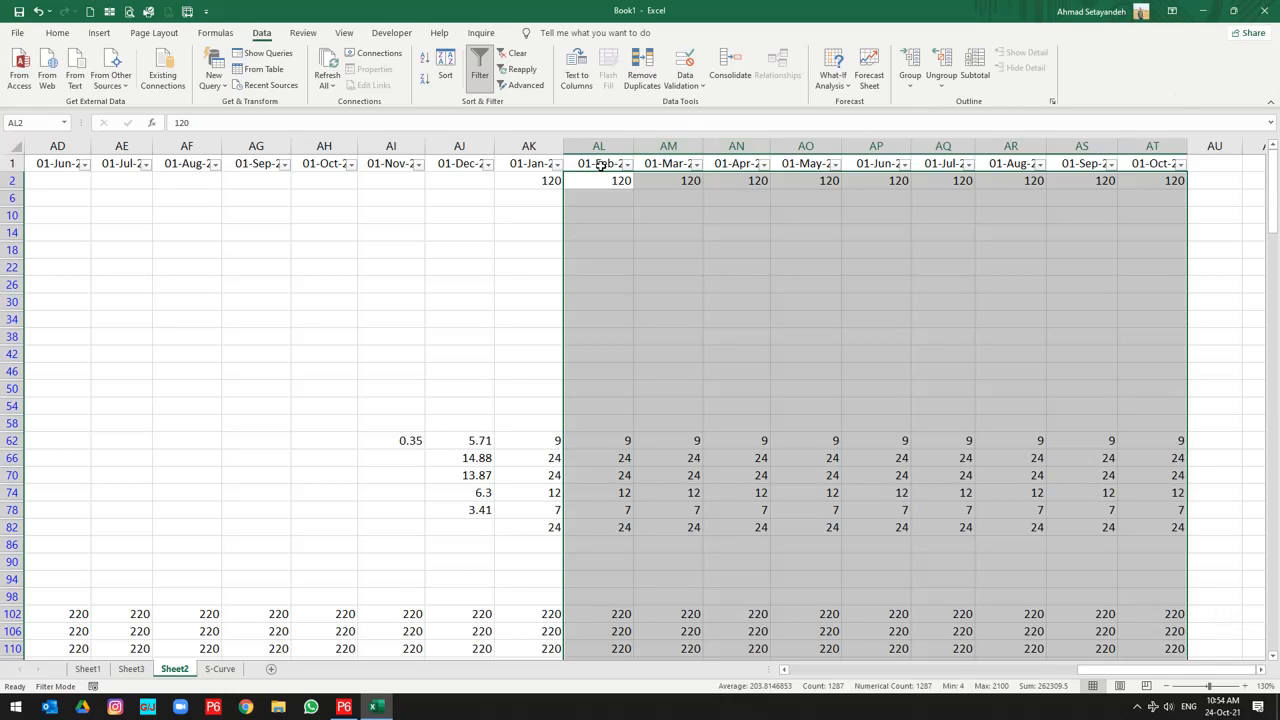
mouse_move(1148, 162)
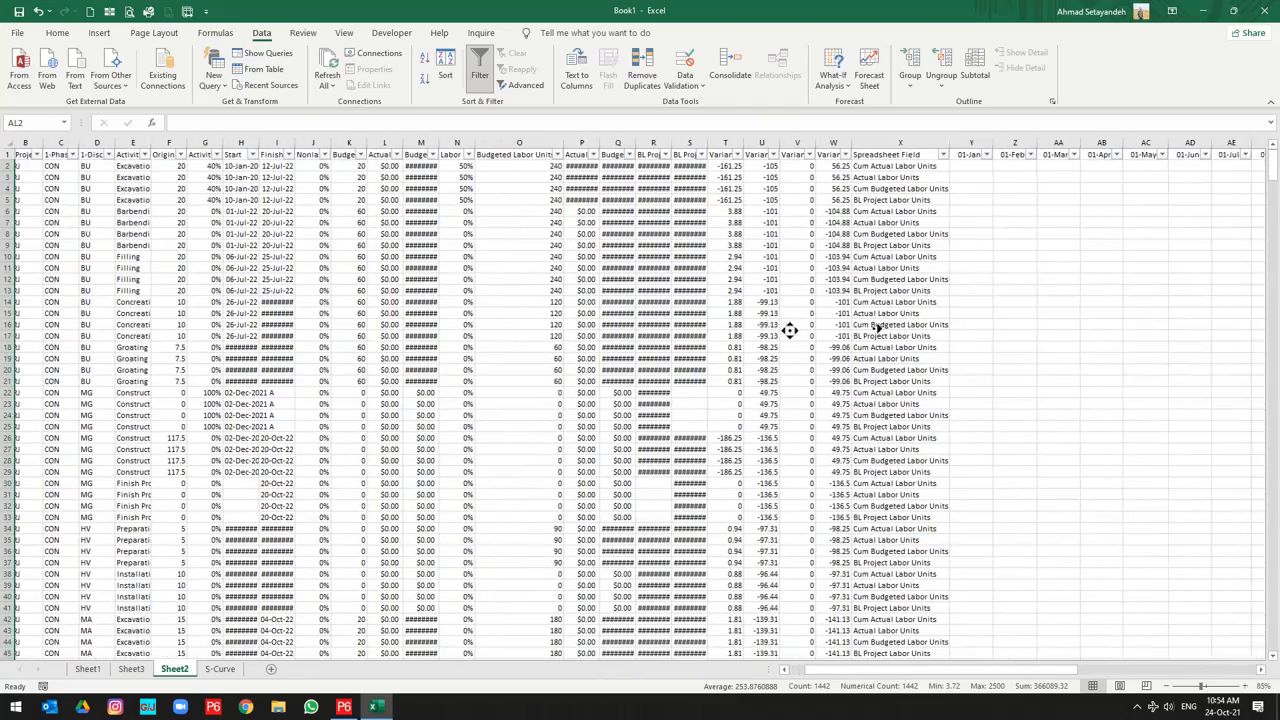
Step: Check the cleared Sheet2 columns, then return to the S-Curve chart
scroll("right", 3)
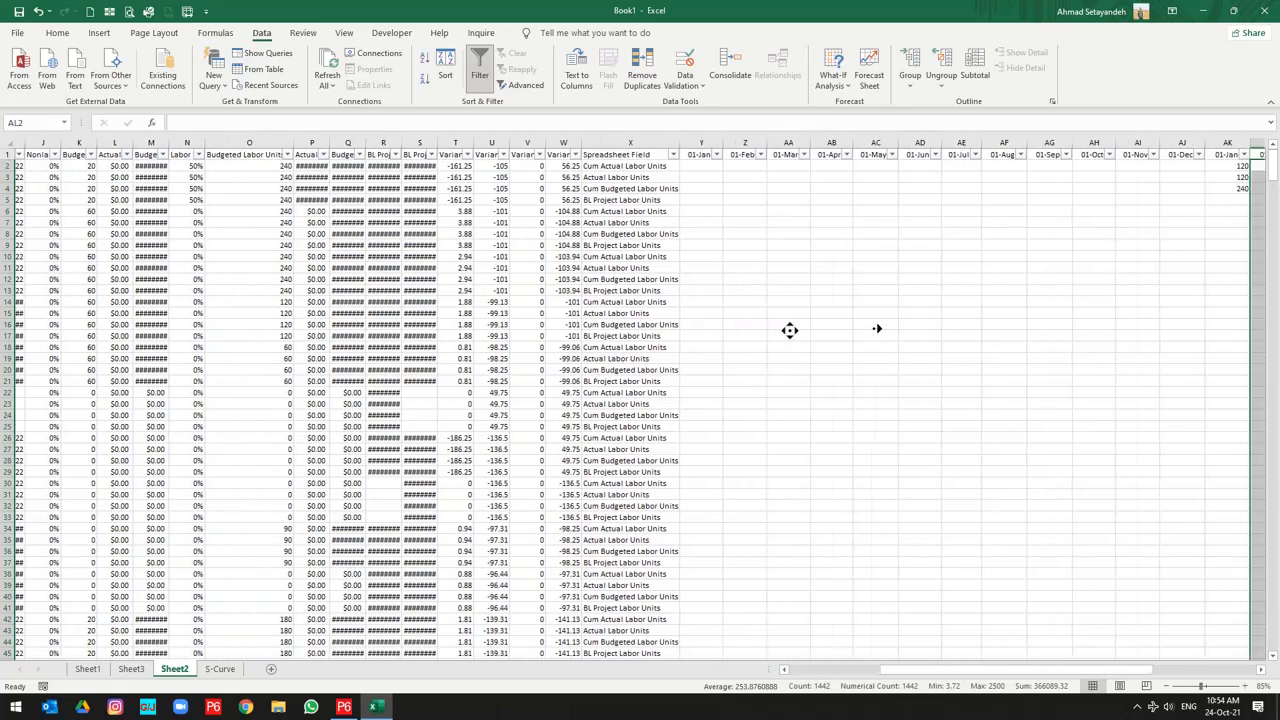
scroll("right", 3)
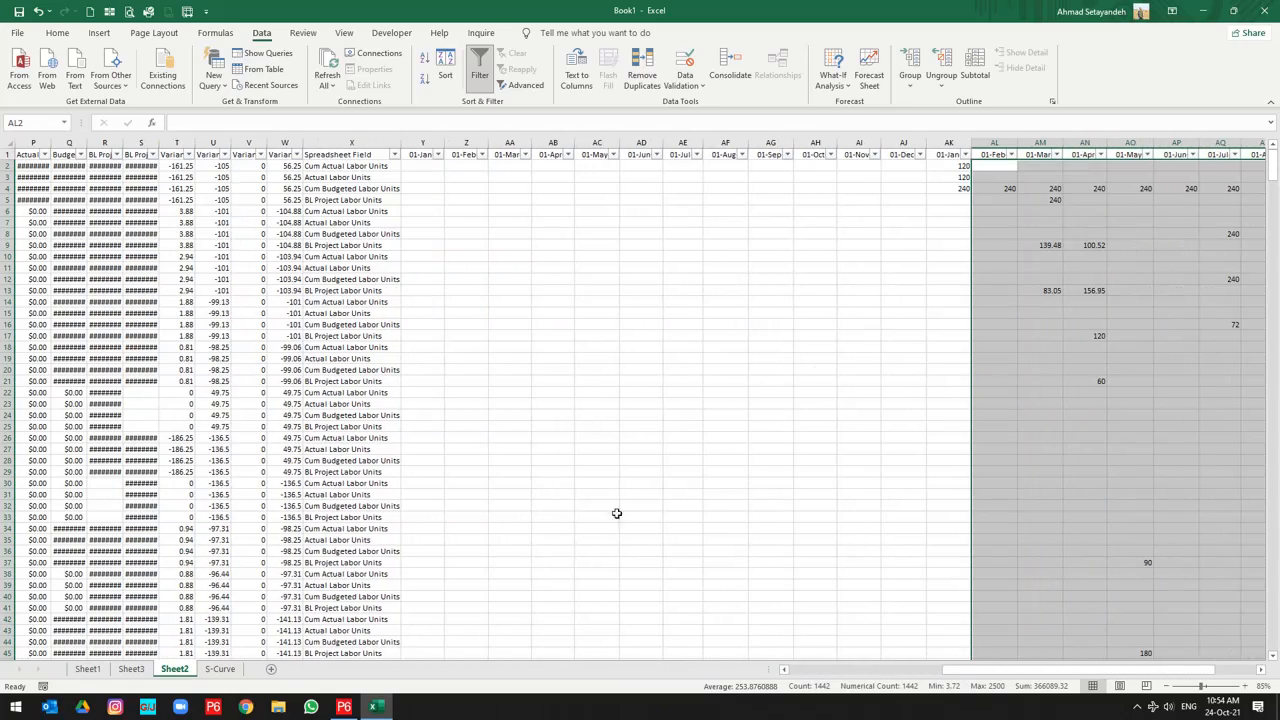
left_click(219, 668)
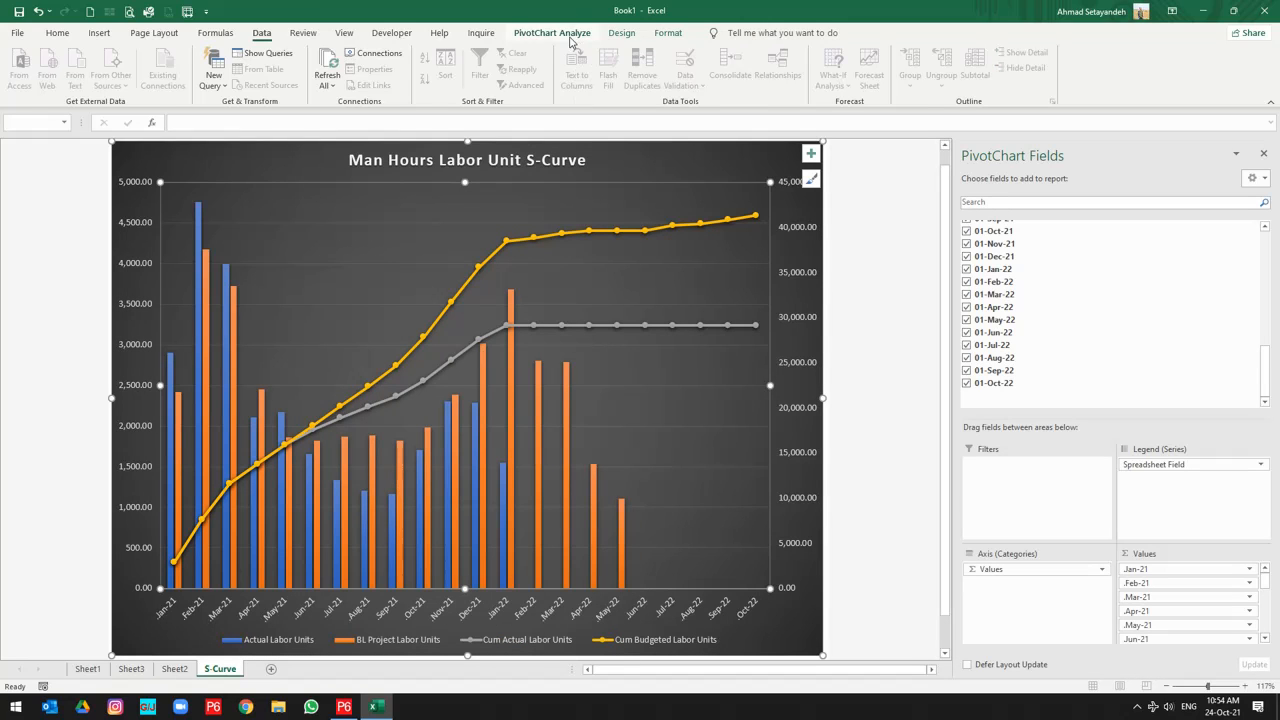
Step: Run Refresh All so the PivotChart reflects the cleared values
left_click(551, 32)
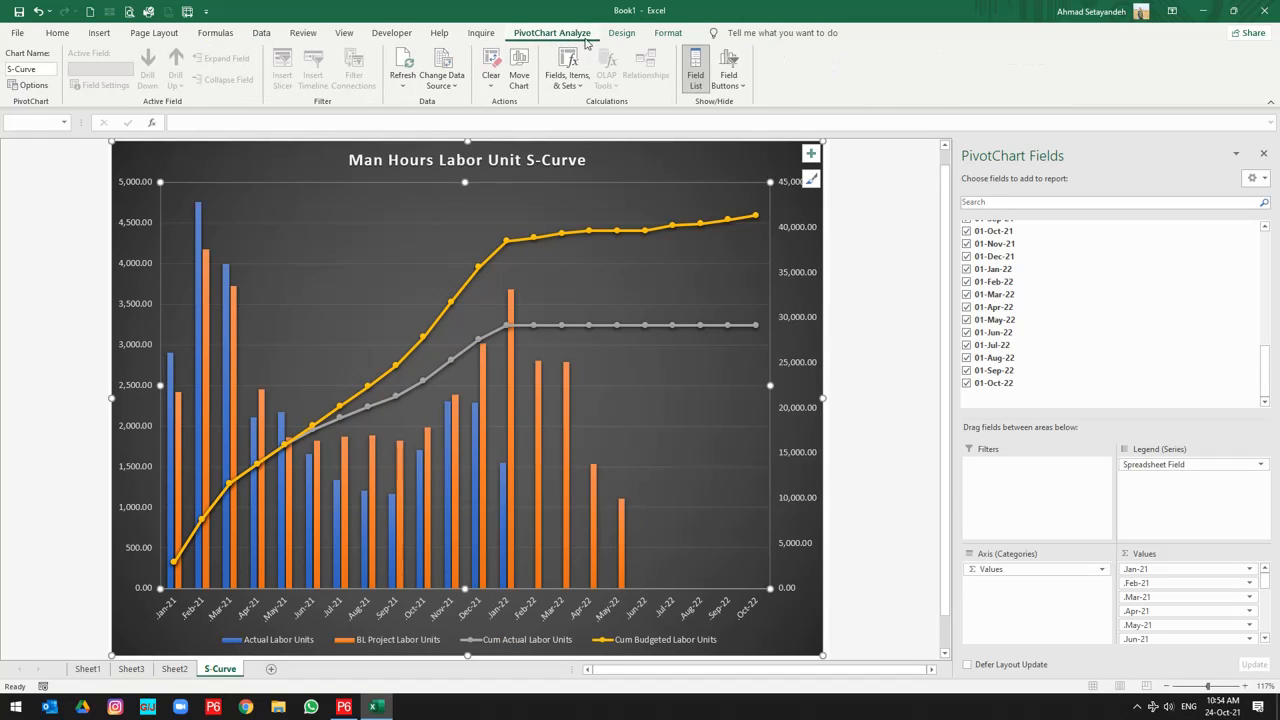
left_click(402, 74)
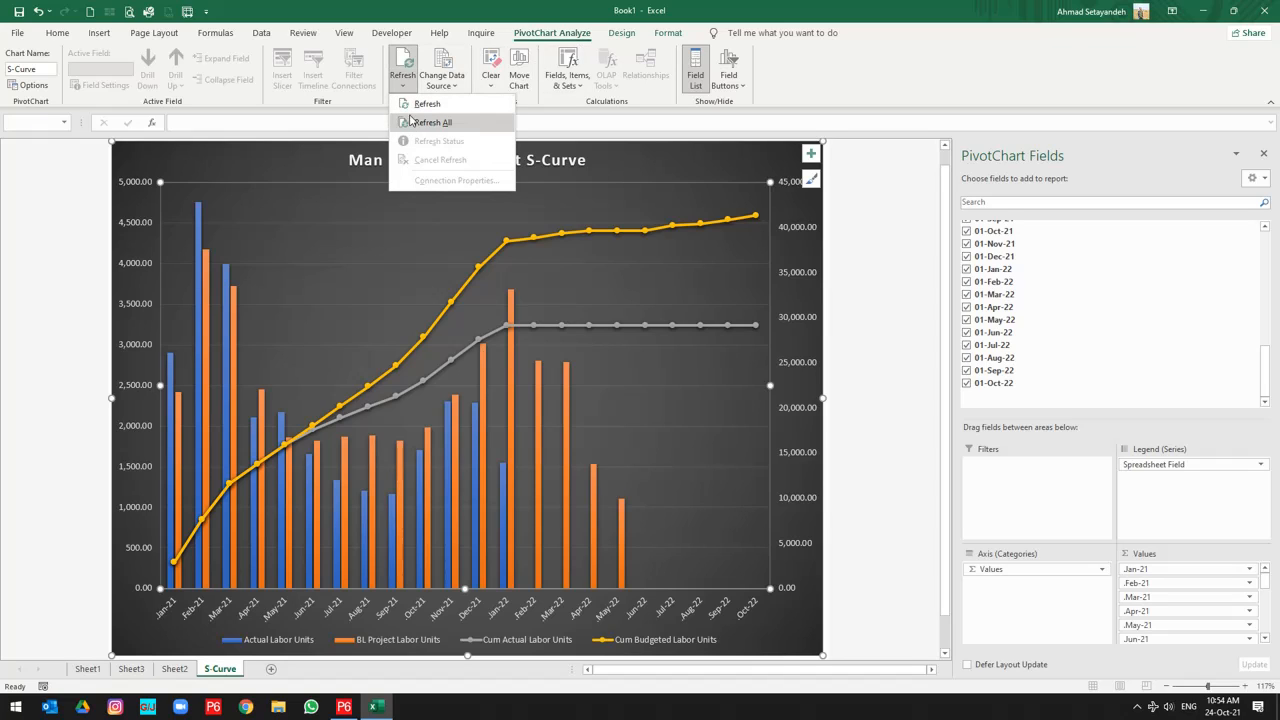
left_click(432, 121)
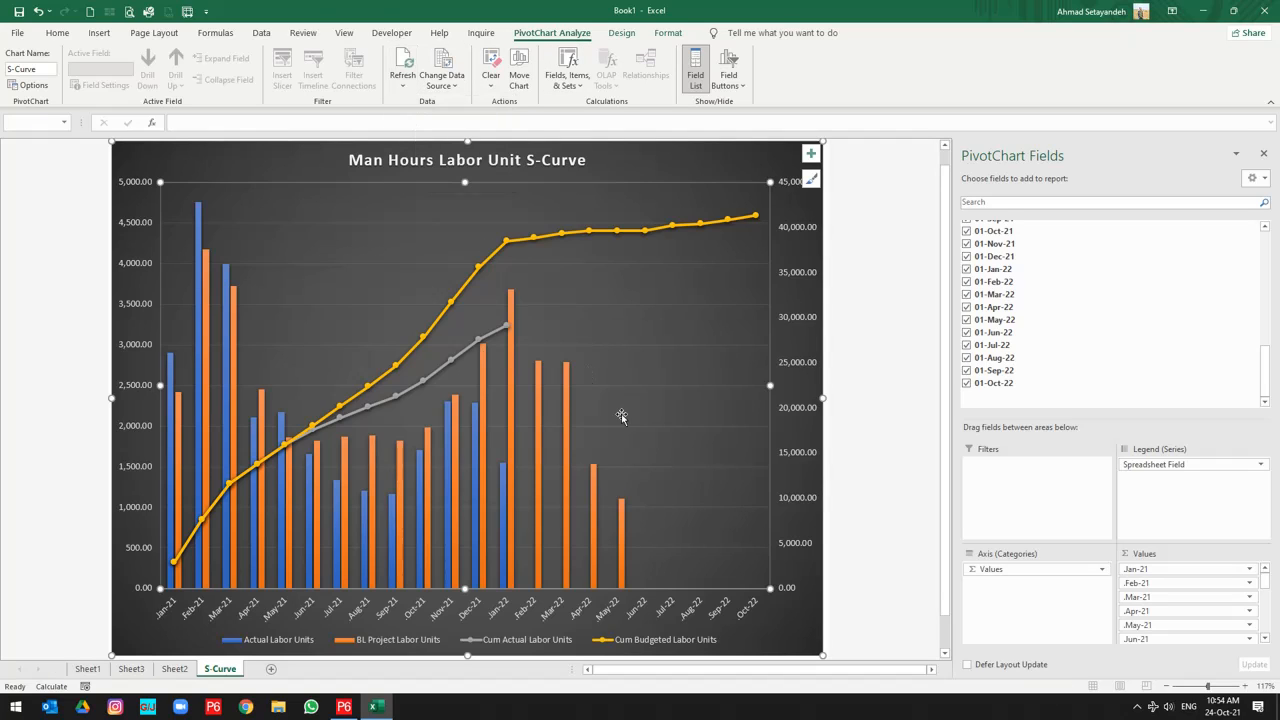
mouse_move(568, 325)
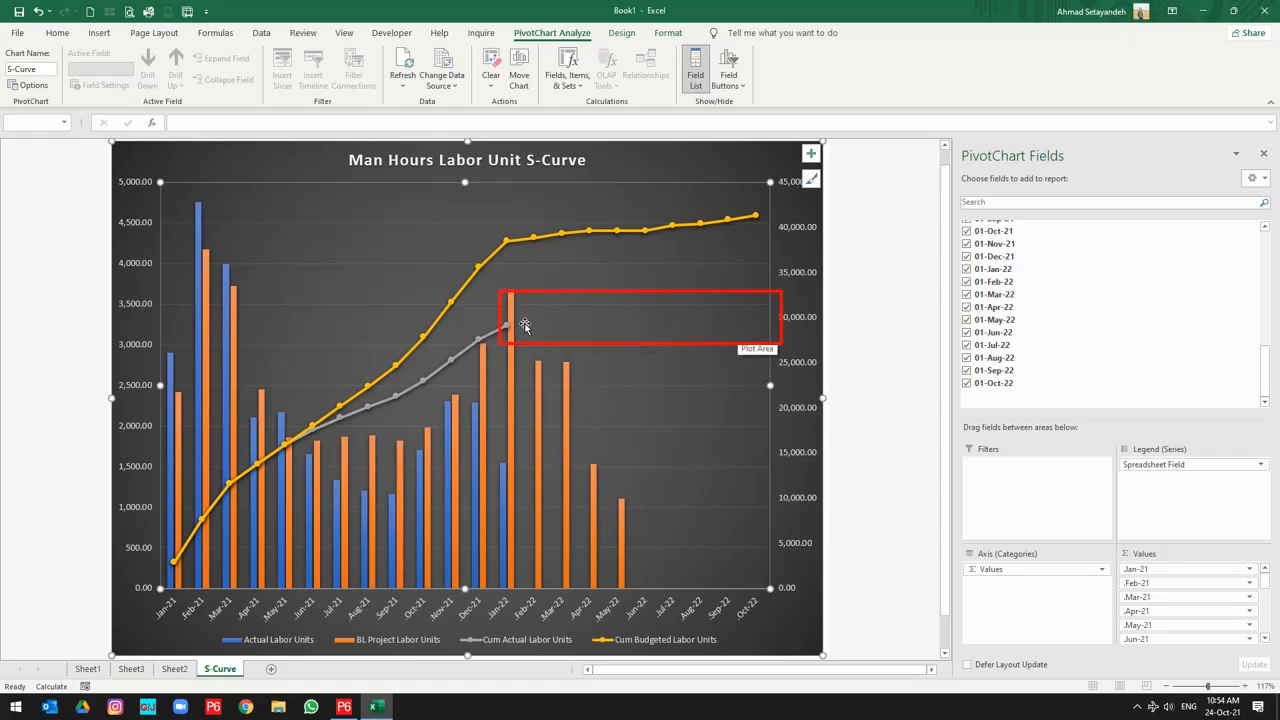
mouse_move(578, 328)
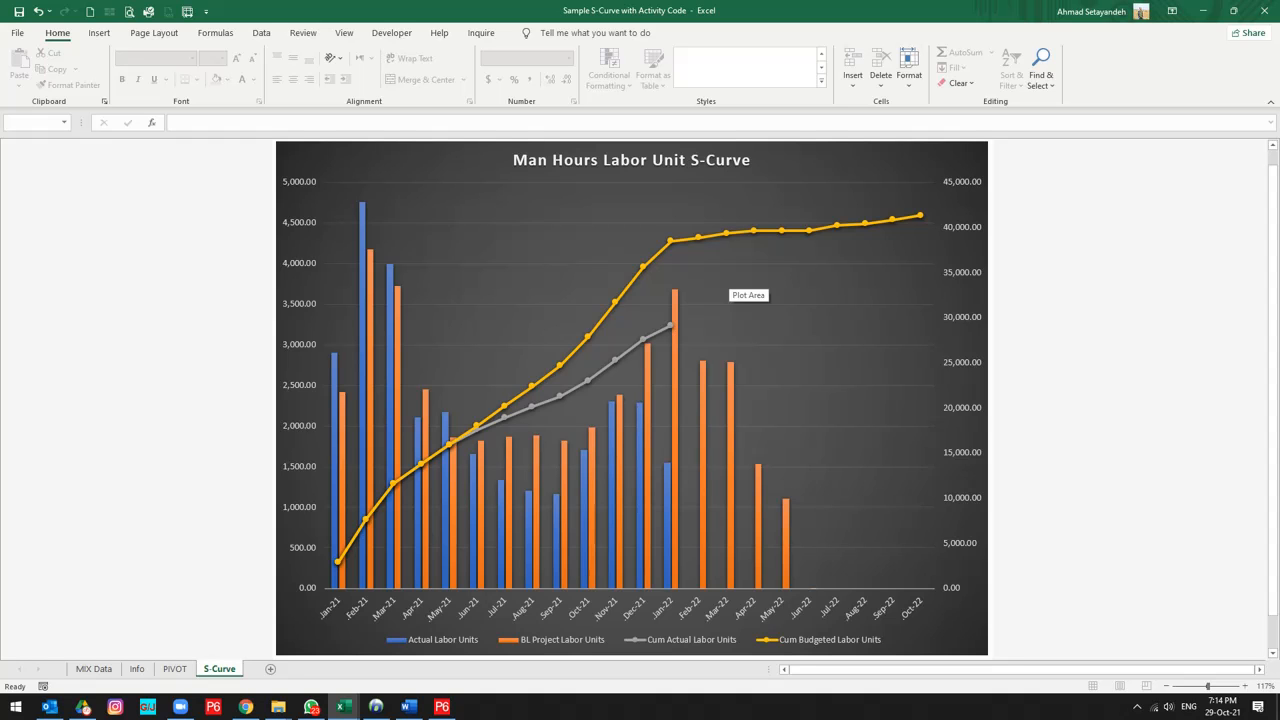
scroll("down", 3)
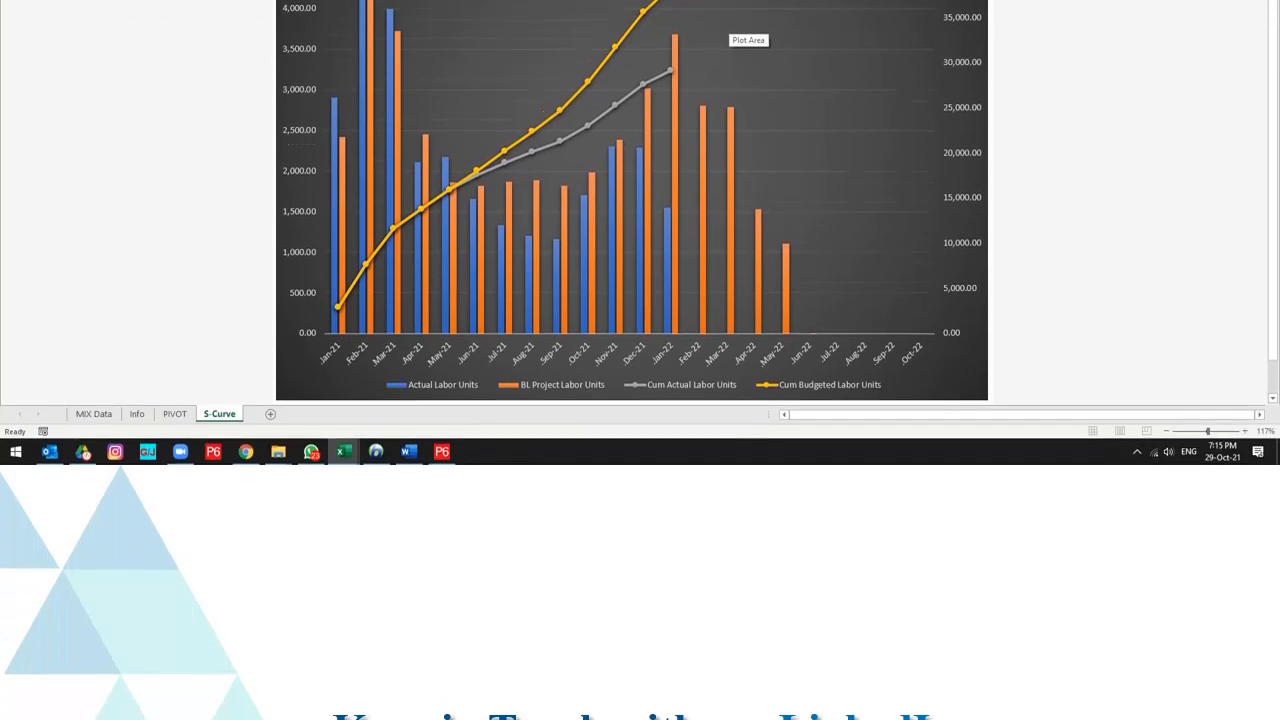